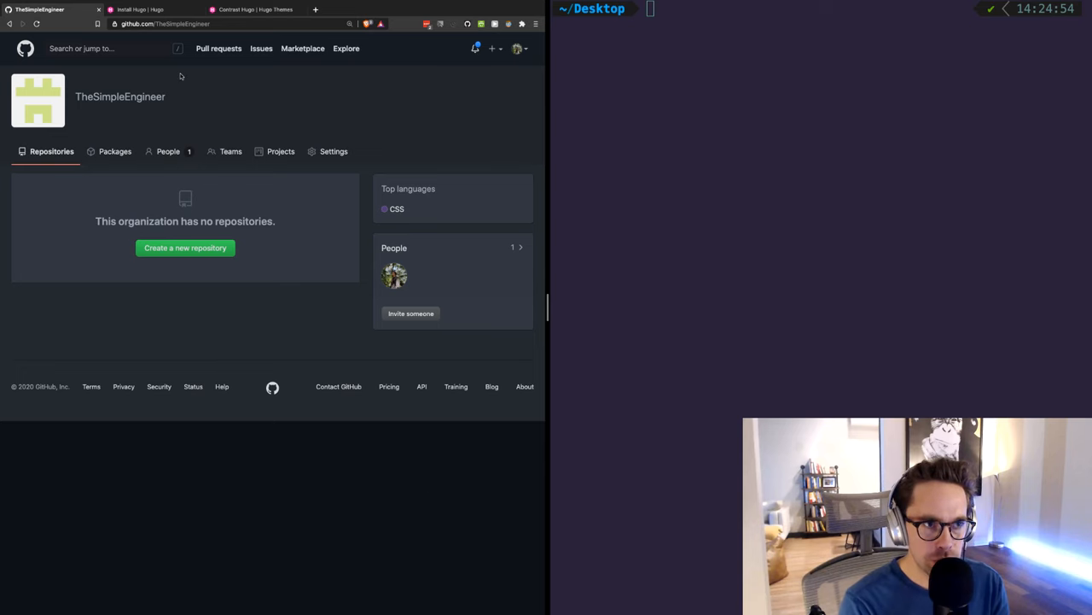
mouse_move(294, 213)
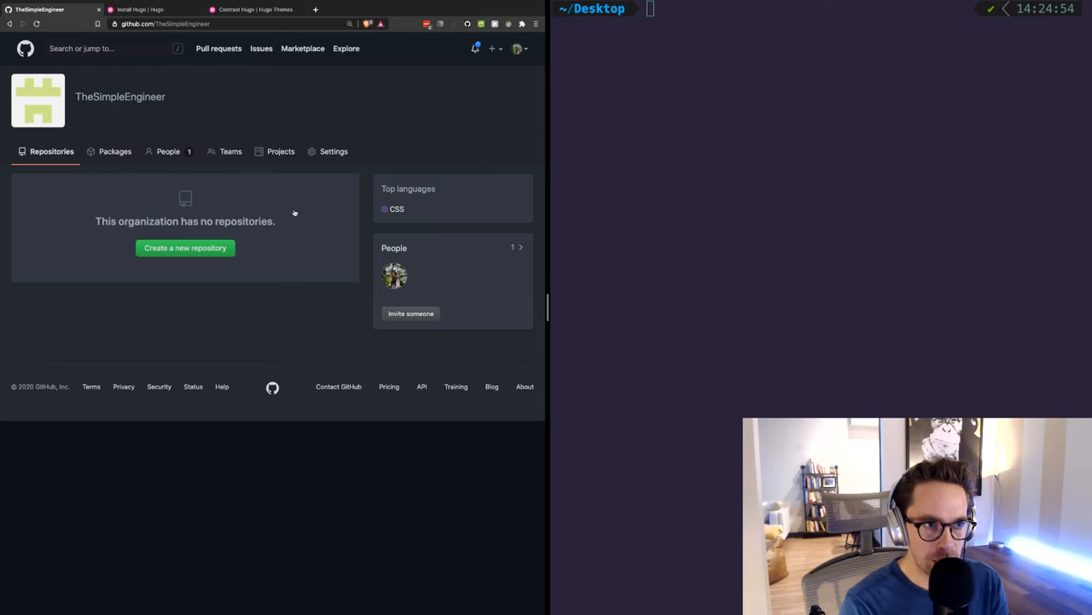
- Bring up the 'Install Hugo | Hugo' installation guide in the browser beside the terminal
left_click(136, 9)
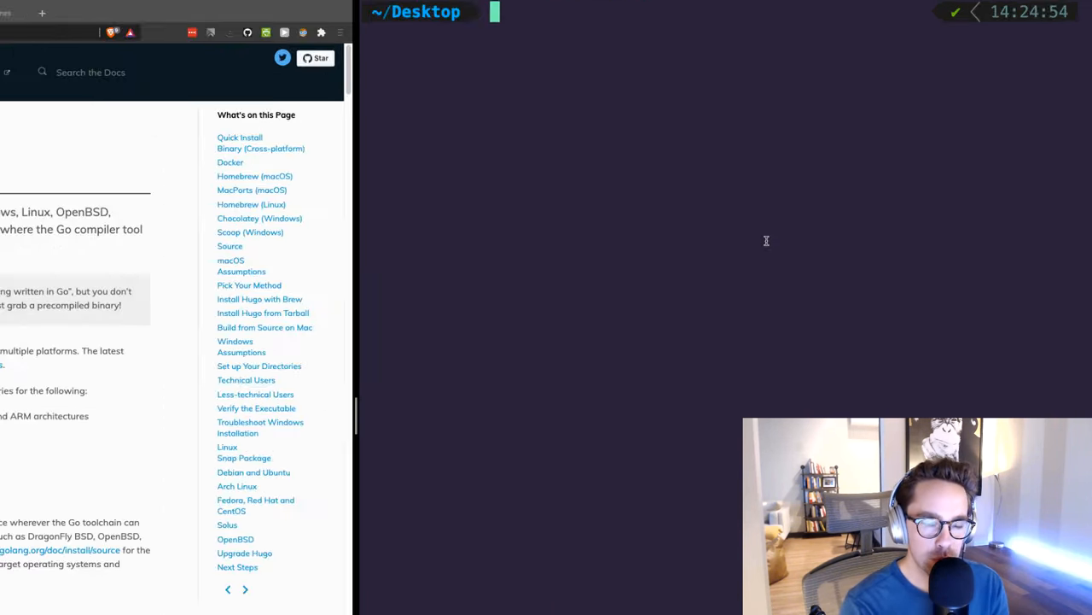
- Type 'brew install hugo' at the Desktop prompt
type("brew install")
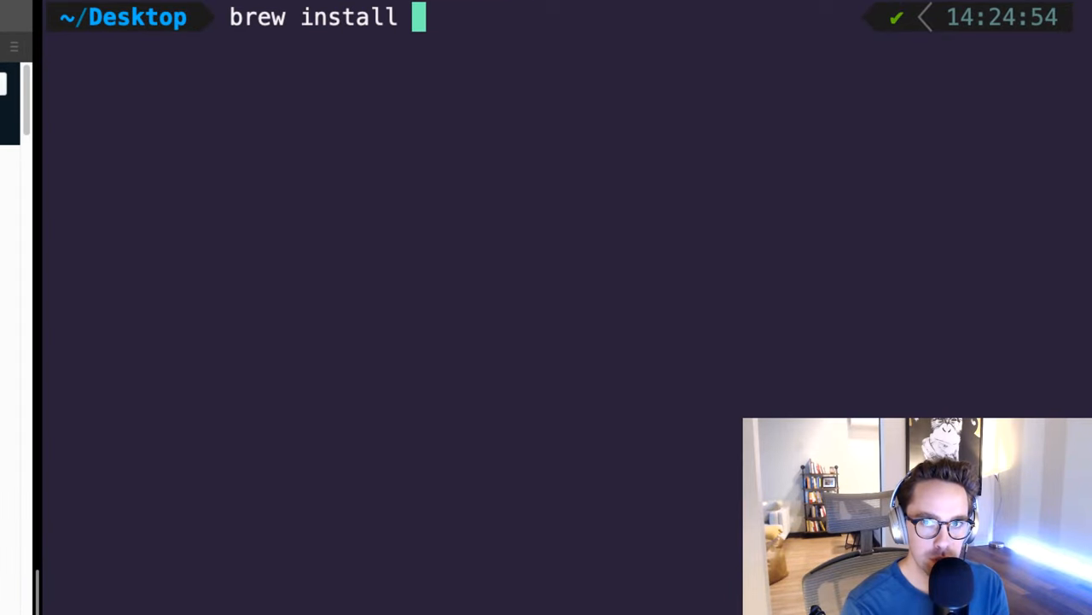
type("hugo")
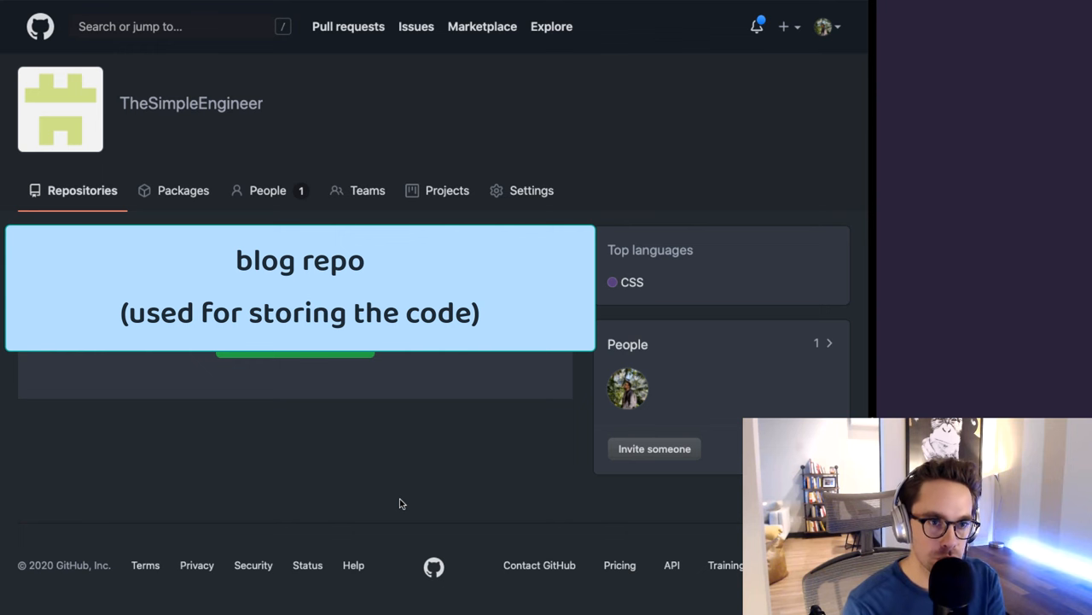
mouse_move(341, 357)
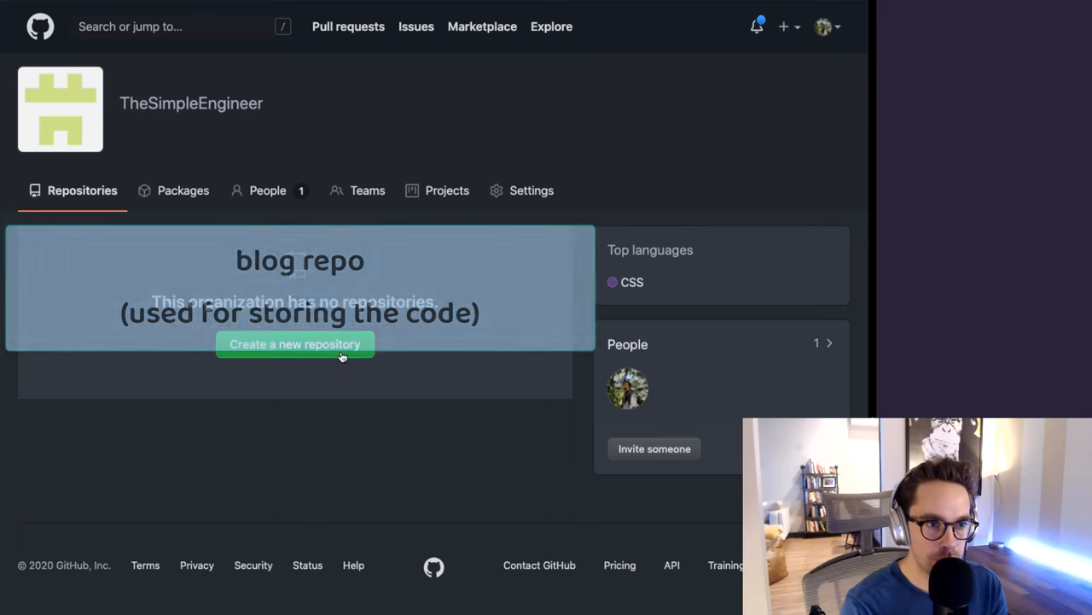
- Create the organization repository named 'blog' for the code
left_click(294, 344)
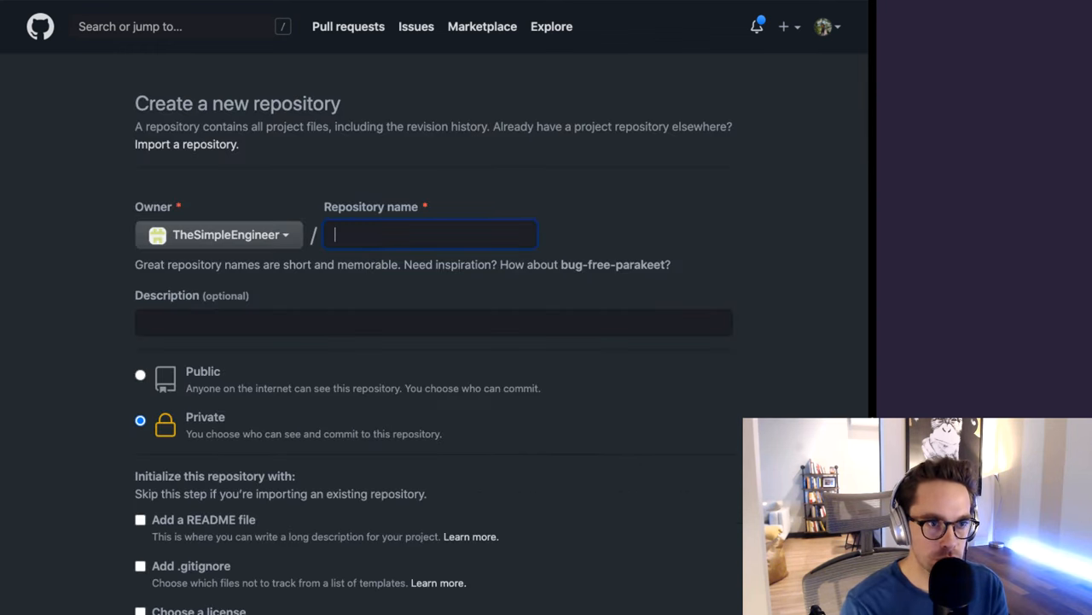
type("blog")
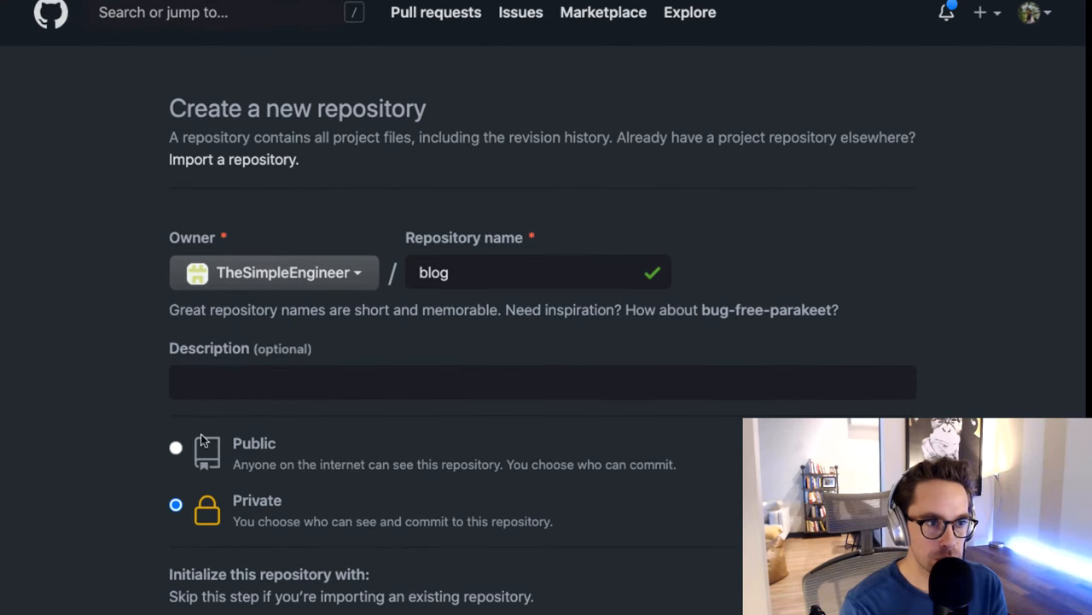
left_click(176, 447)
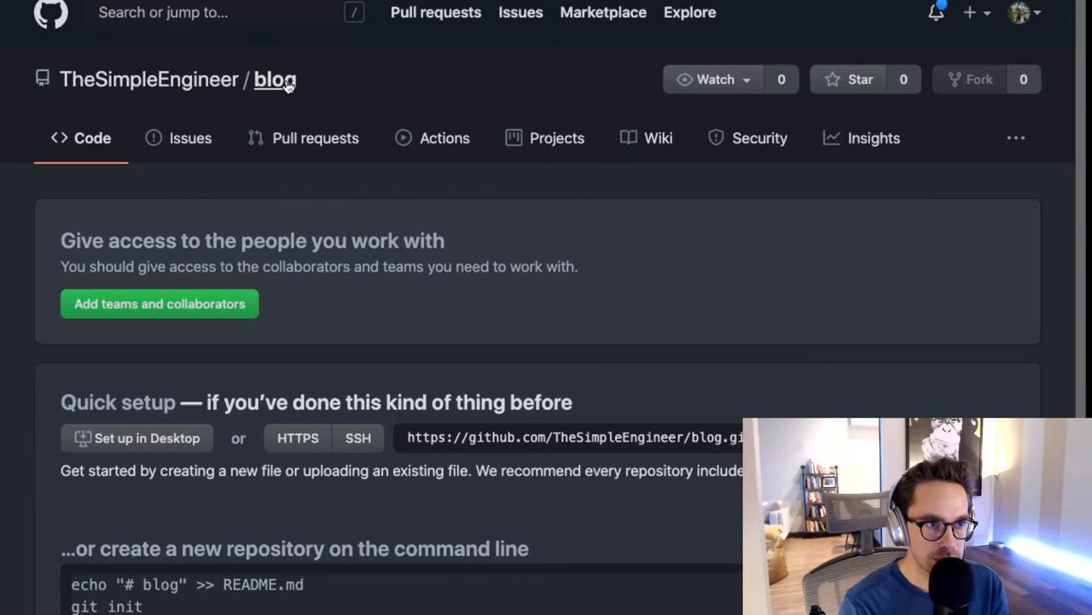
- Create a second repository named 'thesimpleengineer.github.io' for deployment
left_click(148, 79)
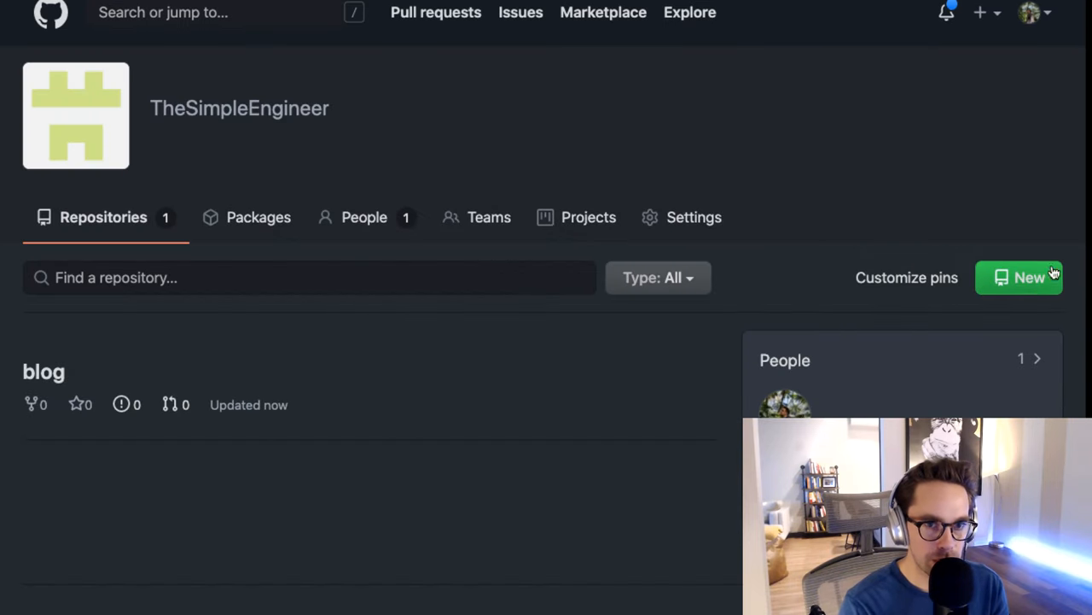
left_click(1019, 276)
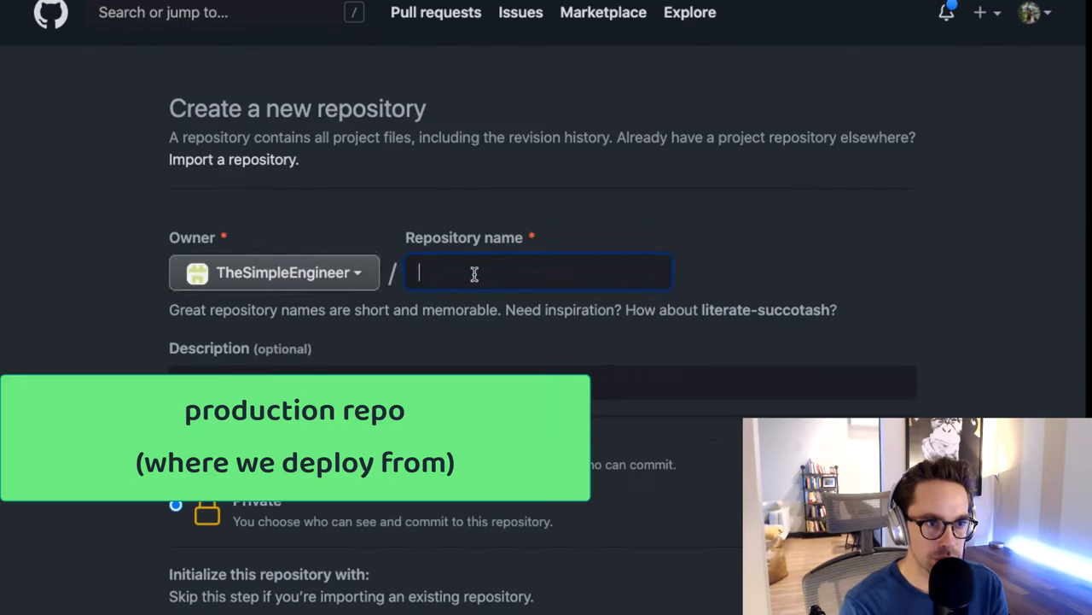
type("thesimpleengineer.github.io")
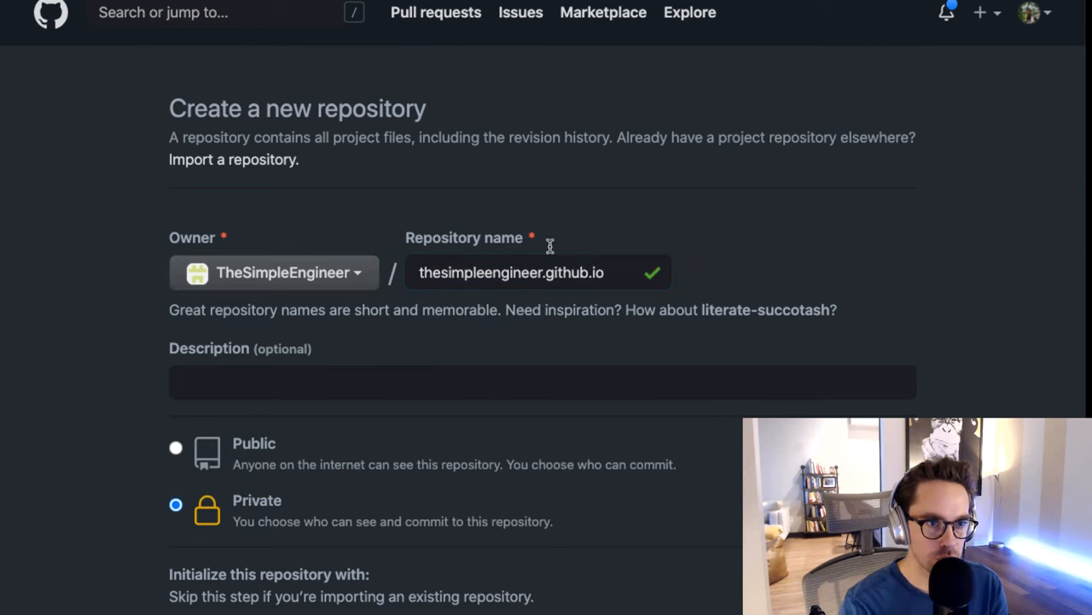
left_click(512, 273)
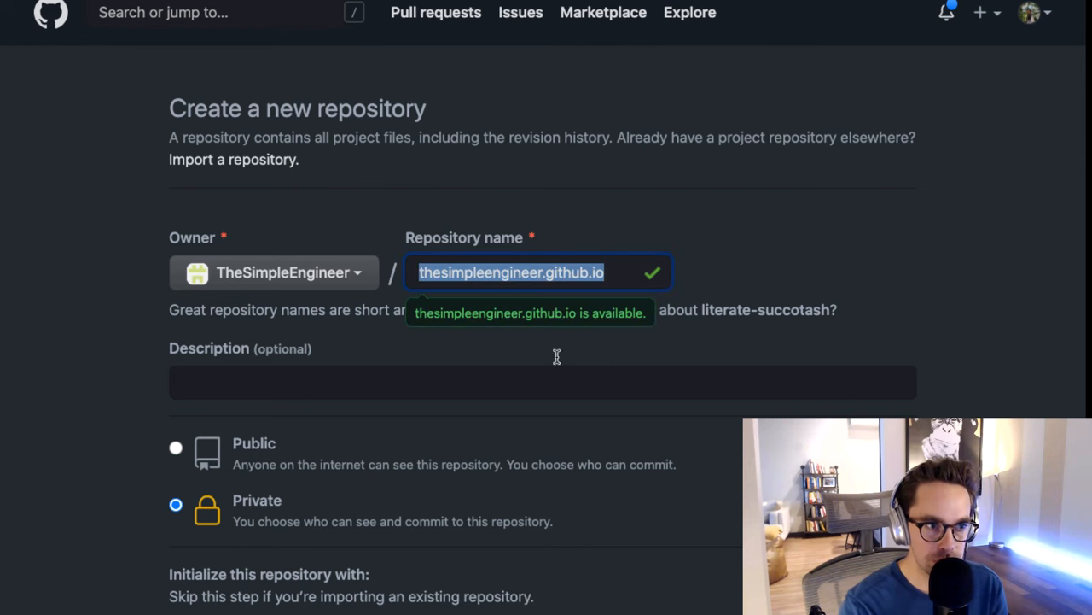
left_click(175, 448)
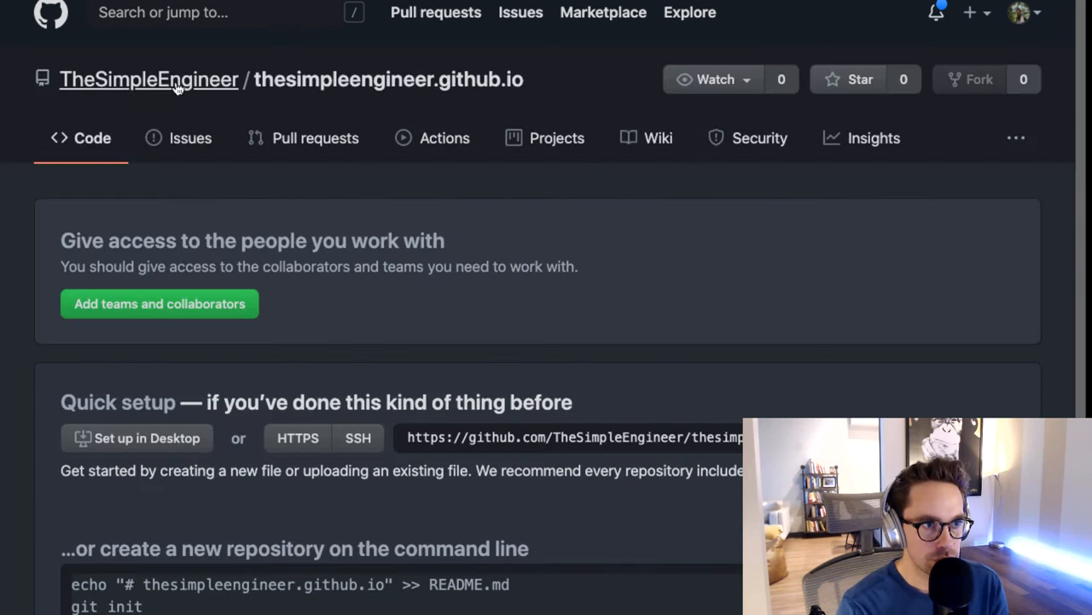
- Browse the Hugo themes list and preview the Contrast demo's Markdown Syntax Guide post
left_click(148, 79)
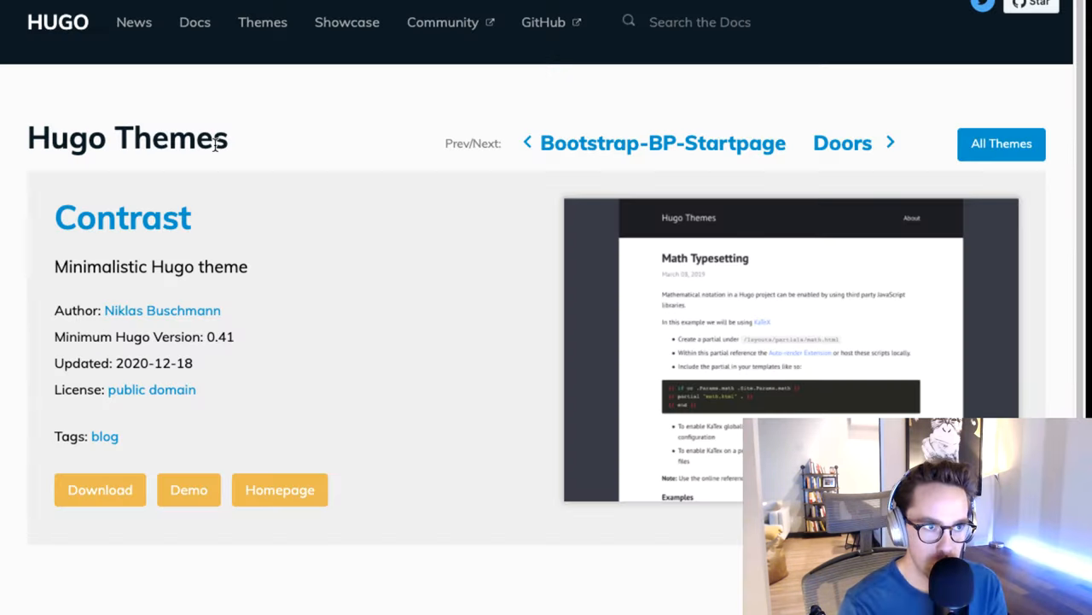
left_click(1002, 143)
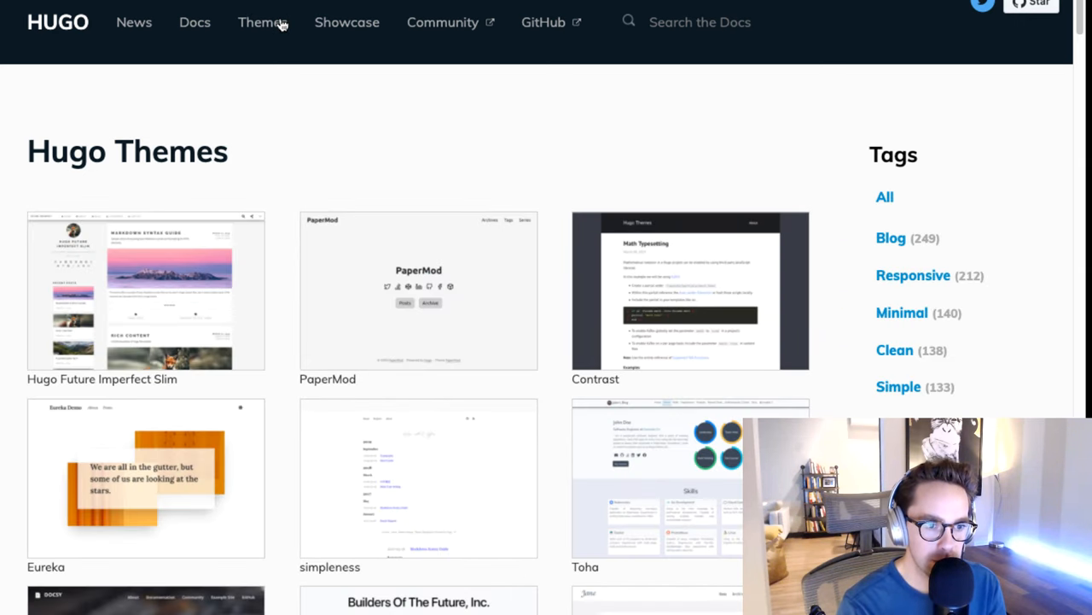
mouse_move(384, 119)
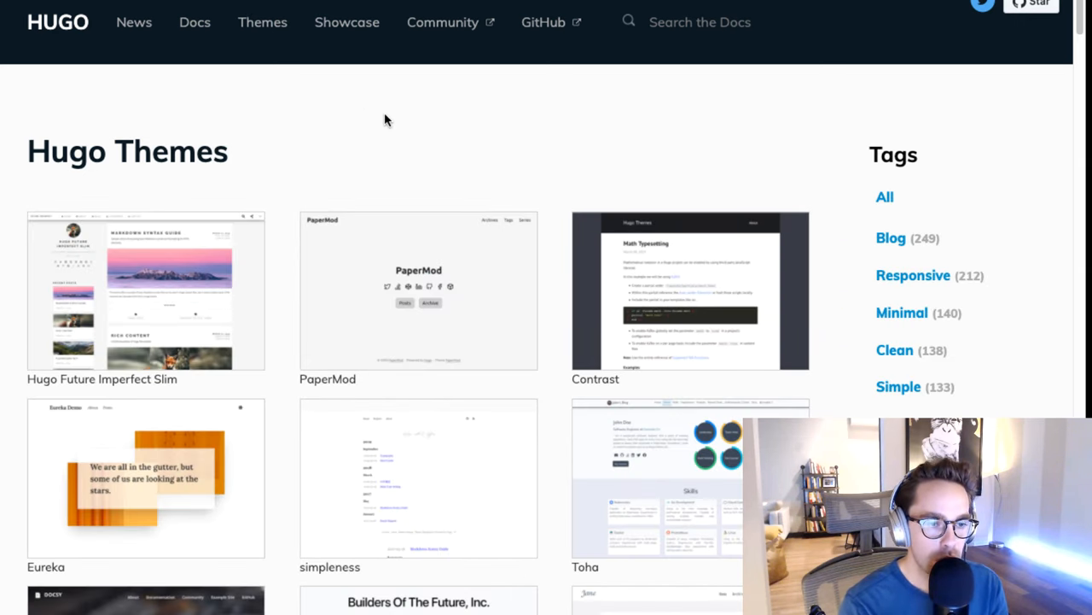
mouse_move(498, 493)
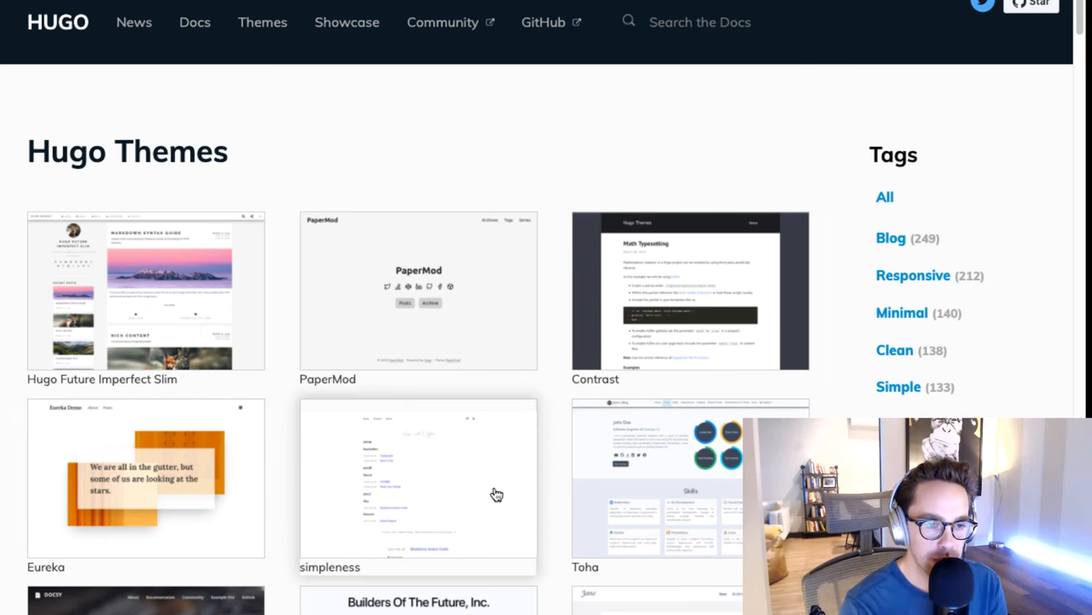
mouse_move(670, 252)
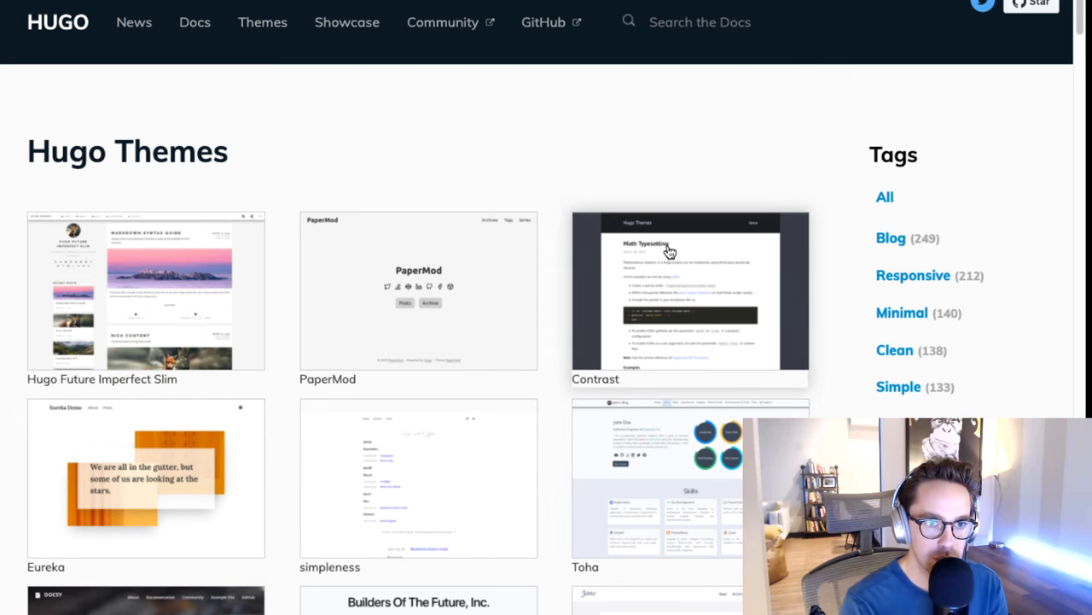
scroll("down", 3)
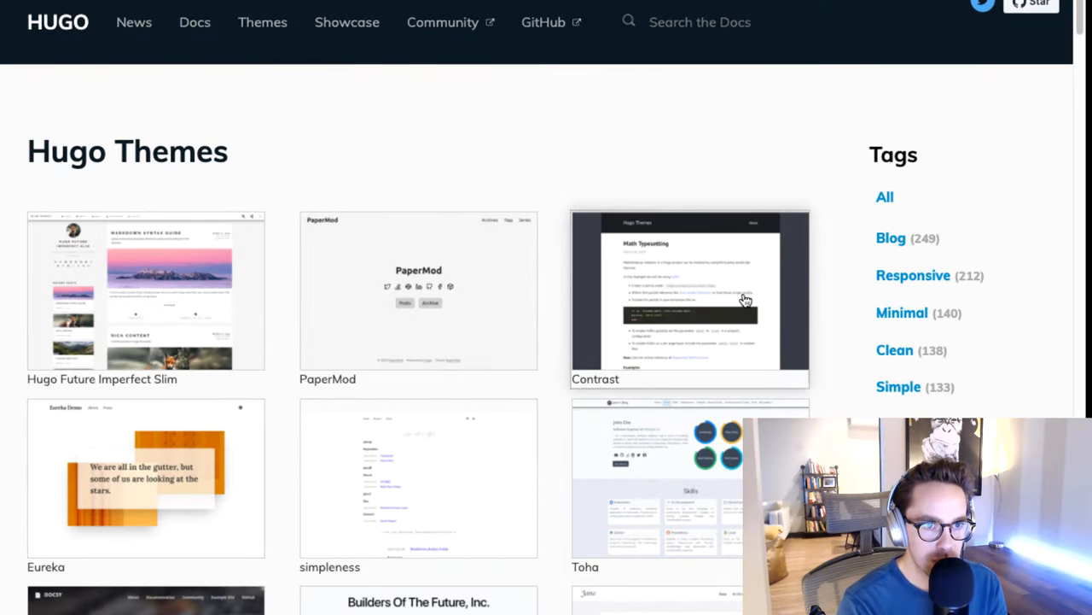
left_click(689, 294)
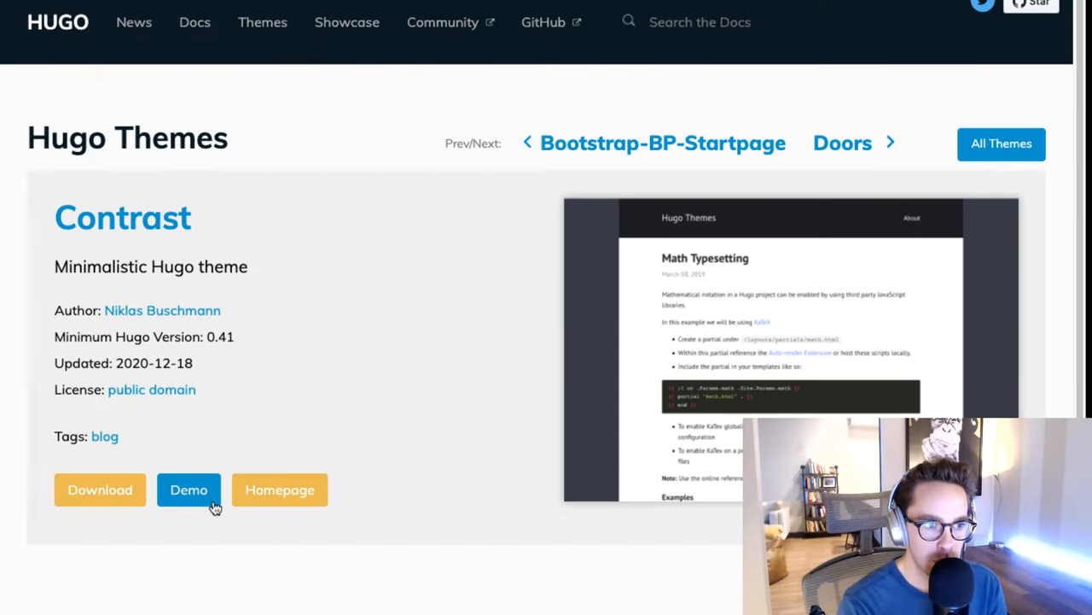
left_click(189, 489)
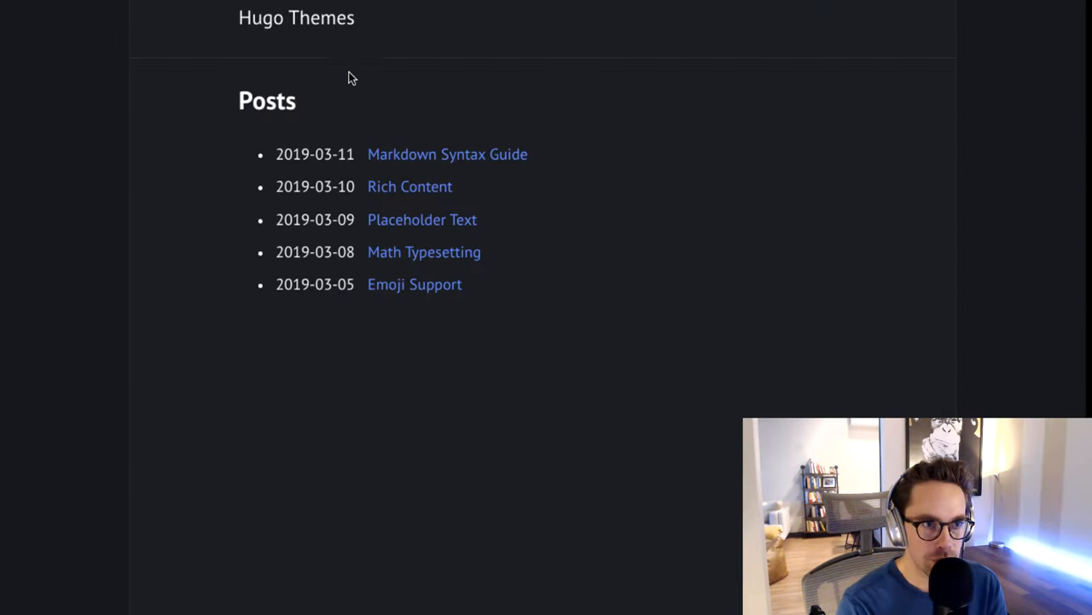
left_click(447, 154)
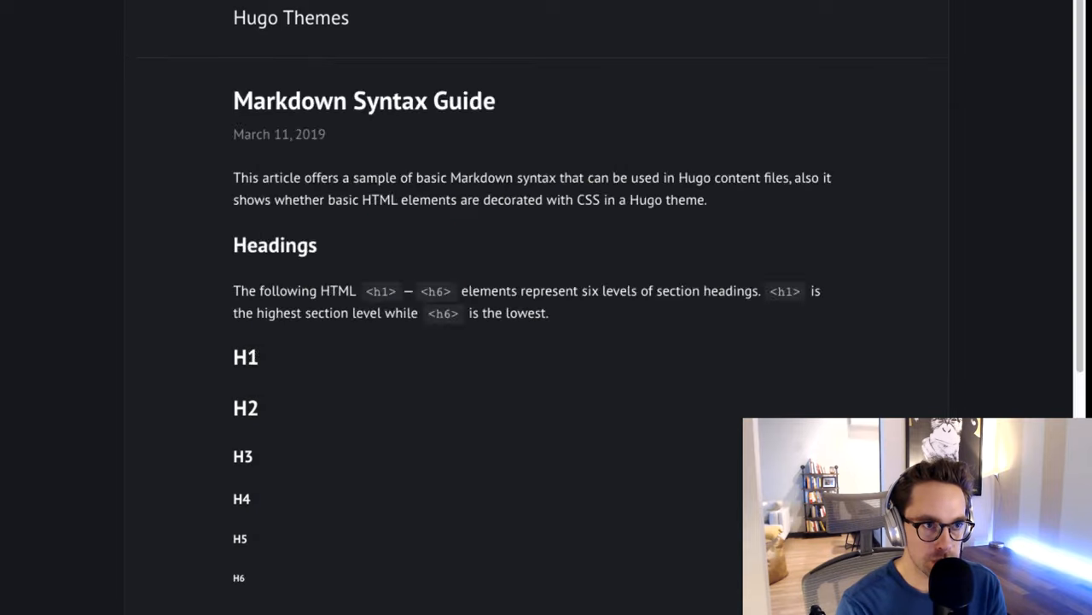
scroll("down", 3)
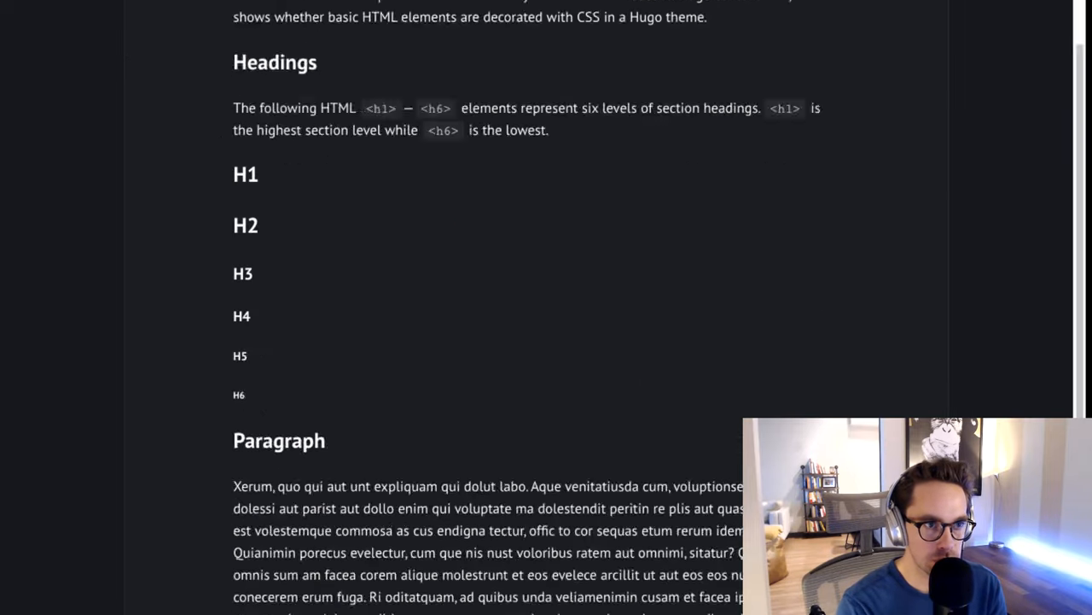
scroll("up", 3)
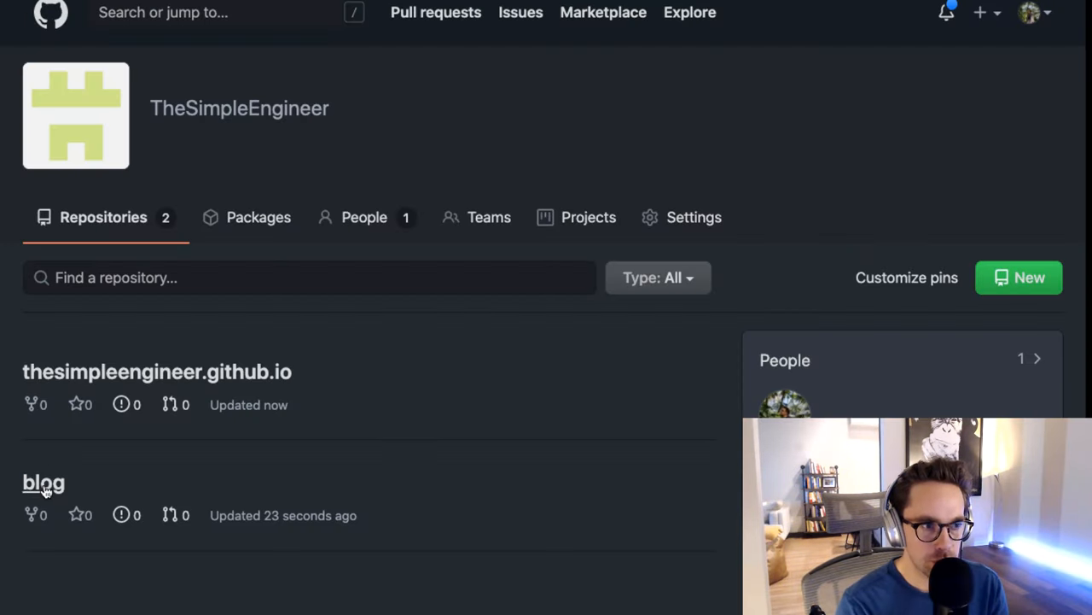
- Clone the blog repository to the Desktop, cd into 'blog' and clear the screen
left_click(44, 482)
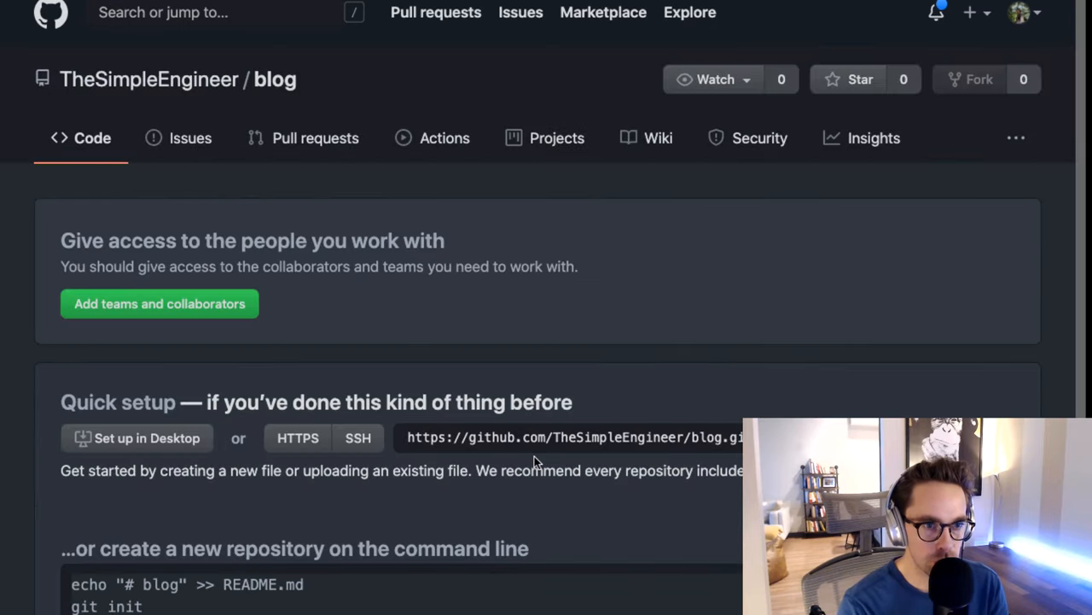
left_click(576, 437)
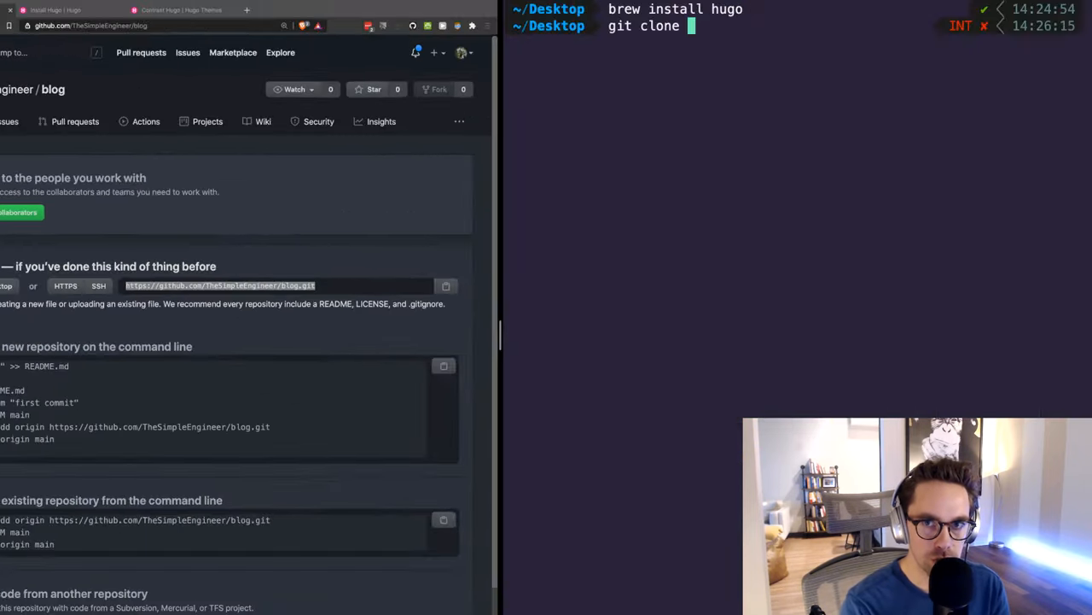
key("Return")
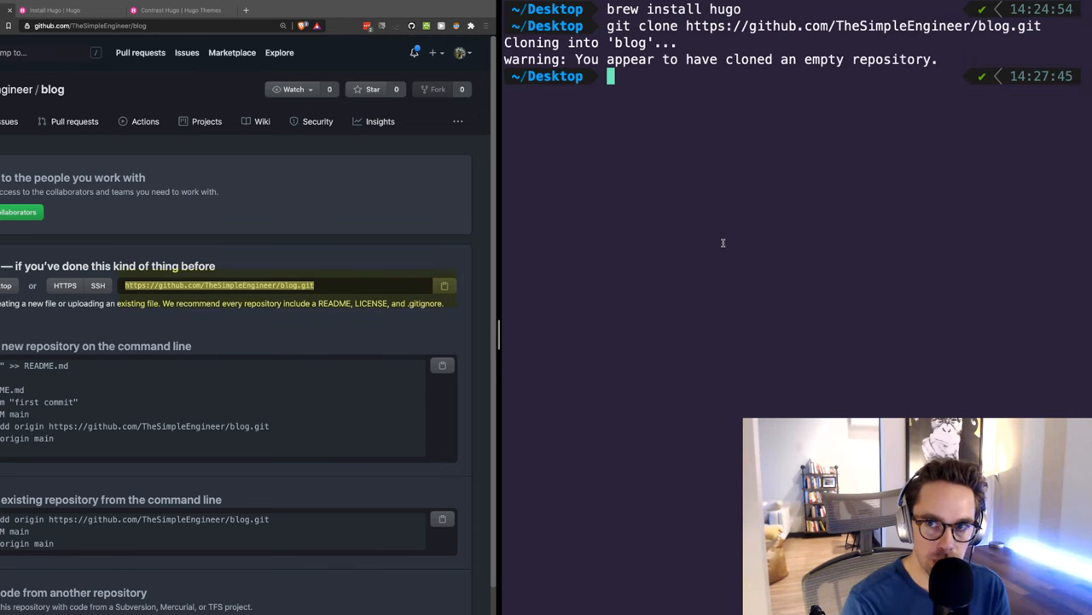
type("cd teh")
type("ls")
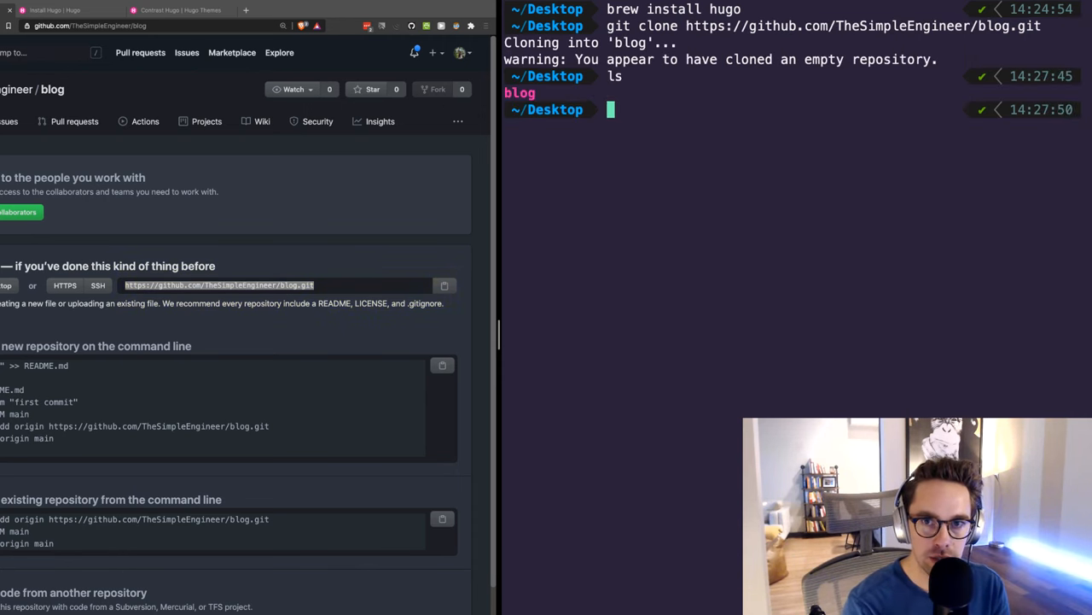
type("cd blog")
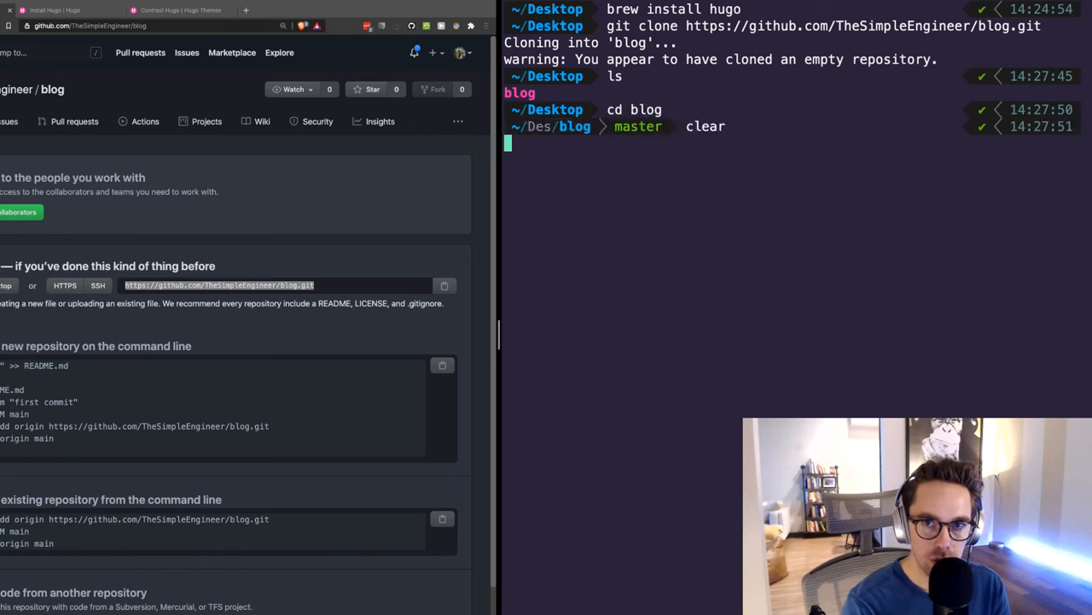
key("Return")
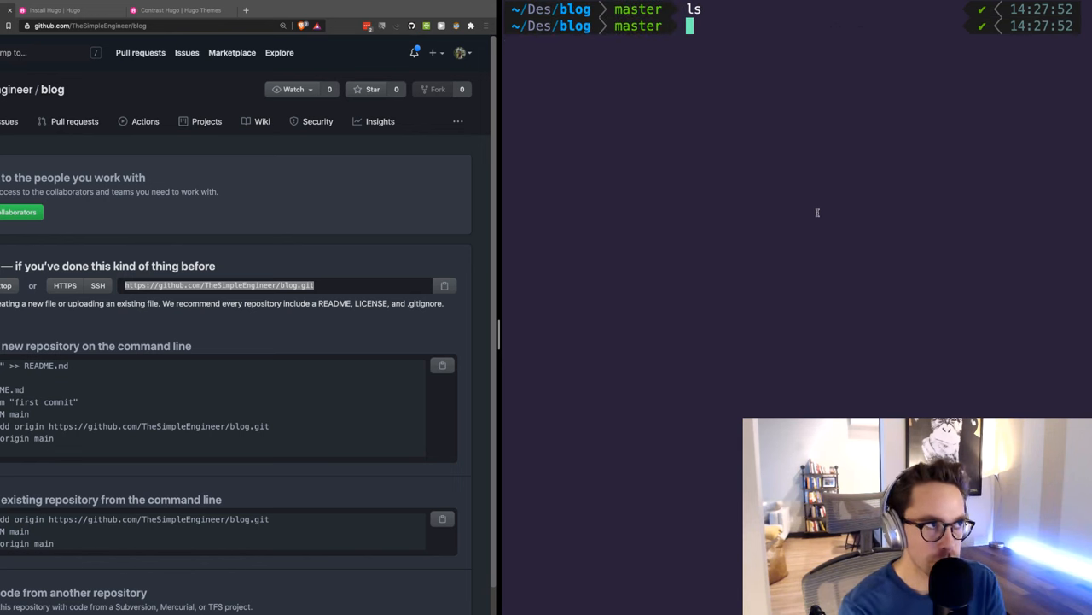
- Run 'hugo new site thesimpleengineerblog' and move into the new site folder
type("hugo new")
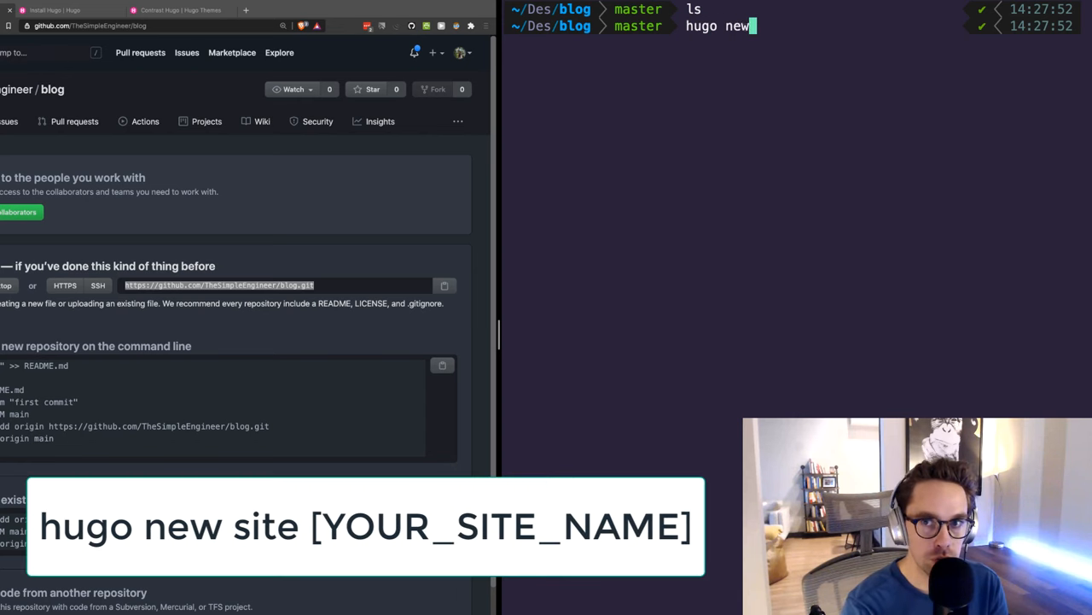
type("site")
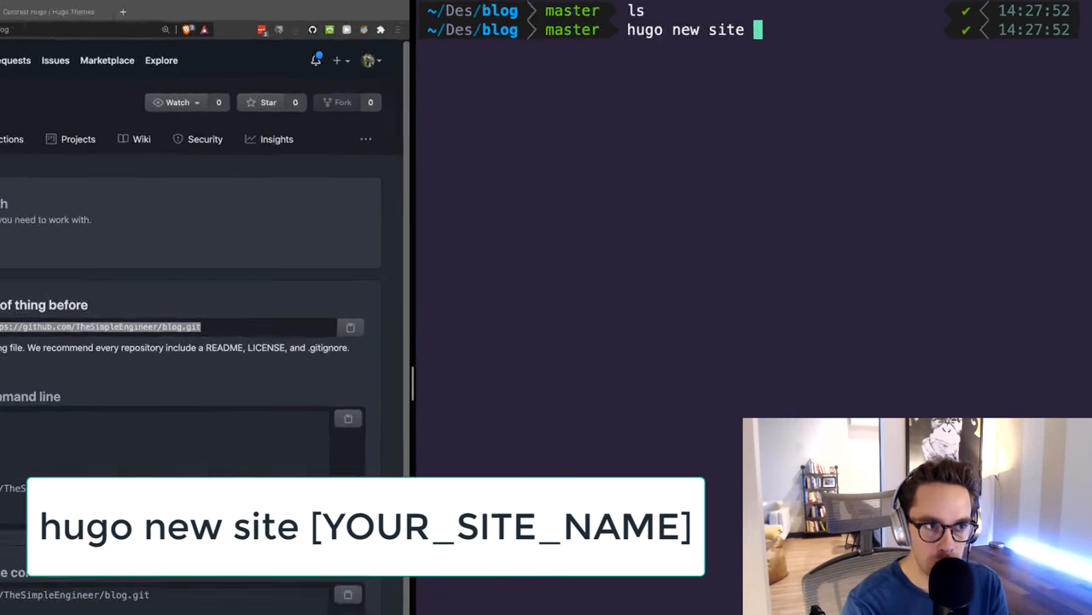
type("thesimple")
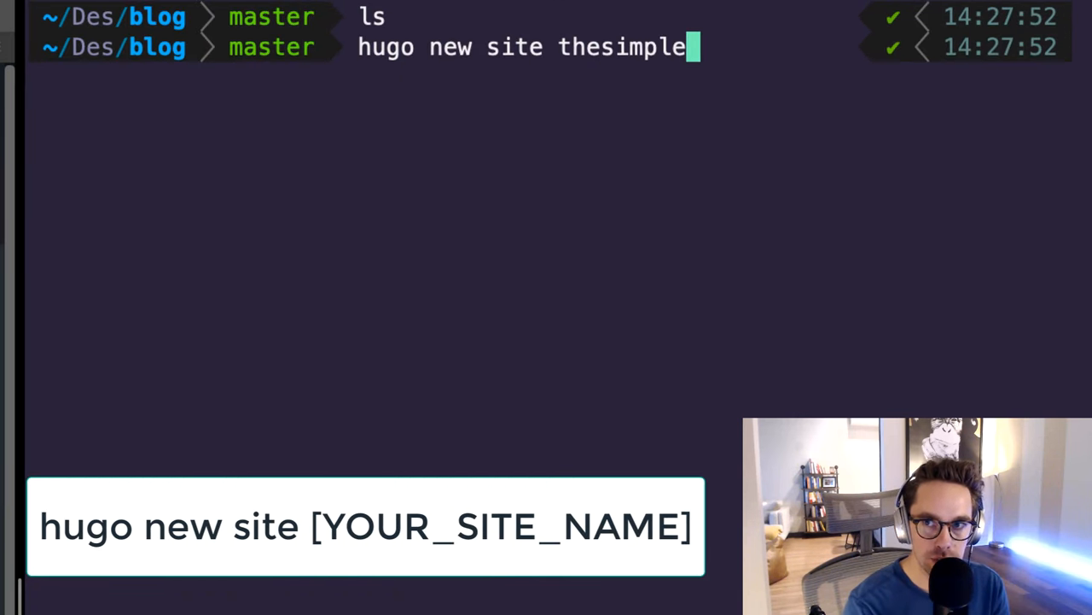
key("Return")
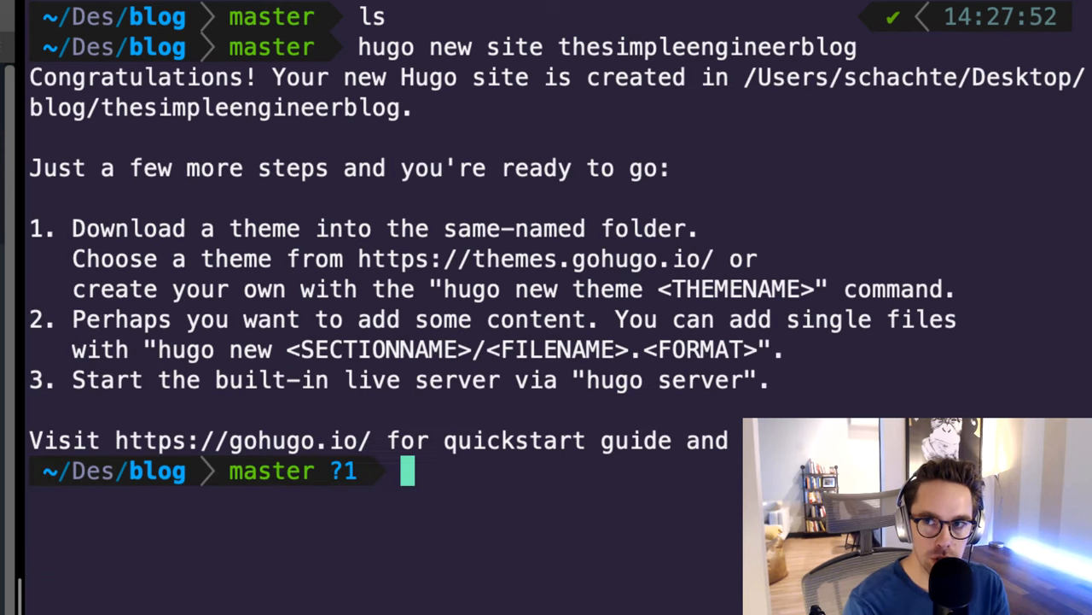
mouse_move(557, 558)
type("cd thesimpleengineerblog")
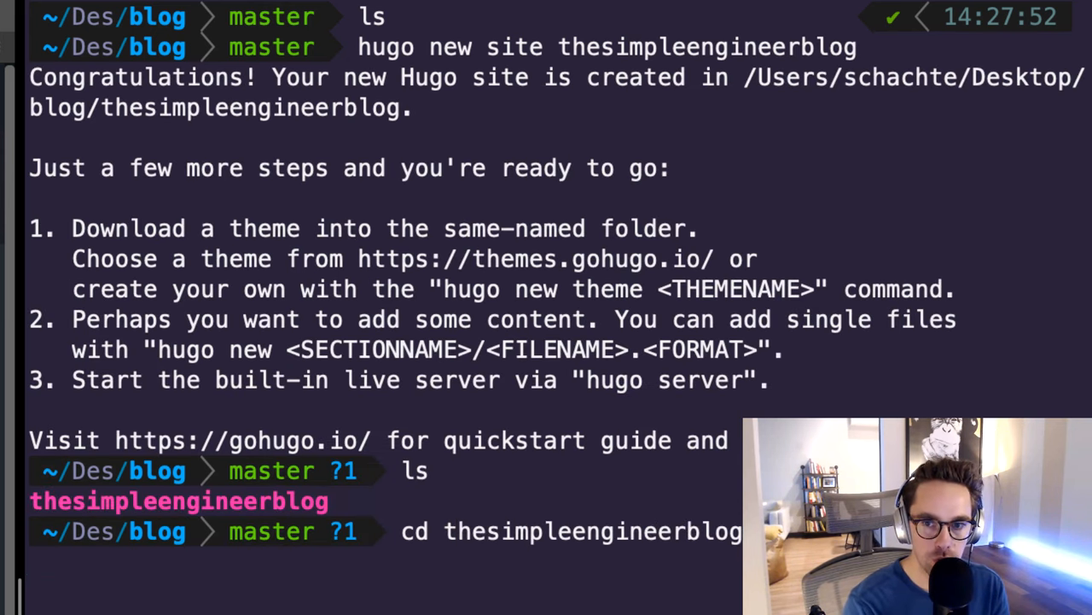
key("Return")
type("ls")
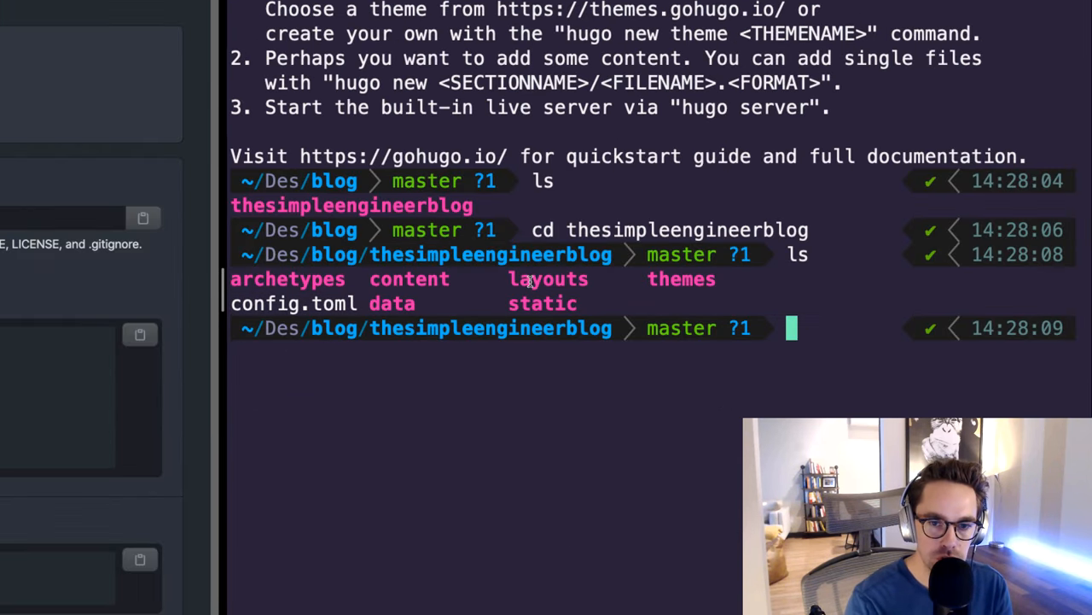
mouse_move(473, 392)
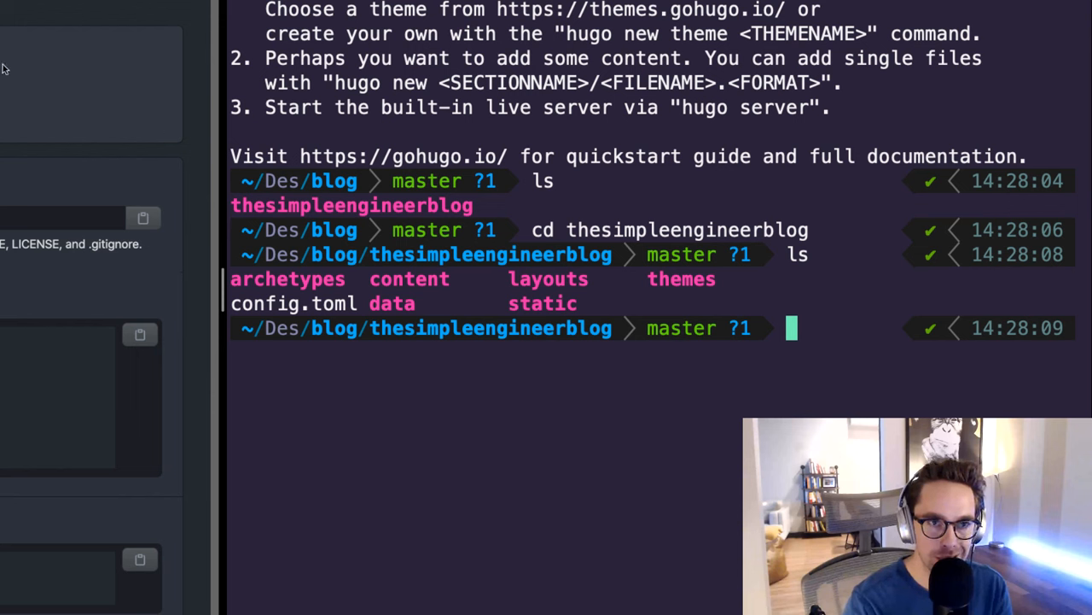
mouse_move(726, 383)
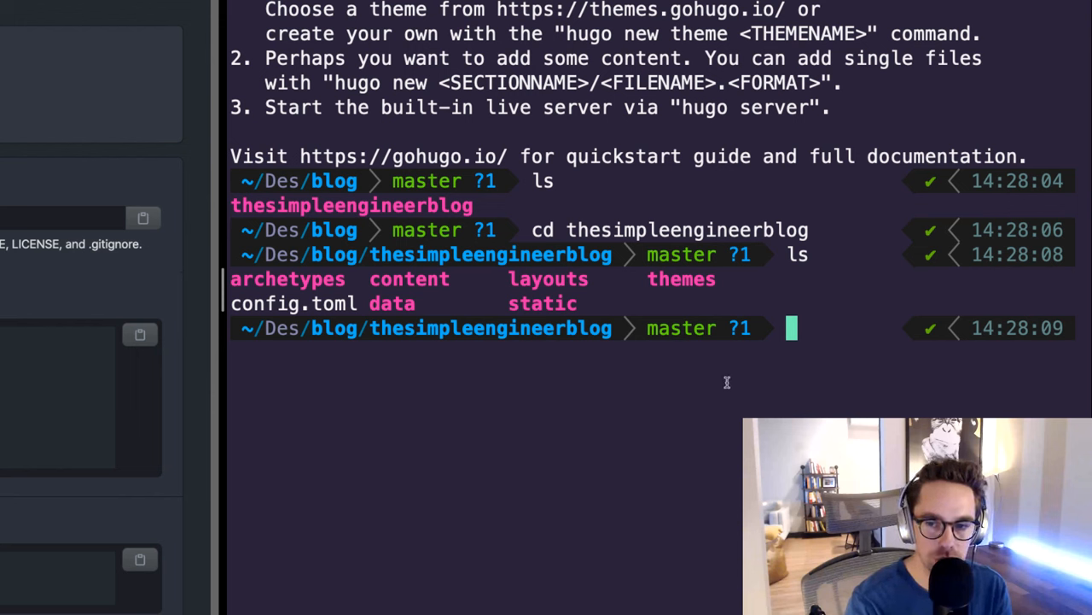
type("cd tehemes/")
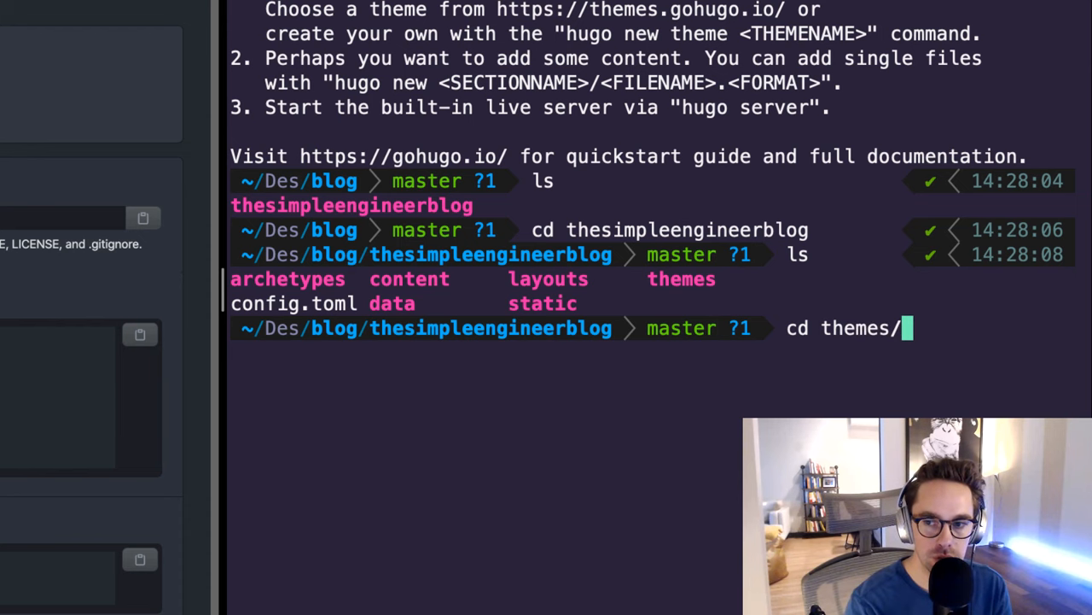
key("Return")
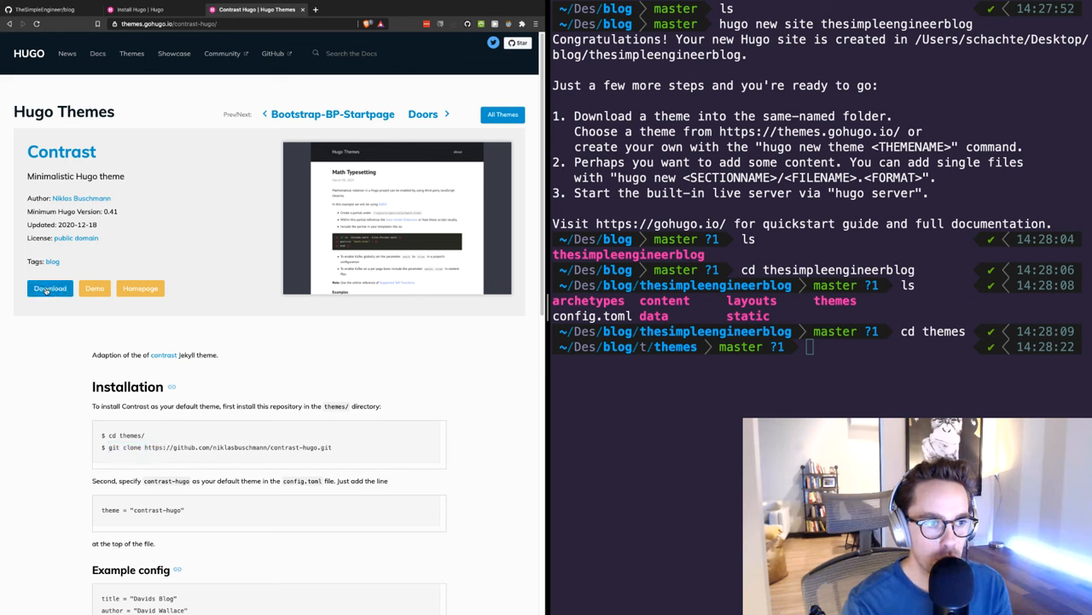
left_click(50, 288)
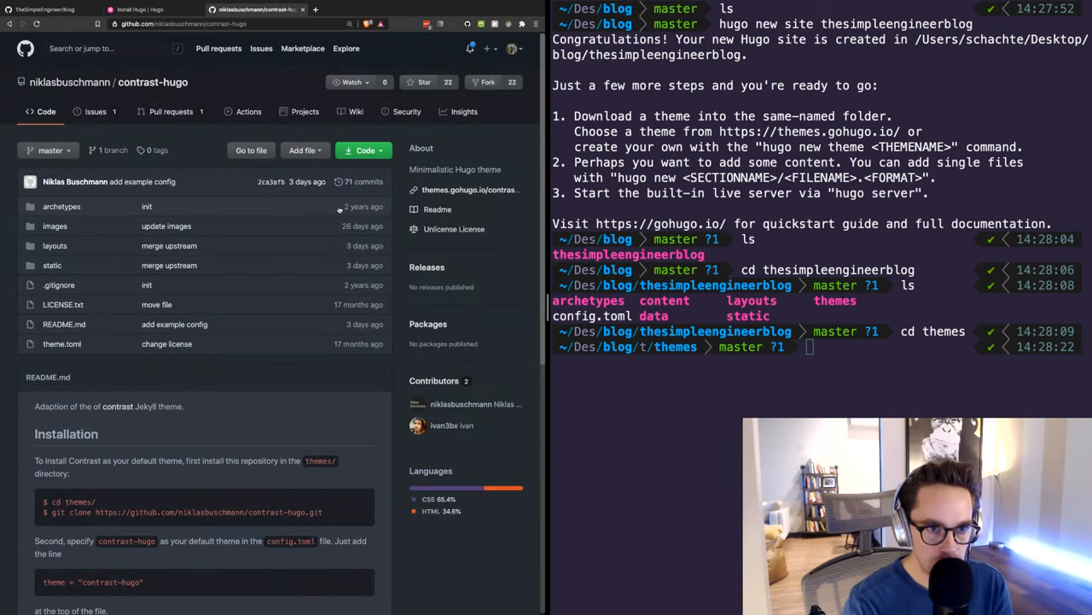
left_click(361, 150)
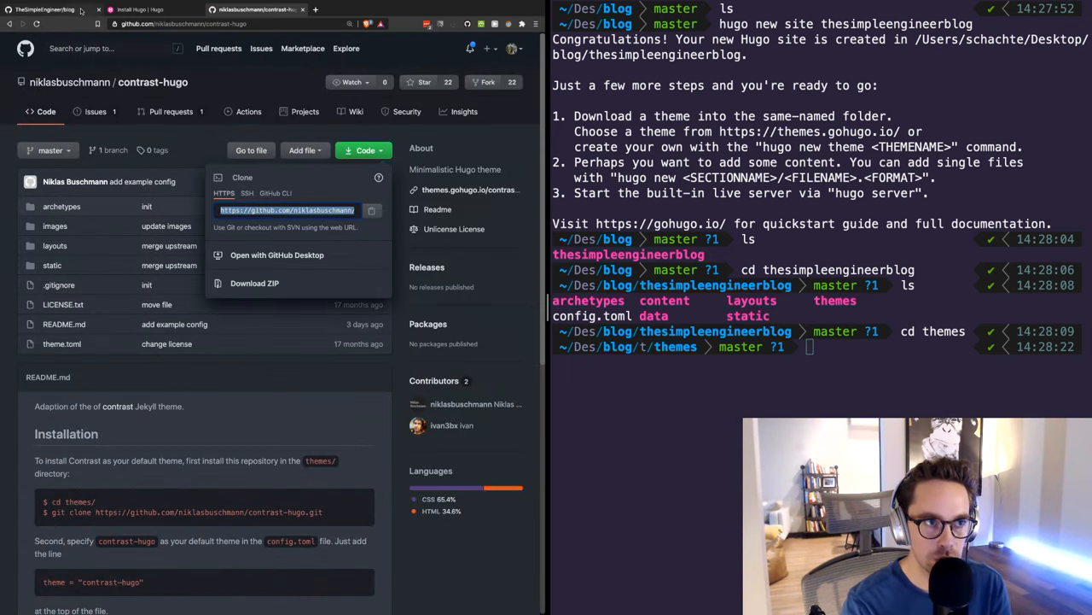
left_click(140, 9)
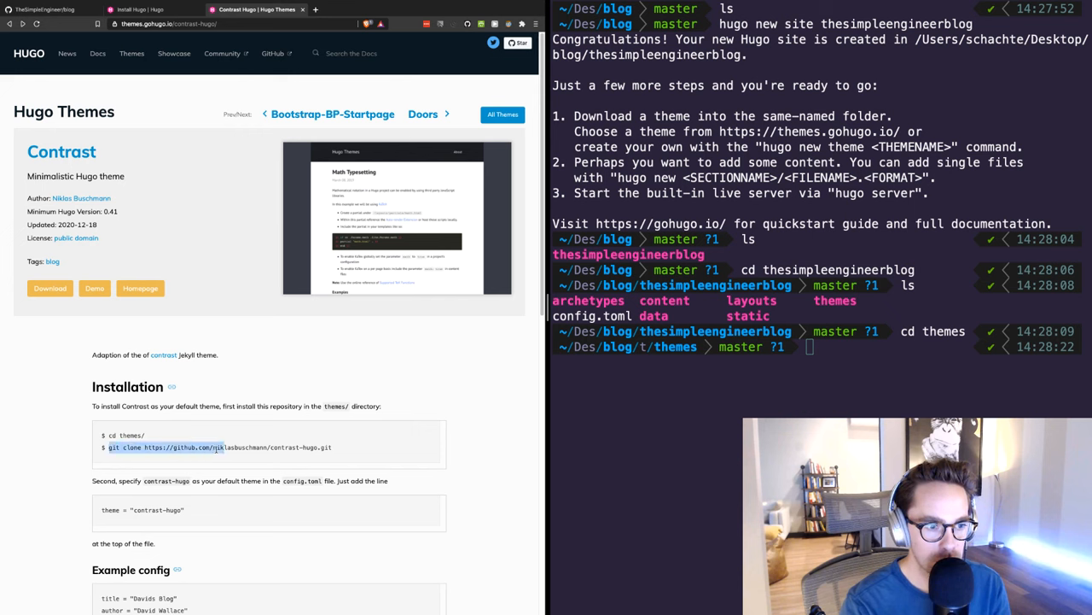
type("git clone https://github.com/niklasbuschmann/contrast-hugo.git")
type("ls")
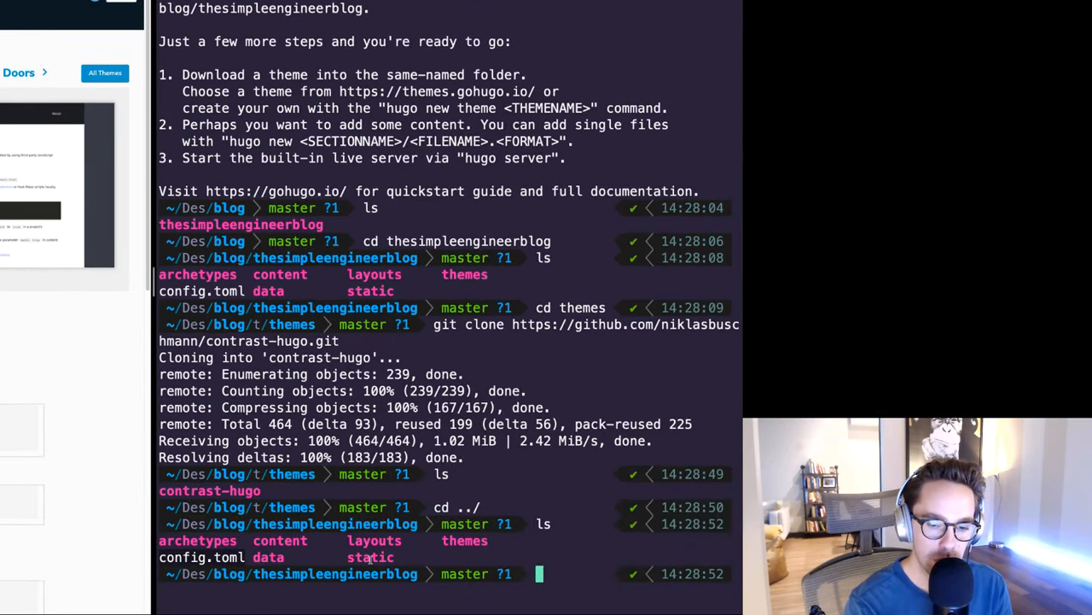
- Open config.toml in Neovim and add theme="contrast-hugo"
type("nvim config")
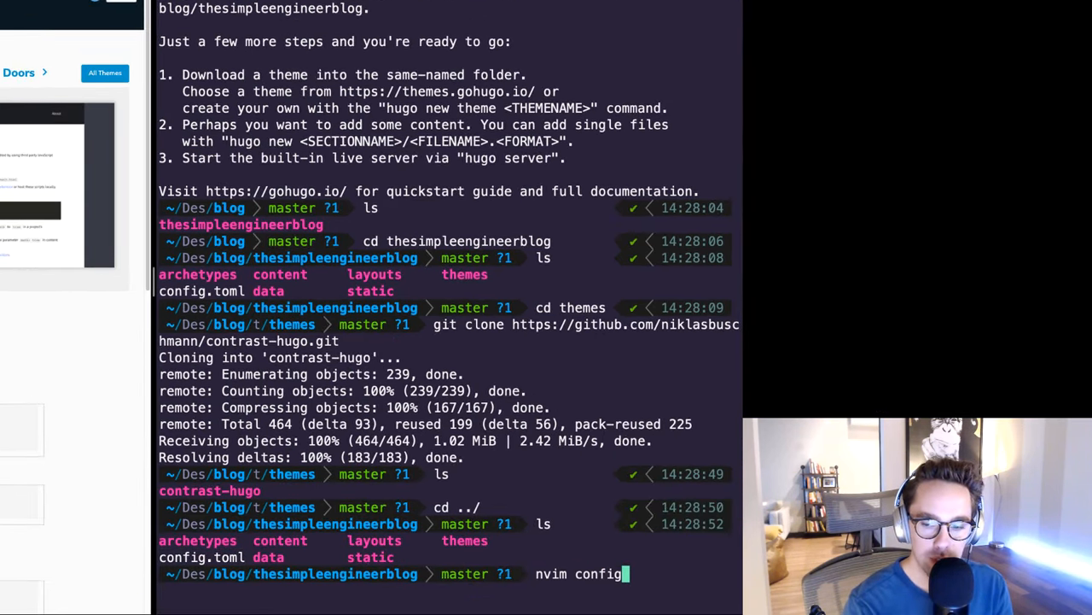
key("Return")
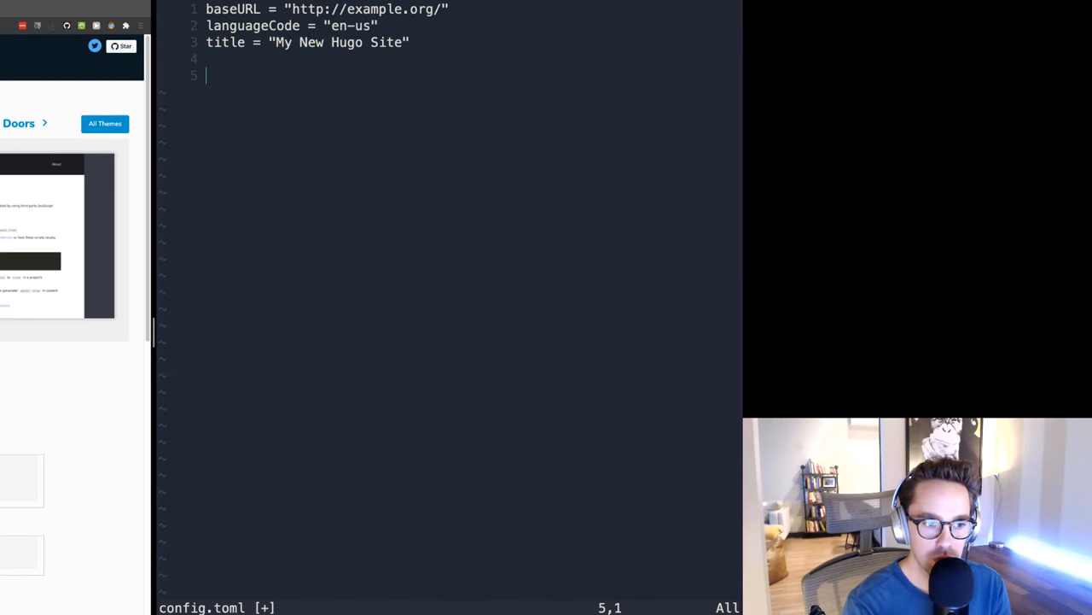
type("t")
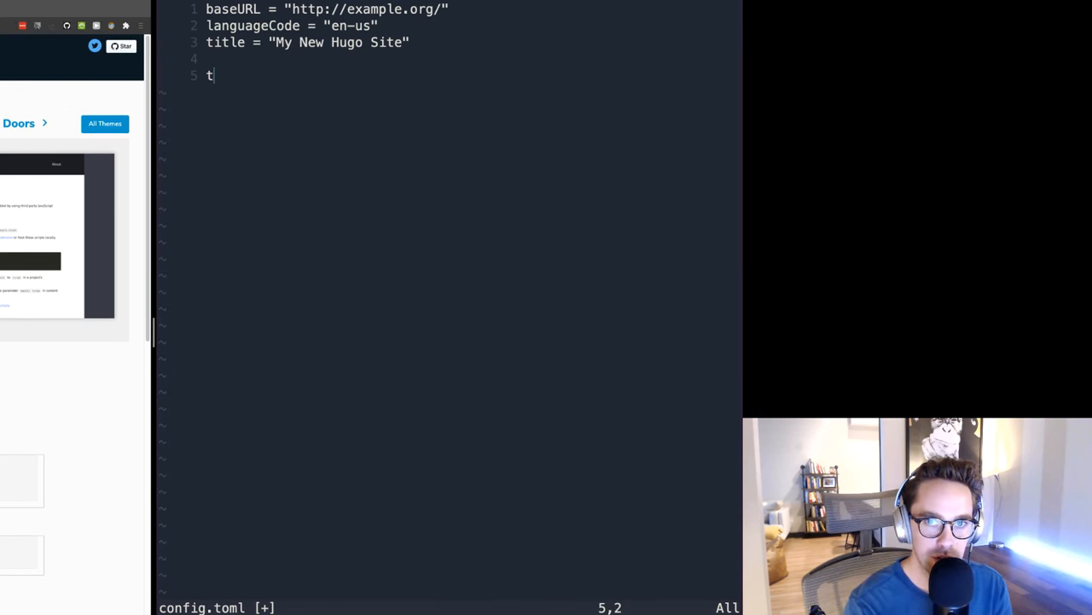
type("heme=\"co")
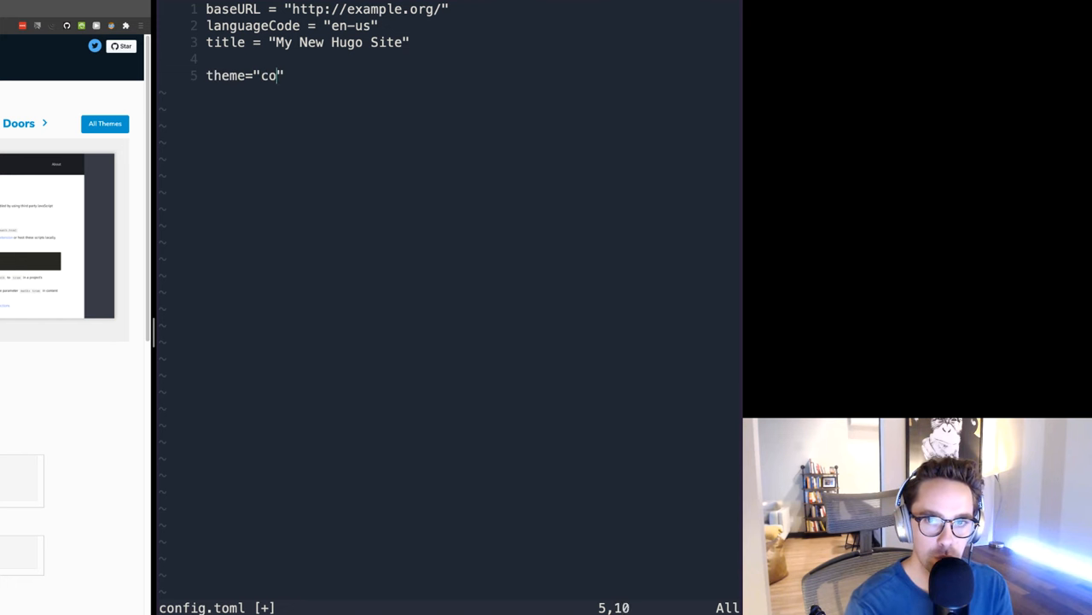
type("ntrast-hugo")
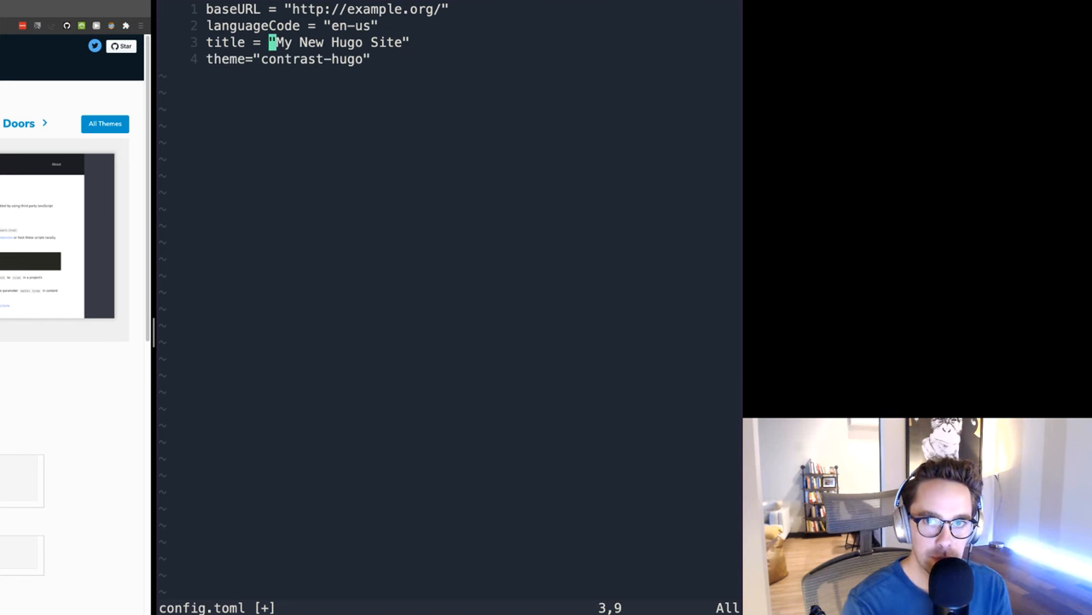
type("The Si")
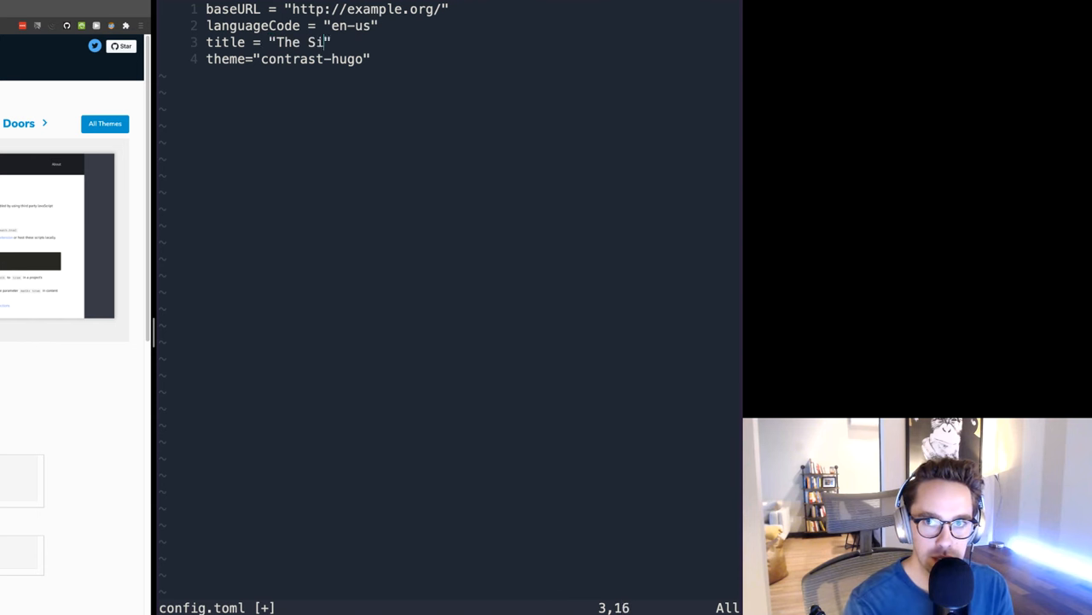
type("mple Engineer Blog")
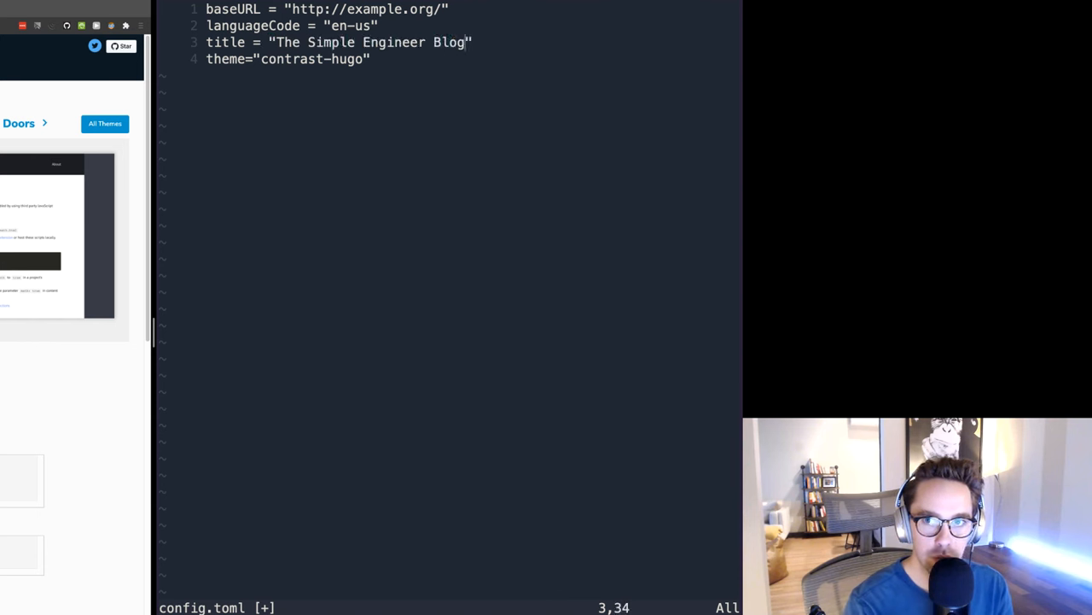
left_click(413, 9)
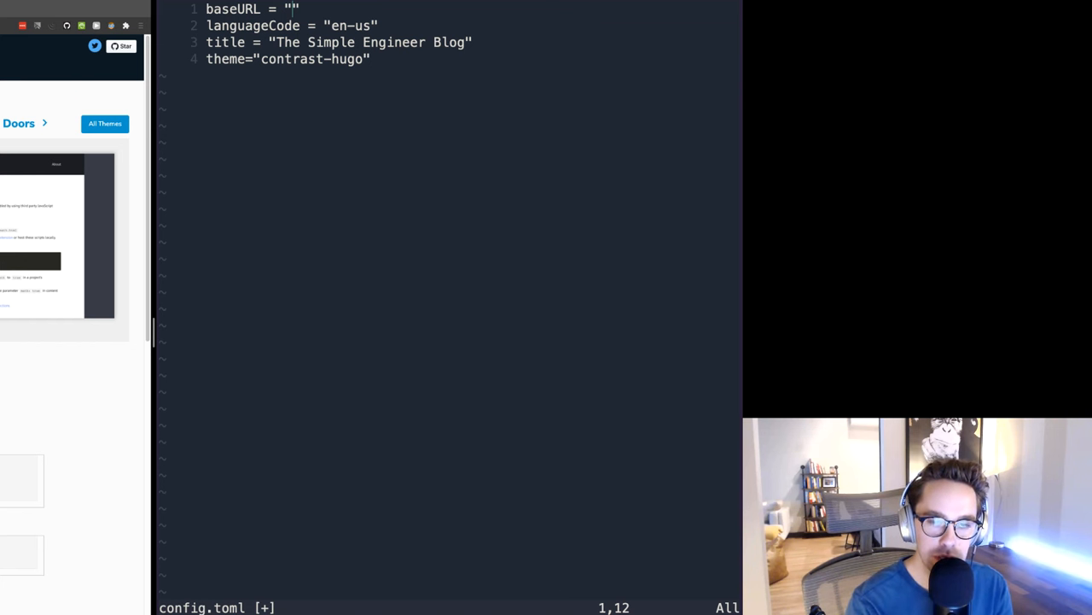
type("https://")
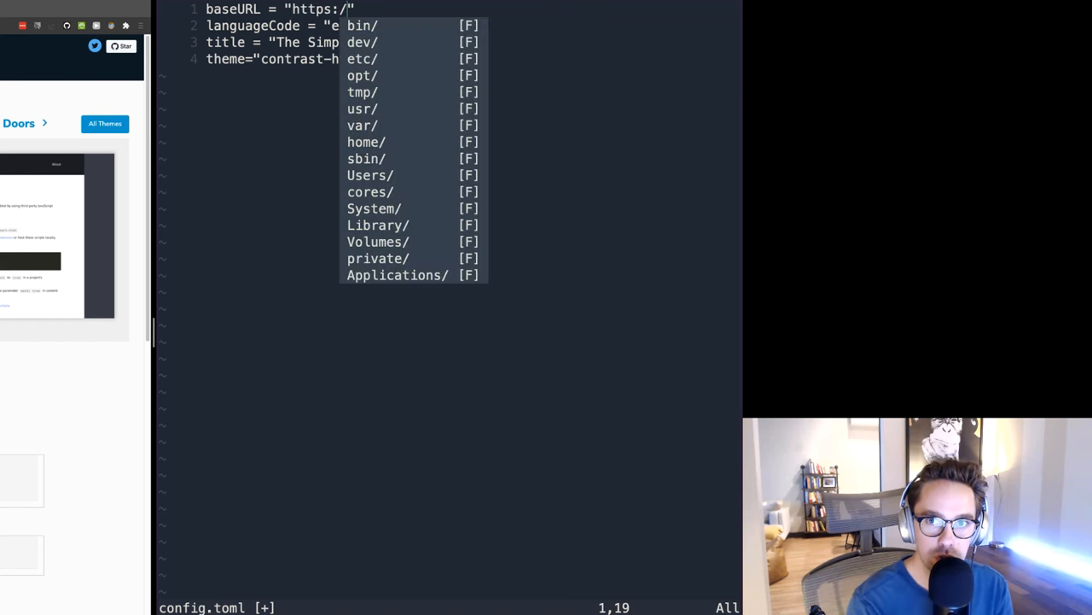
key("escape")
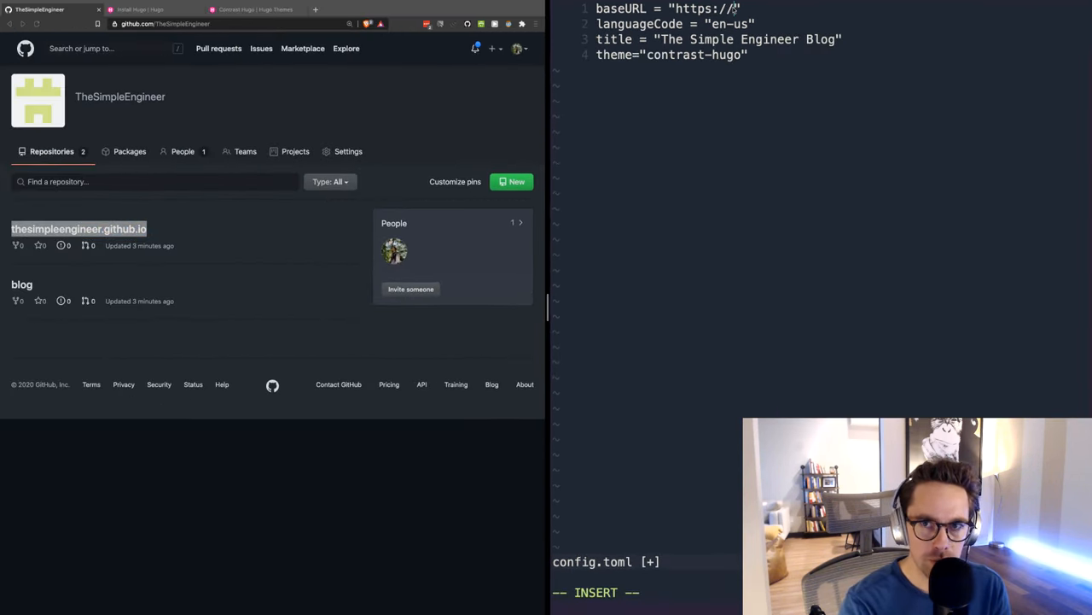
type("thesimpleengineer.github.io")
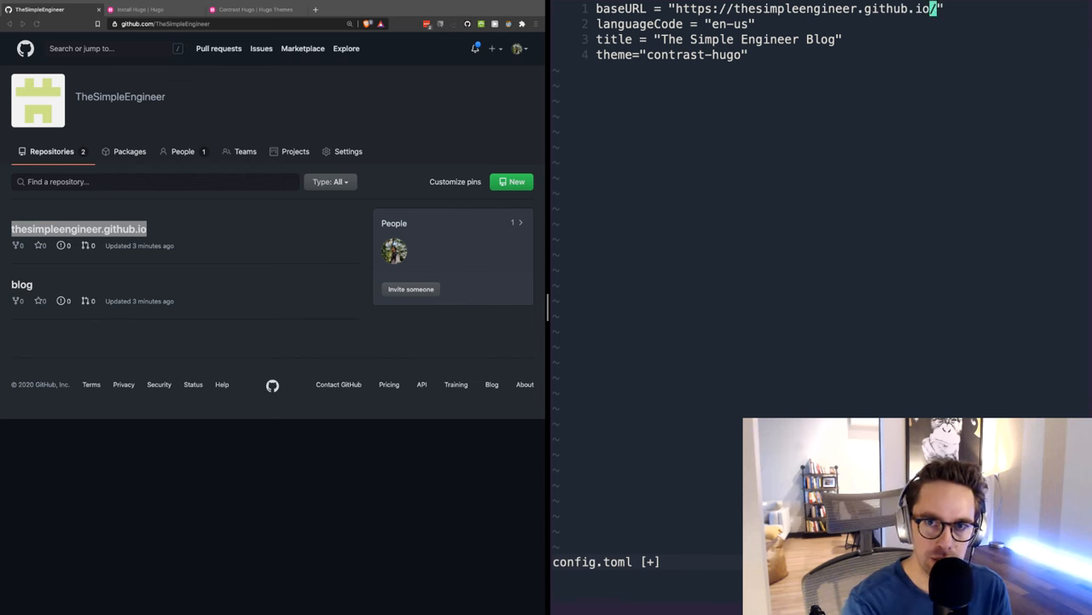
type(":wq!")
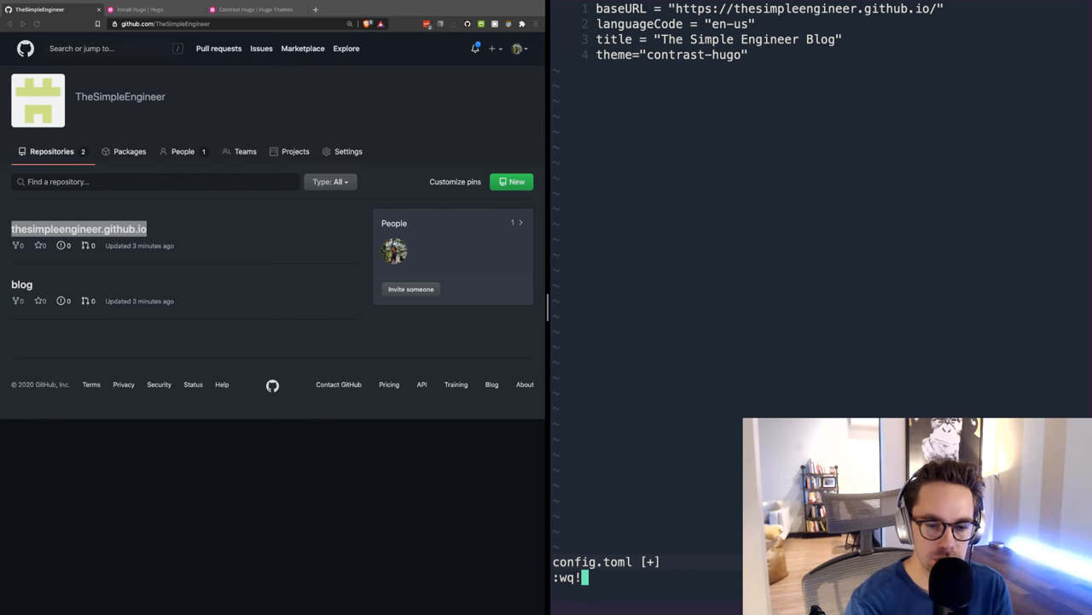
key("Return")
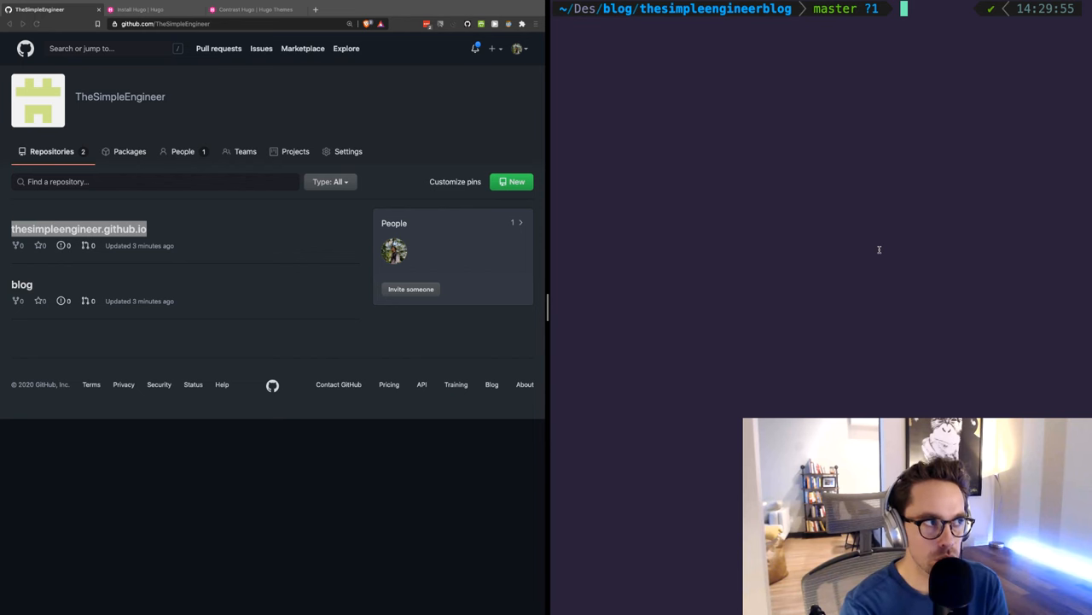
- Run 'hugo server' to preview the blog at localhost:1313, then stop it with Ctrl+C
type("hug")
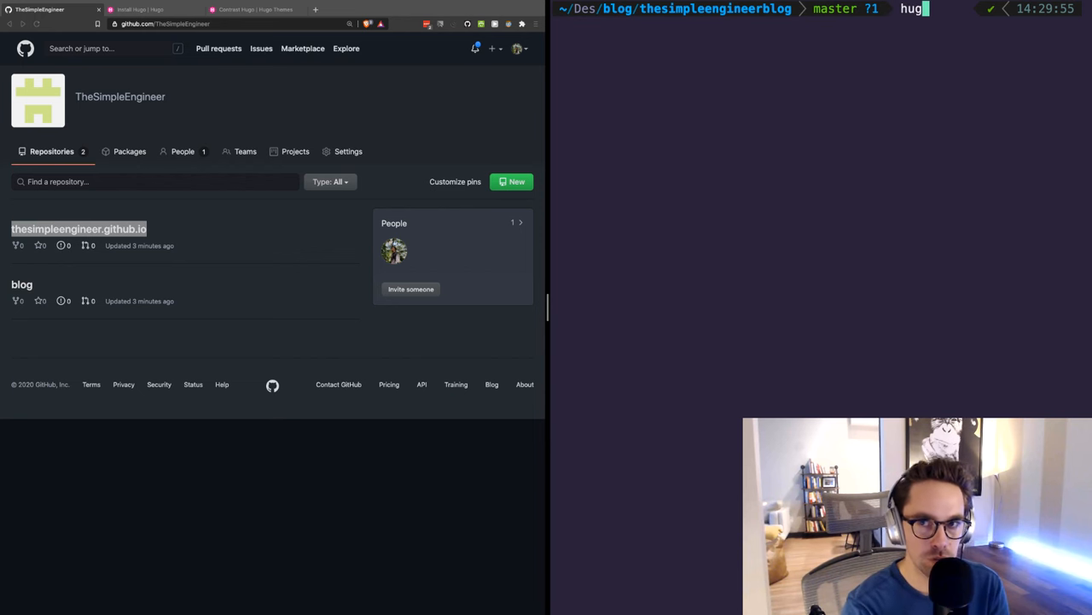
key("Return")
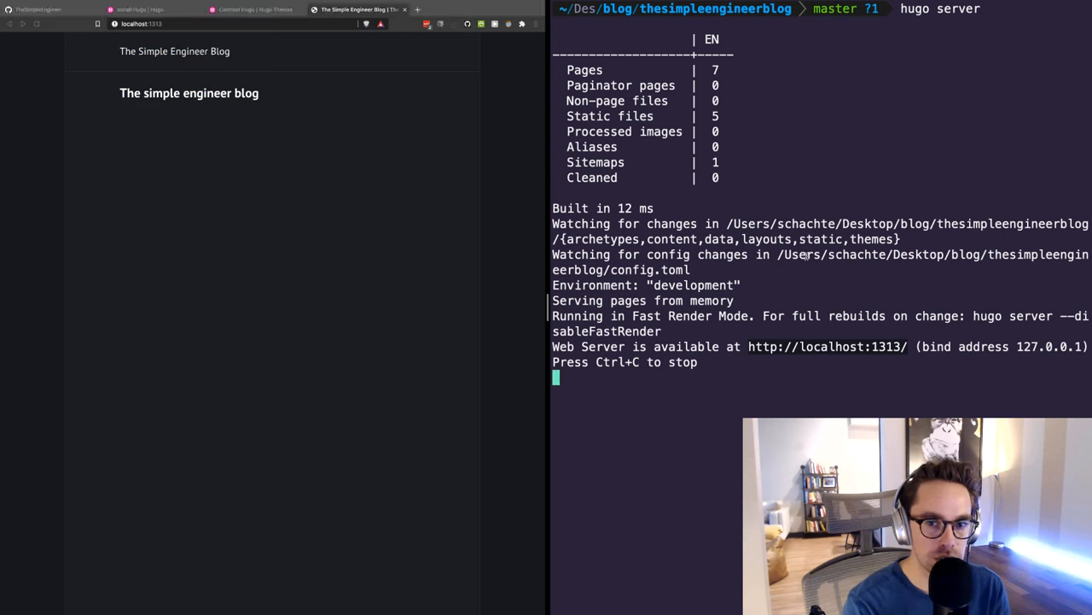
key("ctrl+c")
type("hugo new posts/.md")
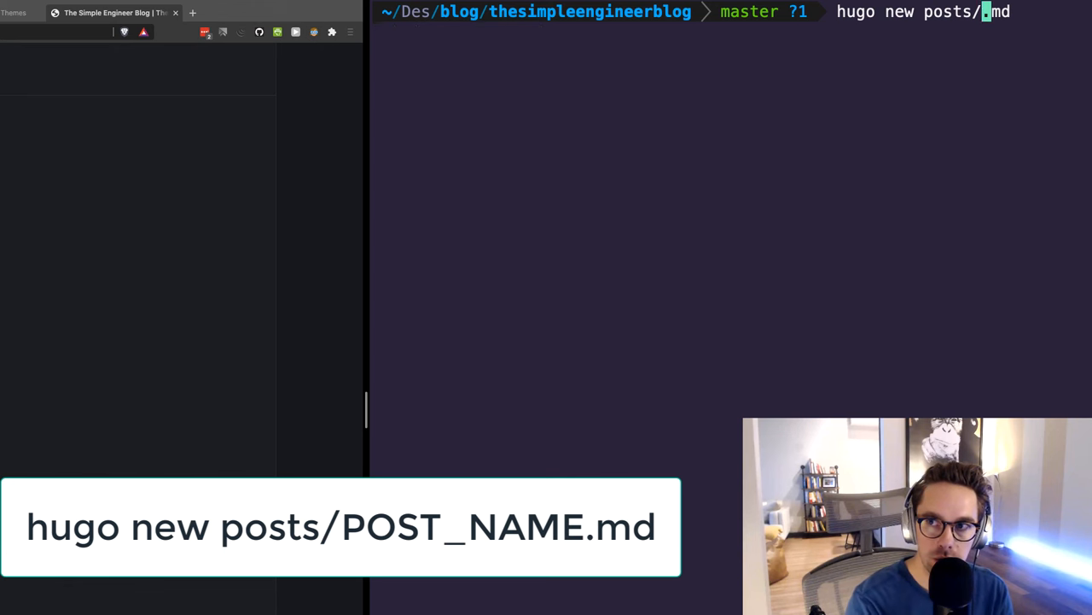
- Create posts/mypost.md and write a title, content, and a Java main-method code block
type("mypost")
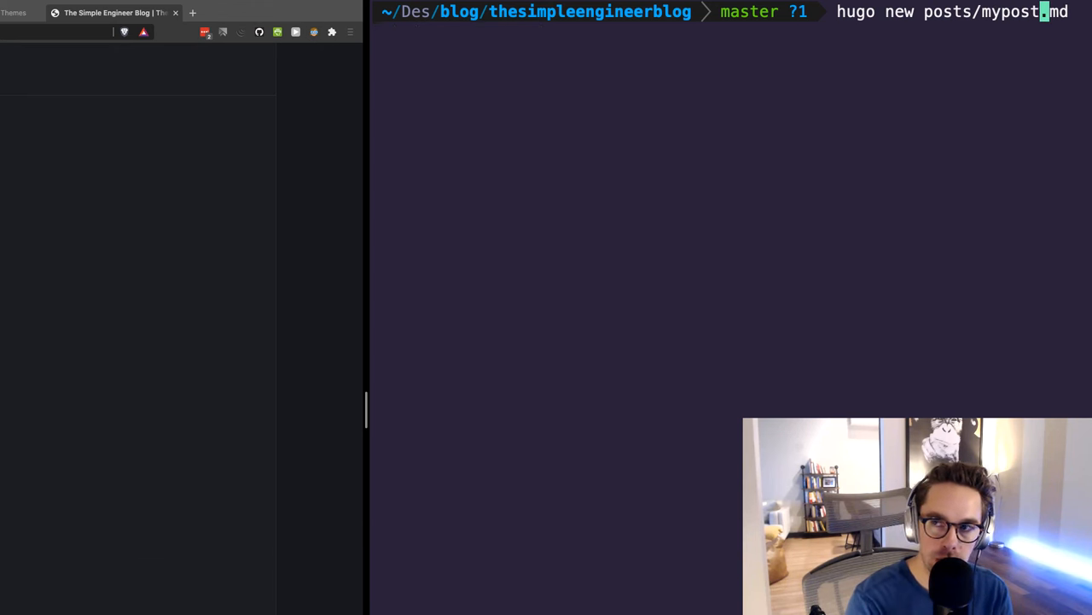
key("Return")
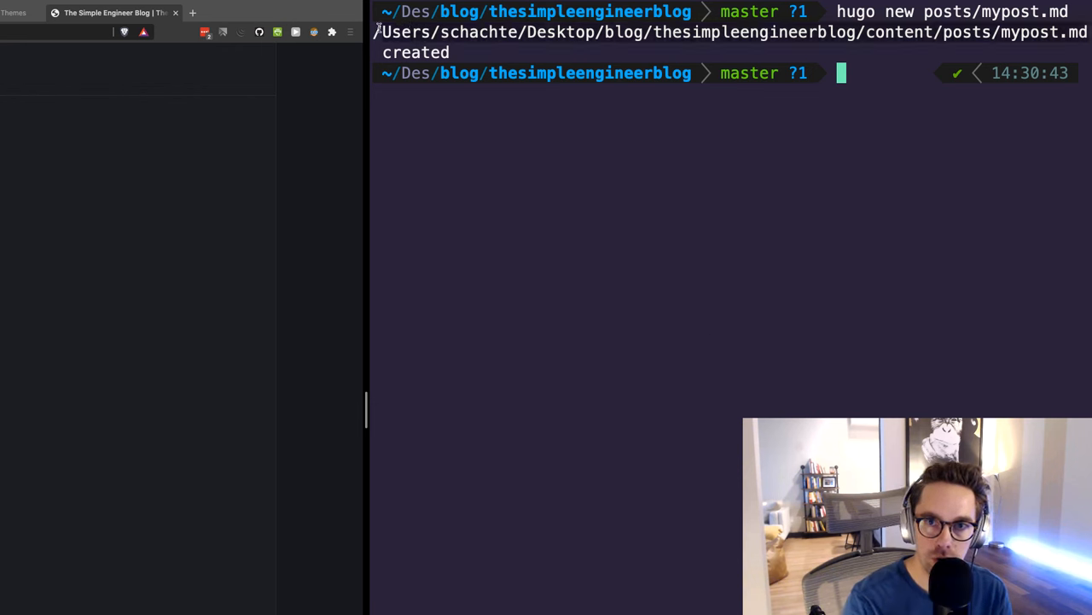
type("nvim")
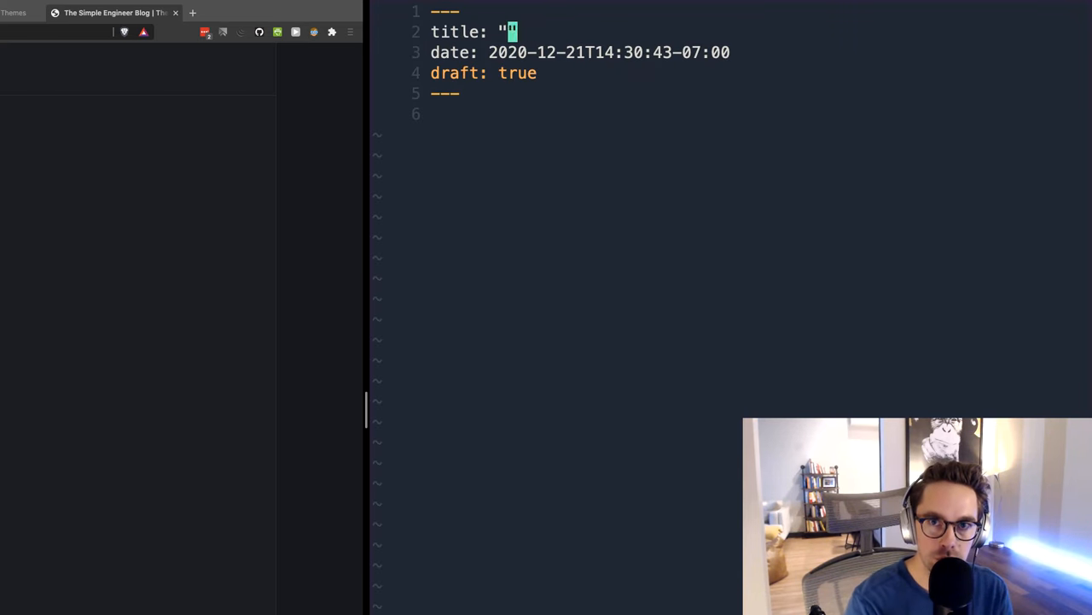
type("This is the post title")
type("```")
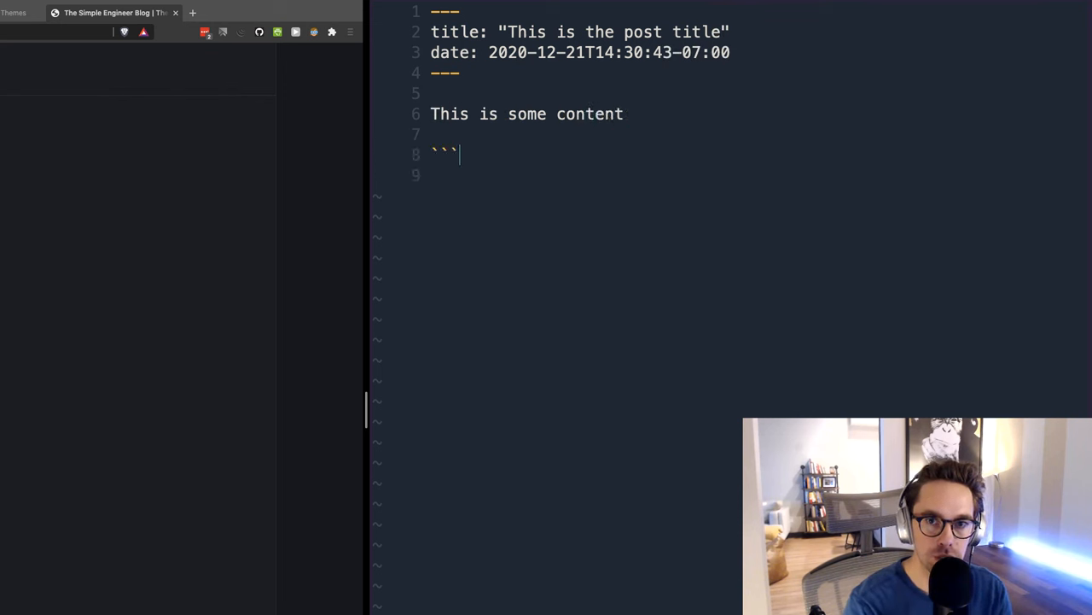
type("java")
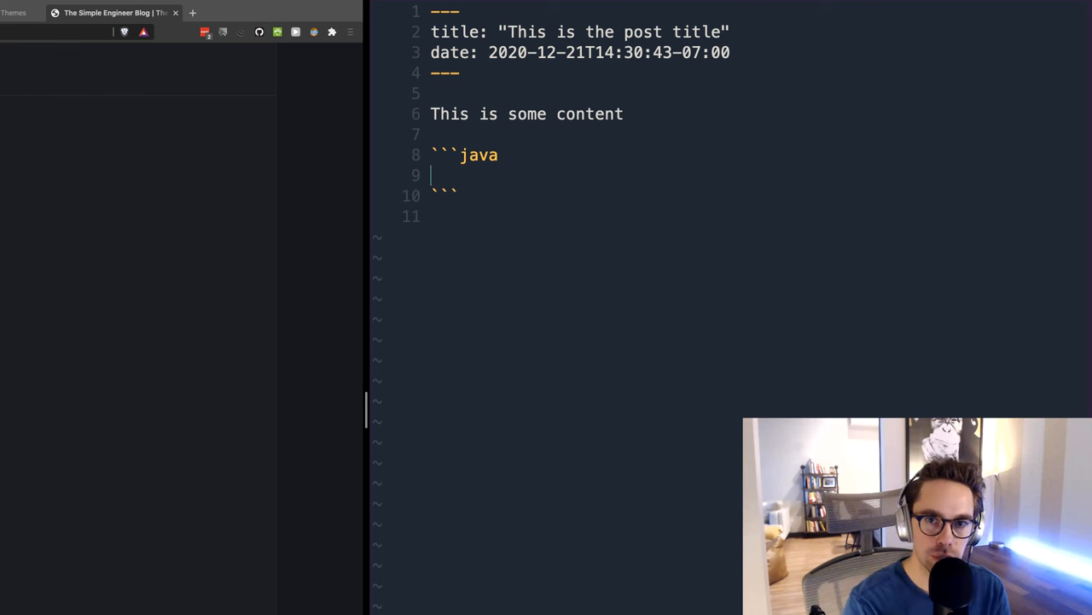
type("public static void main(String[]args) {")
type("git status")
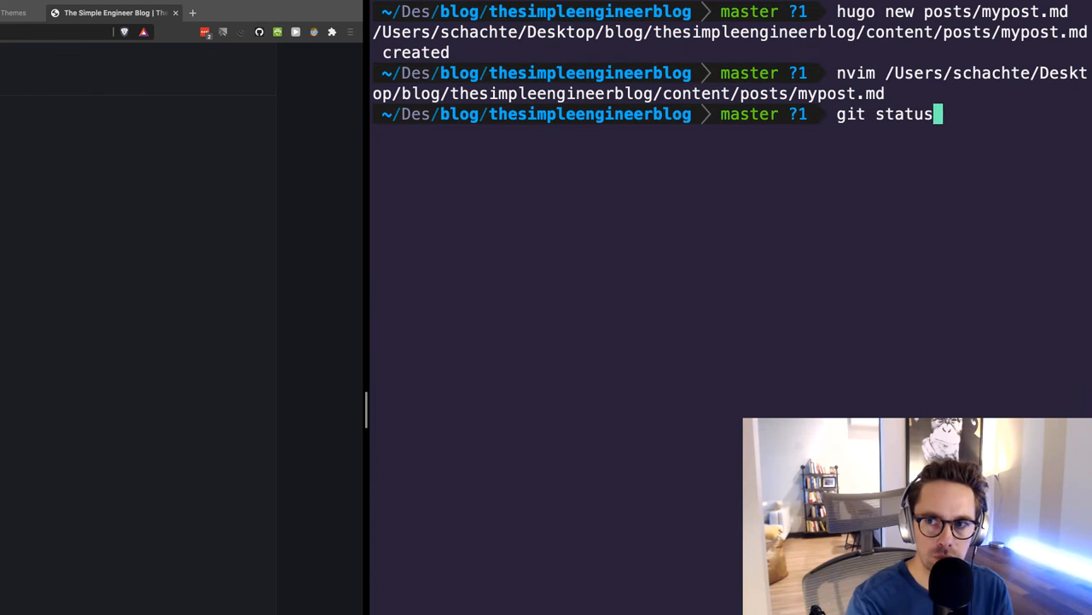
- Check the blog's uncommitted git status, then open the empty thesimpleengineer.github.io repository on GitHub
key("Return")
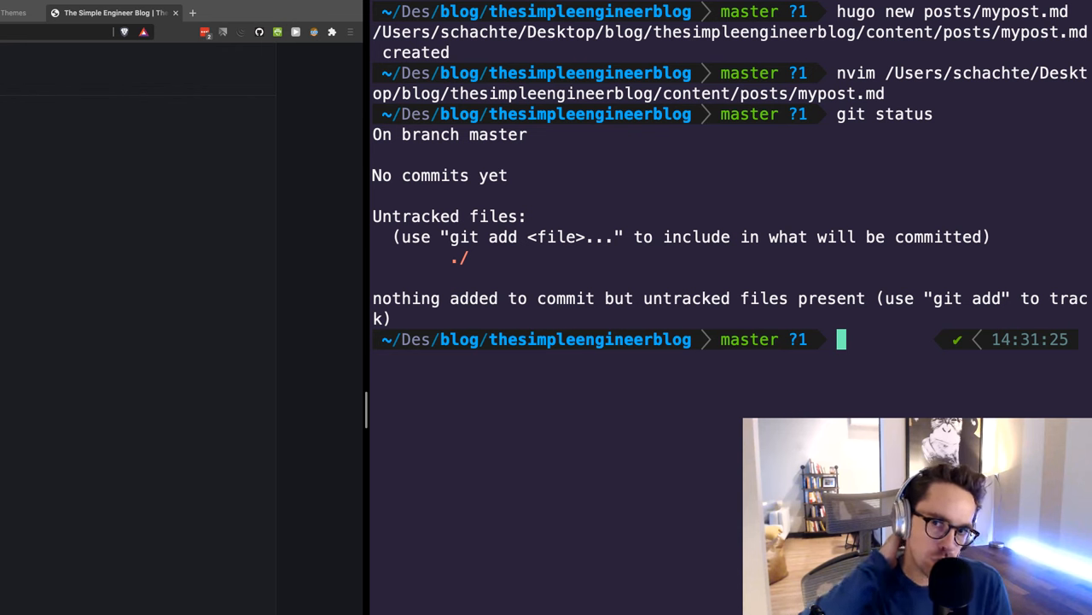
mouse_move(656, 310)
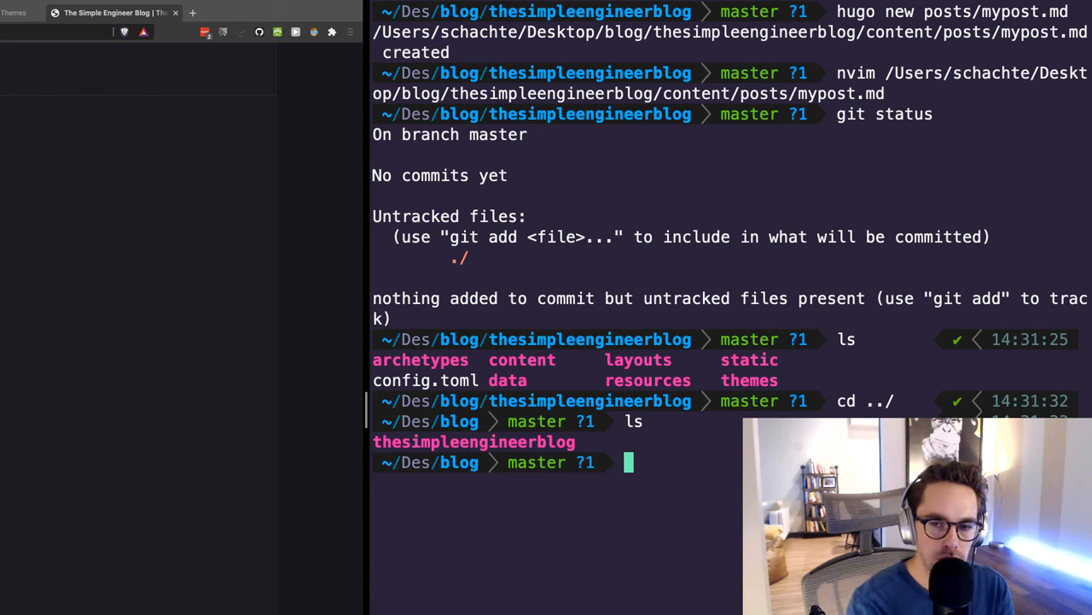
type("cd thesimpleengineerblog/")
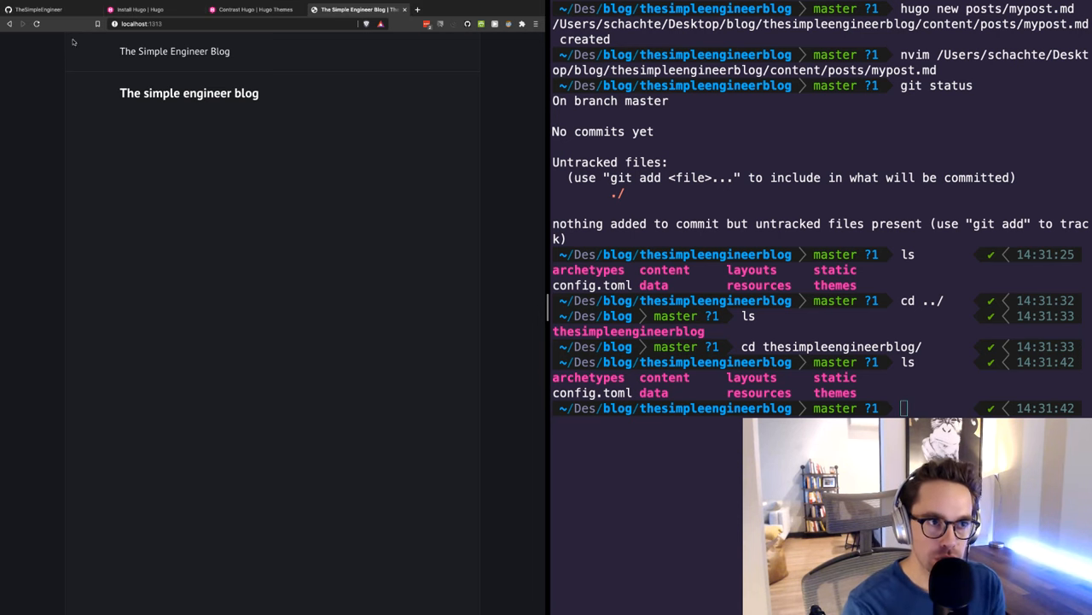
left_click(51, 9)
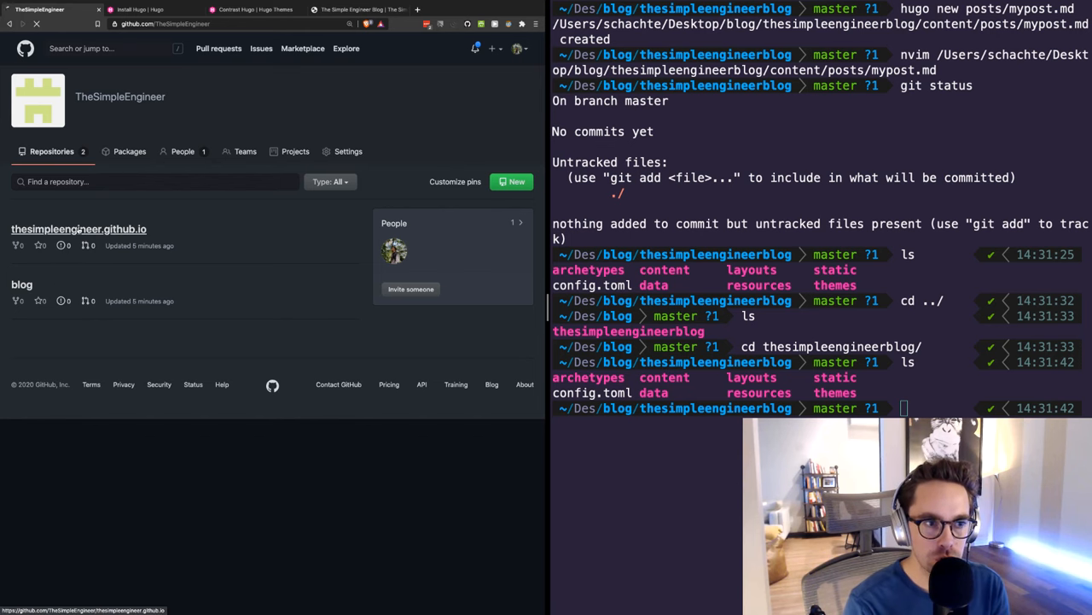
left_click(77, 229)
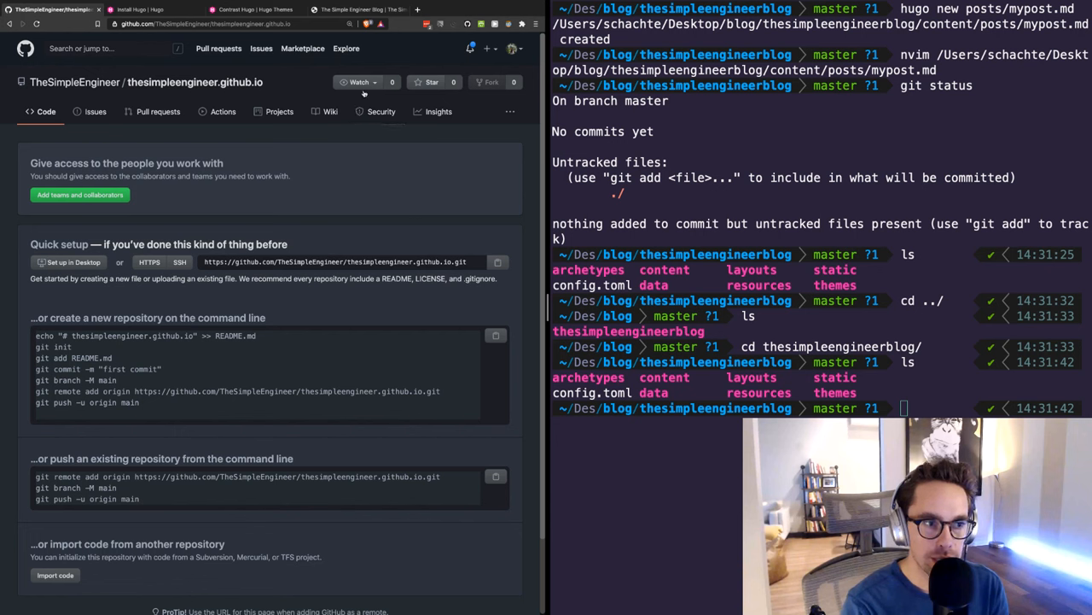
mouse_move(267, 432)
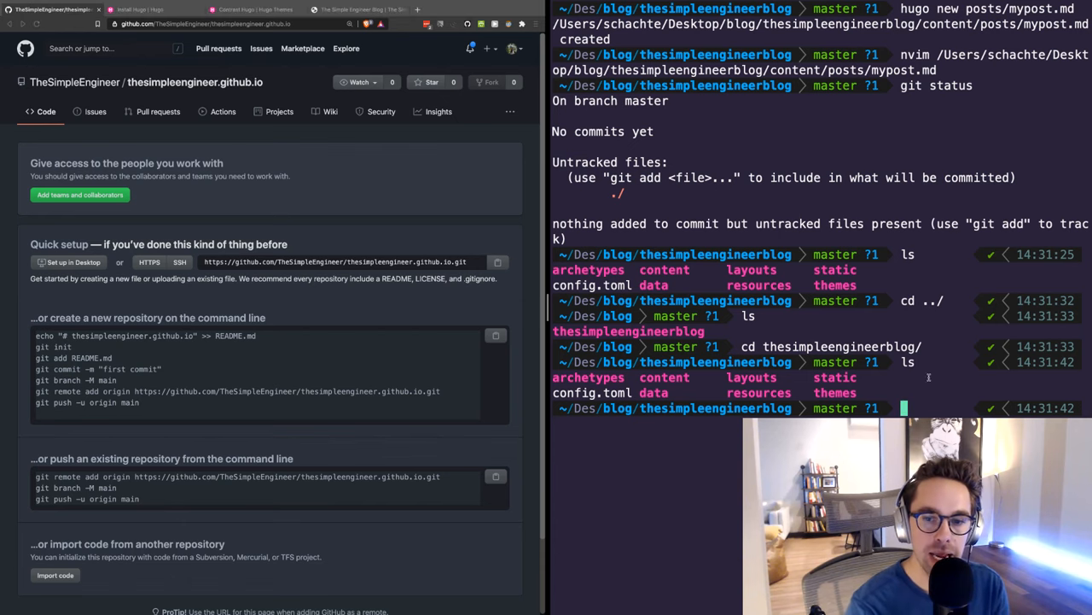
- Clone thesimpleengineer.github.io onto the Desktop and enter the cloned folder
key("Return")
type("l")
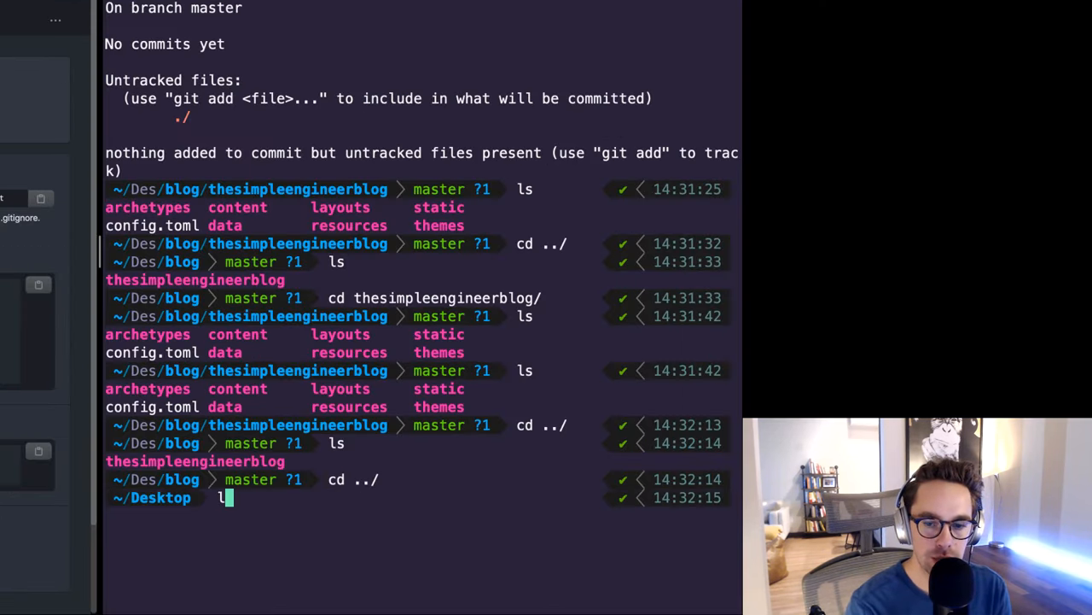
key("Return")
type("ls")
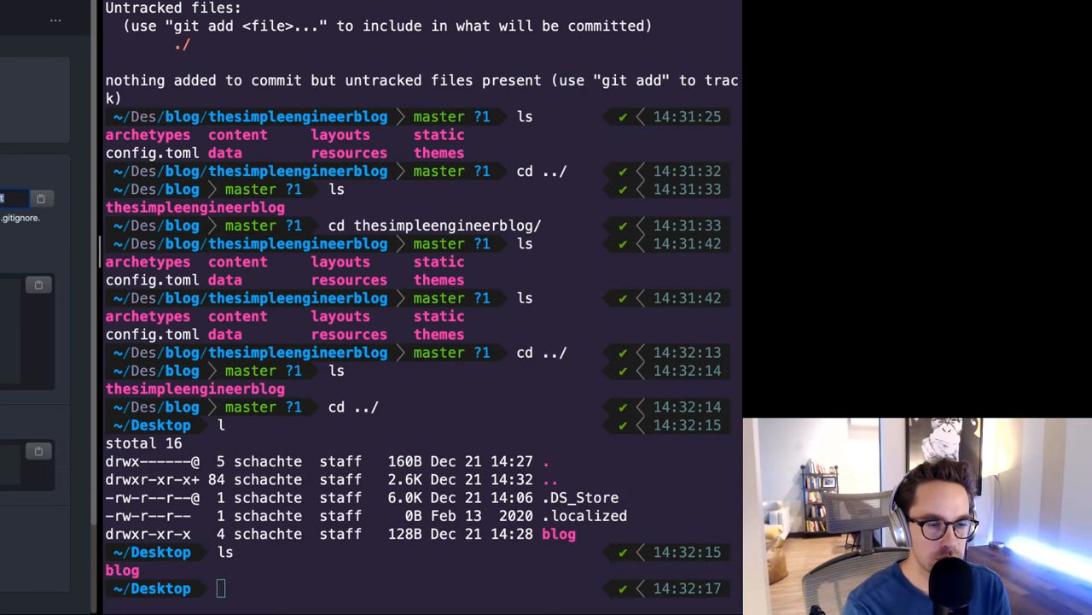
type("git clone https://github.com/TheSimpleEngineer/thesimpleengineer.github.io.git")
type("ls")
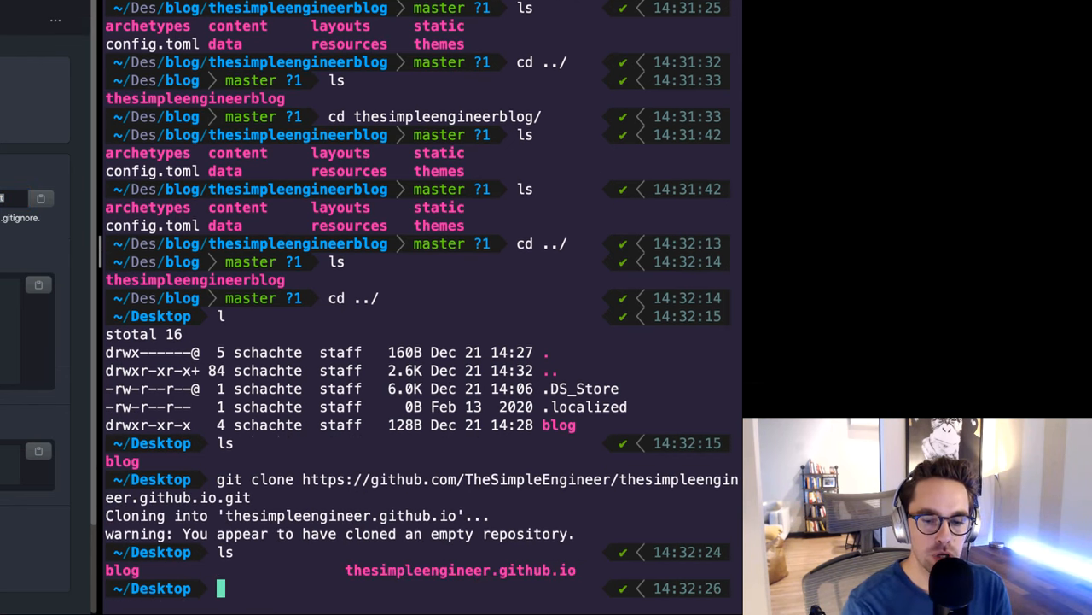
type("cd thesimpleengineer.github.io/")
type("git checkout -b")
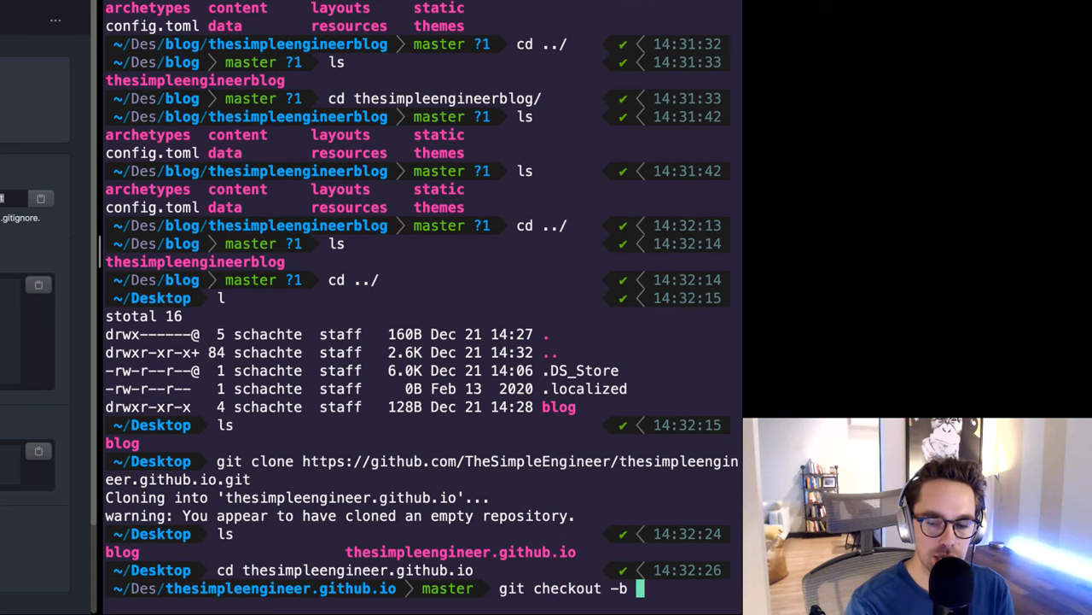
type("main")
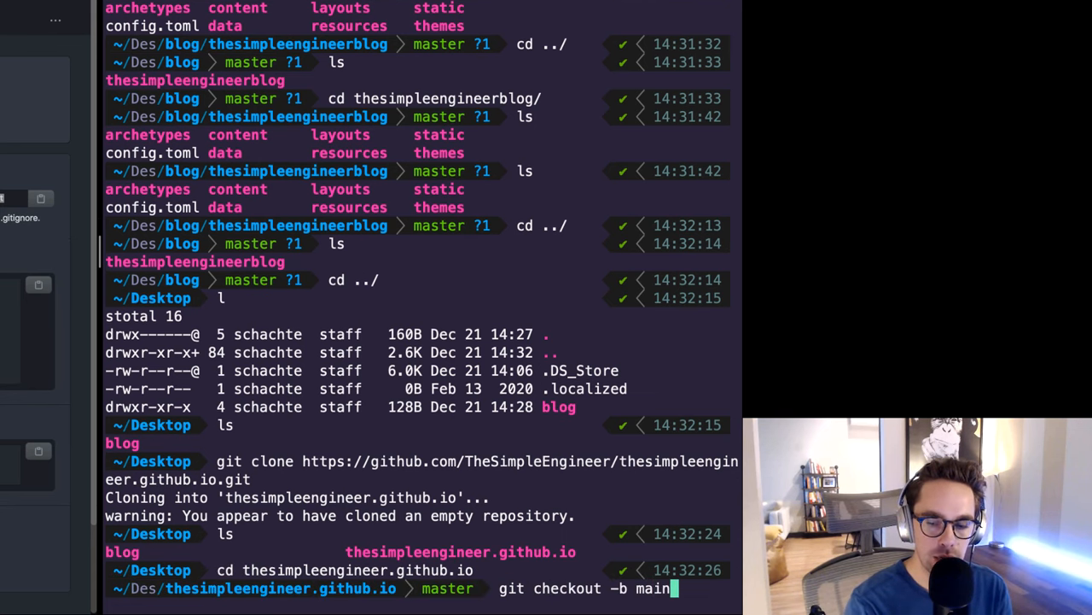
- Create branch main, commit an empty README.md as 'adding readme', and push it to GitHub
key("Return")
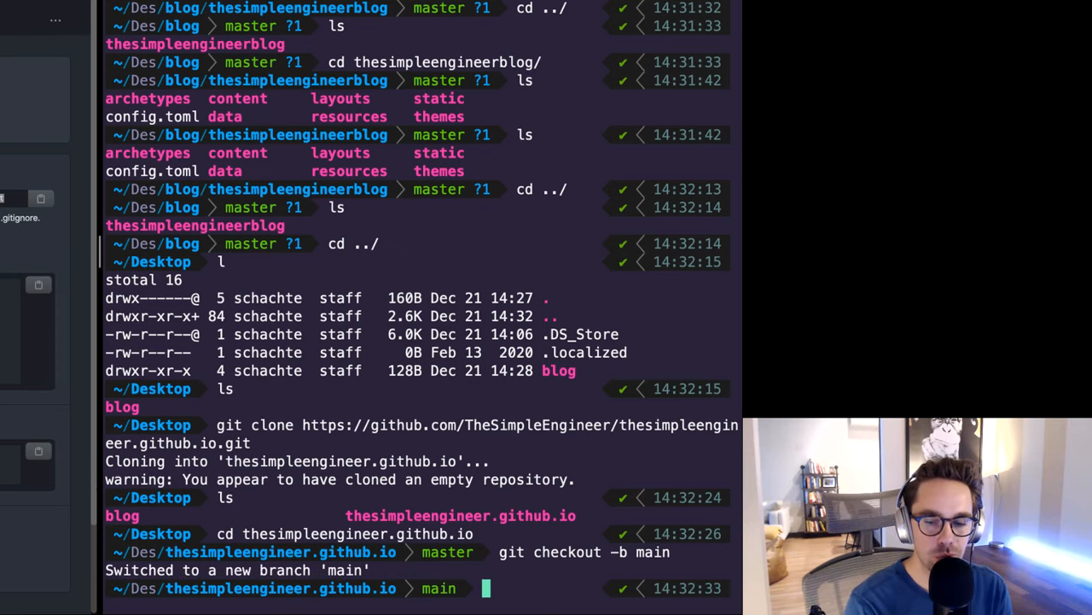
type("touch README.md")
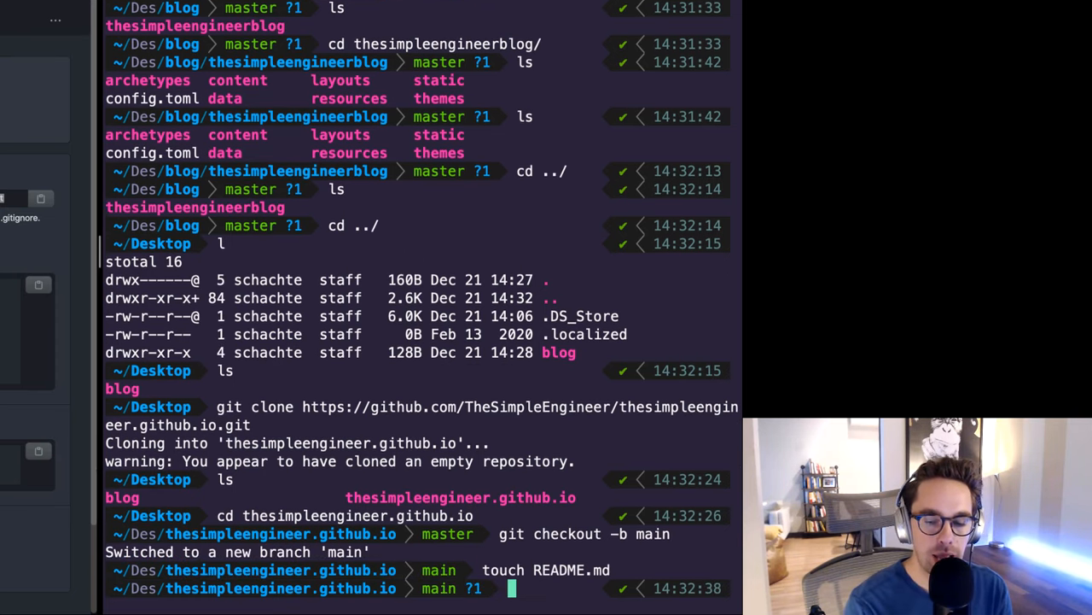
type("git status")
type("git push origin main")
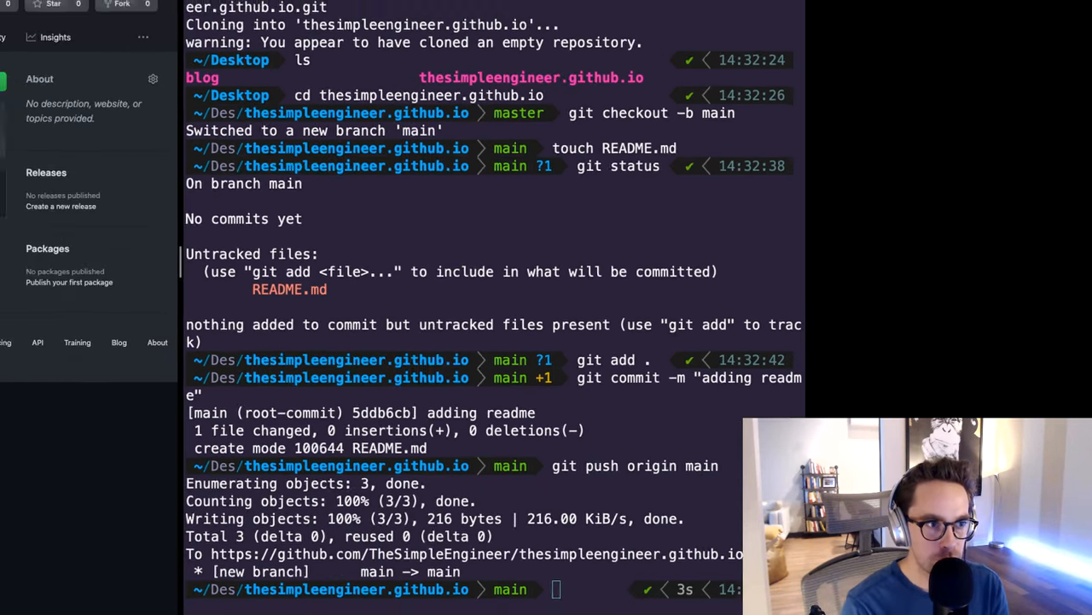
left_click(46, 150)
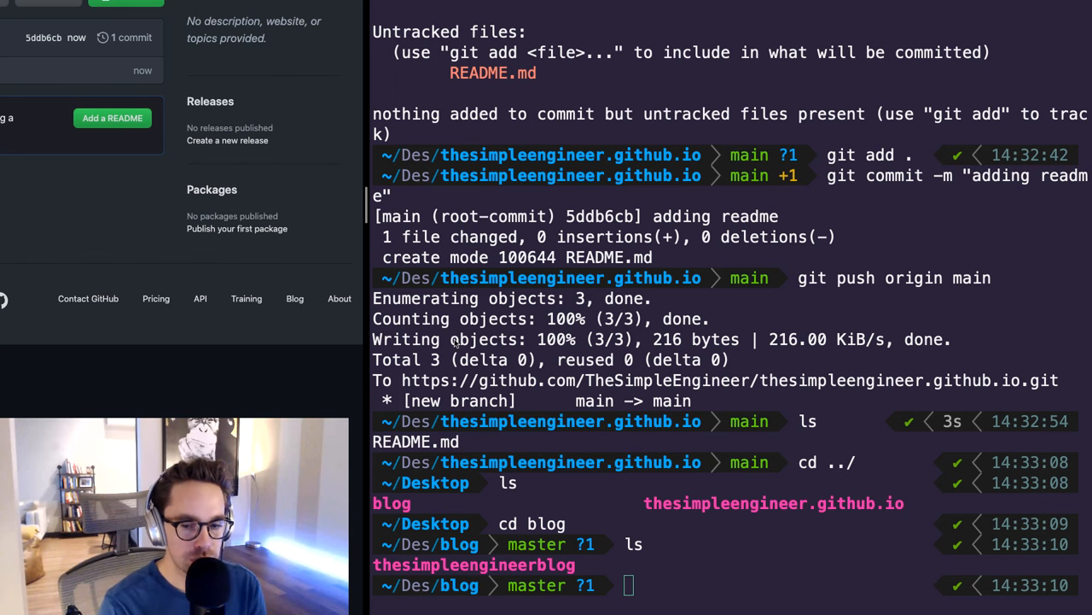
- Run git submodule add -b main with the github.io repository URL into the public folder
type("l")
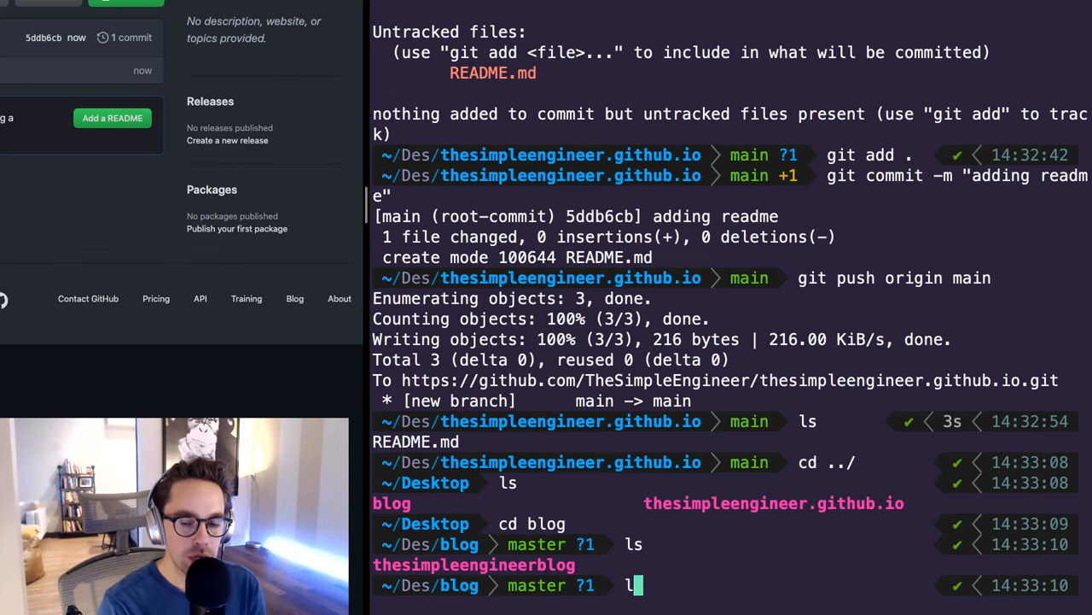
type("cd thesimpleengineerb")
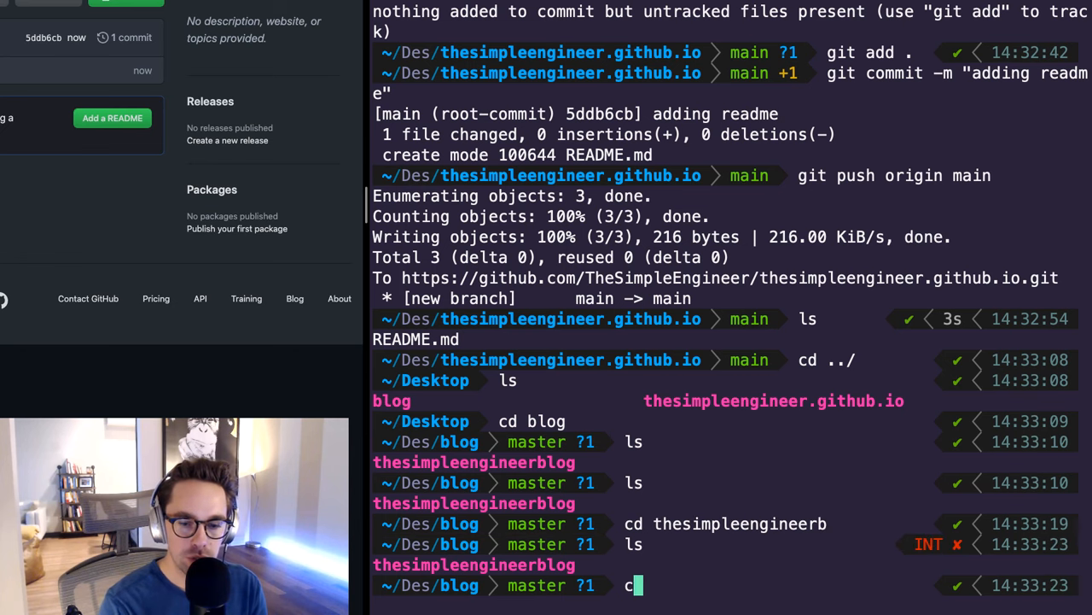
key("Backspace")
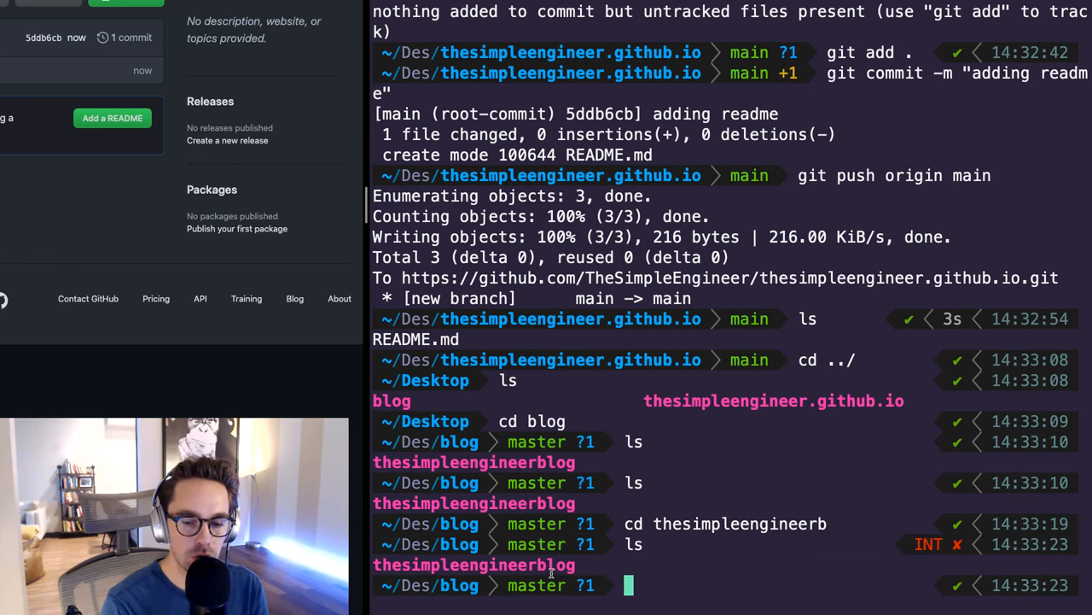
type("cd thesimpleengineerblo")
type("ls")
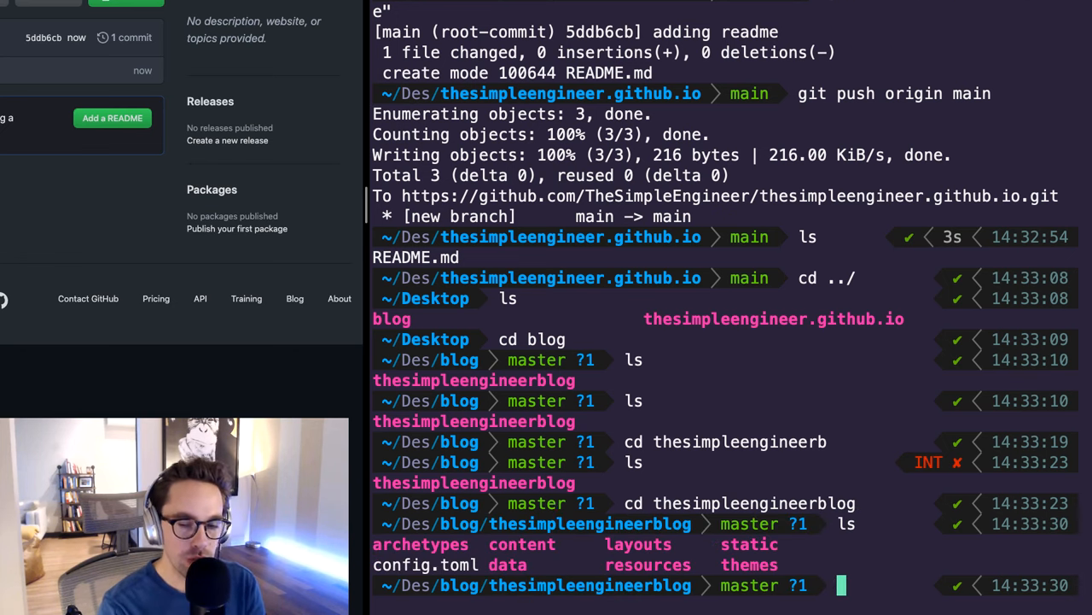
type("git submodule")
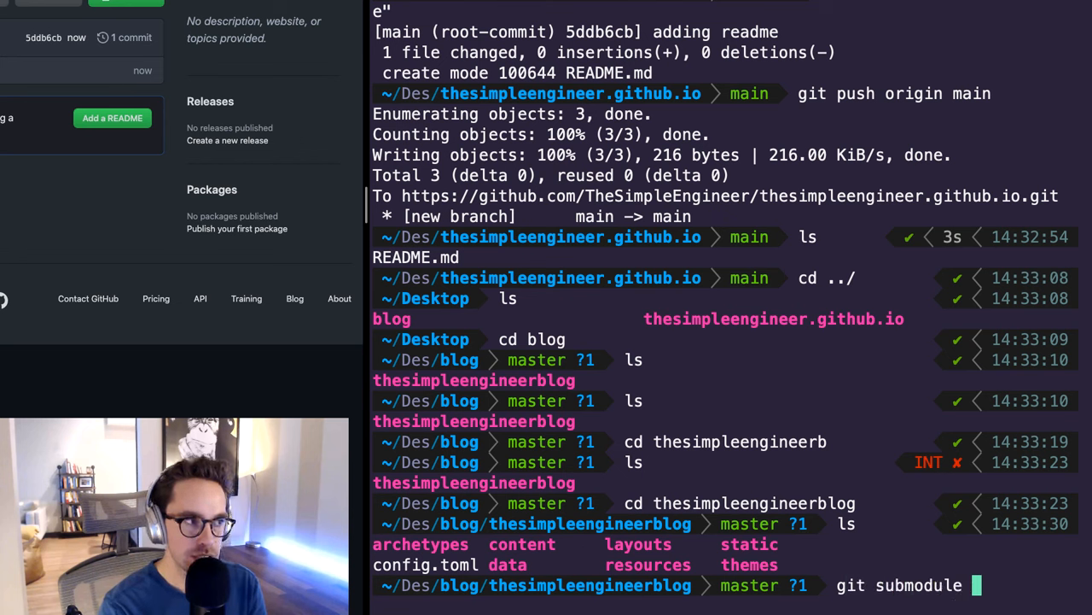
type("add")
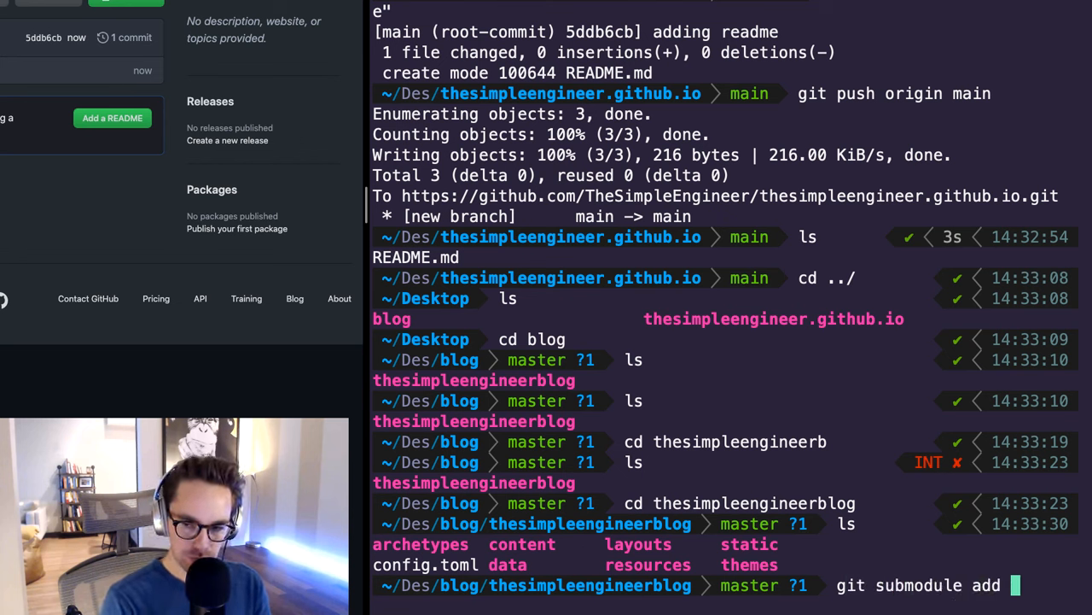
type("-b main")
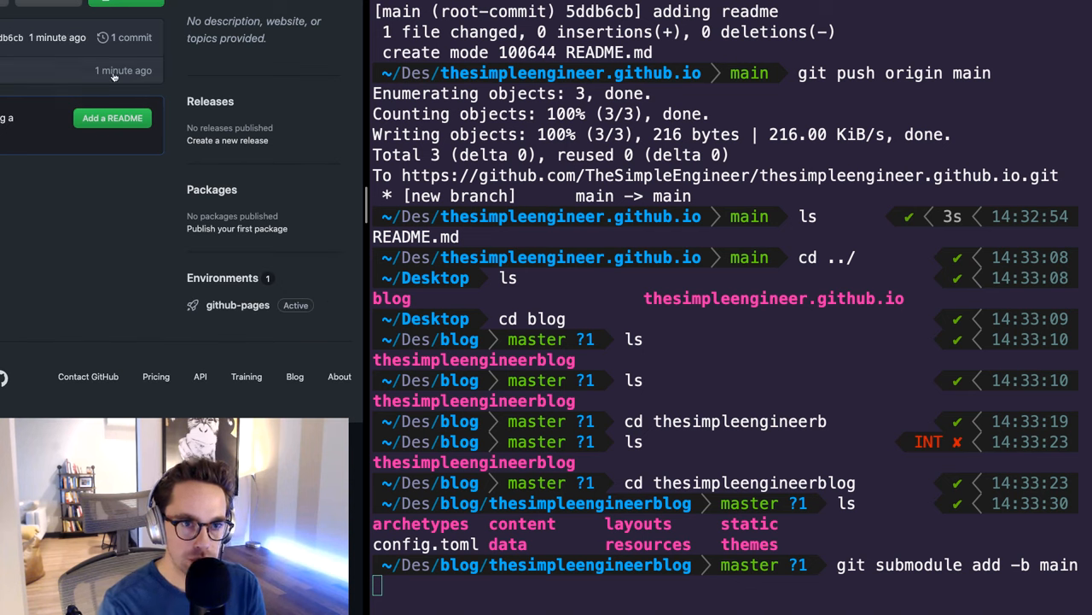
left_click(125, 3)
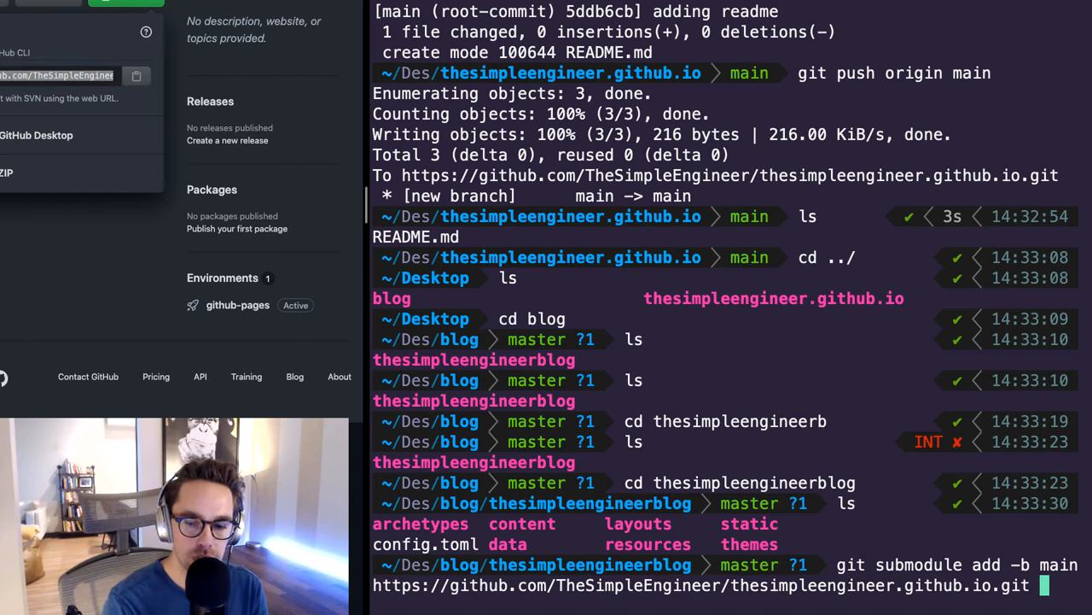
type("public")
type("ser")
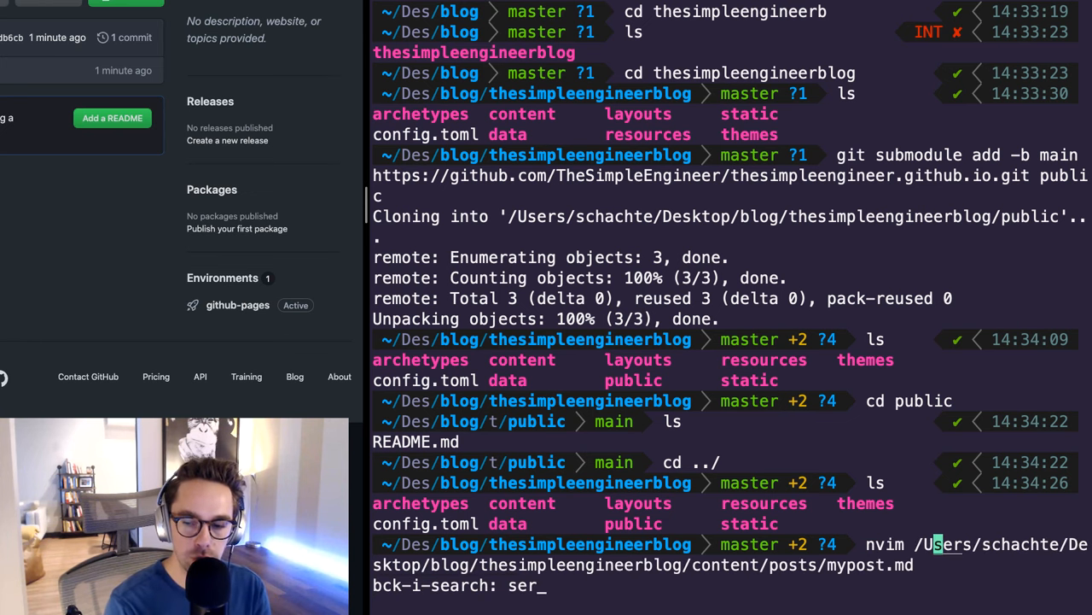
- Preview the blog at localhost:1313, open 'This is the post title', then stop hugo server
key("Return")
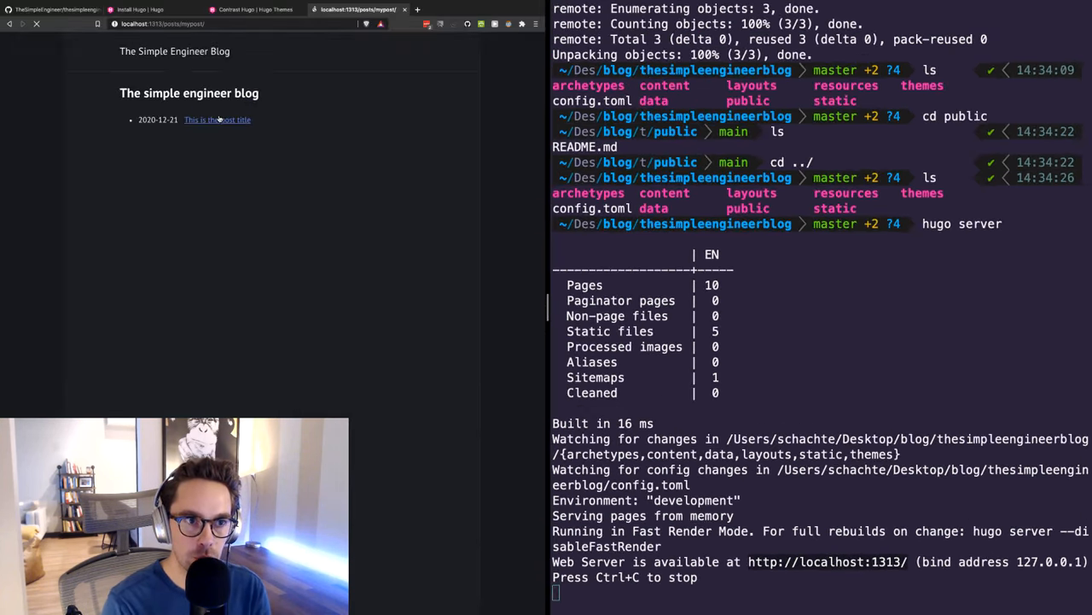
left_click(217, 119)
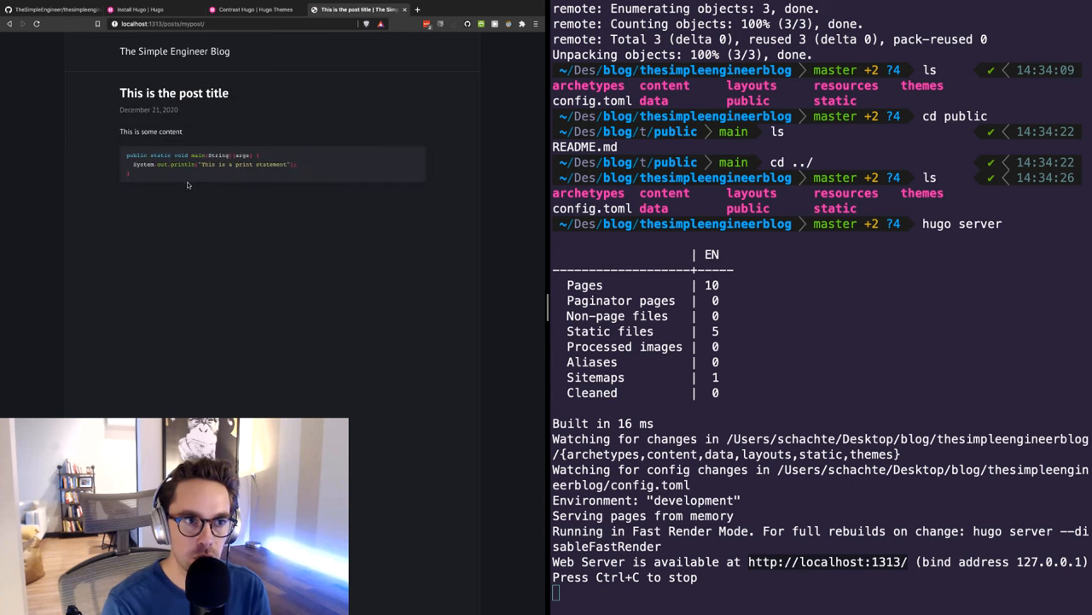
mouse_move(102, 98)
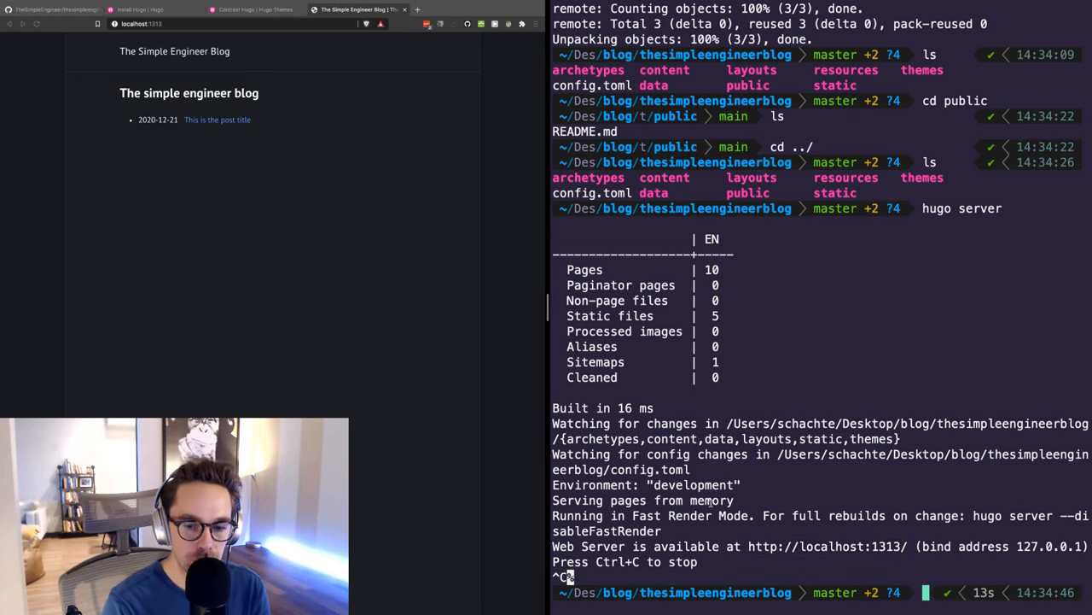
type("k")
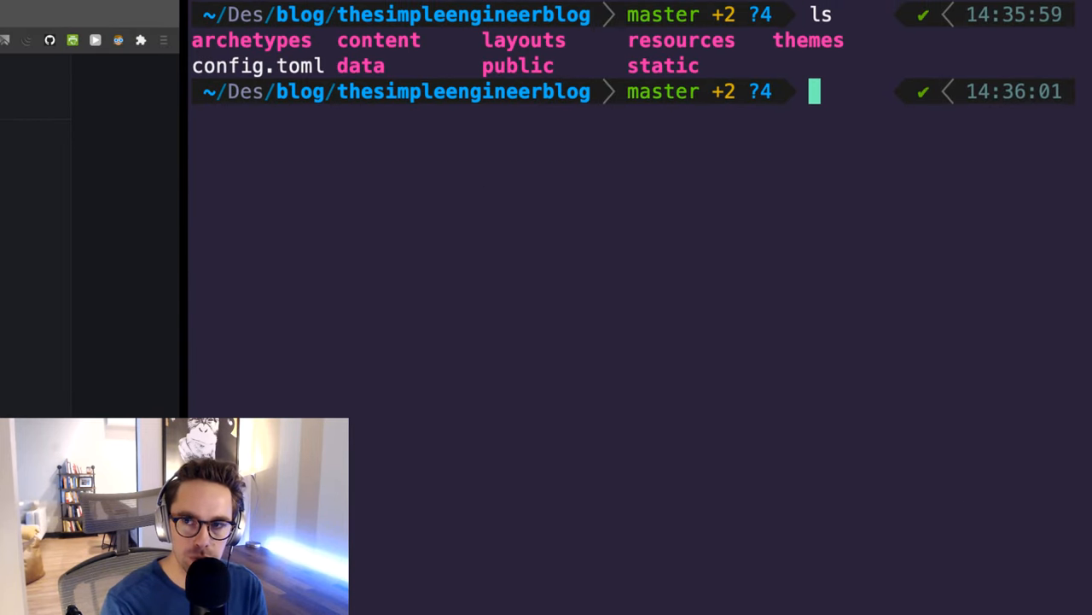
- Build the site with hugo -t contrast-hugo and check public's git remote
type("hugo -t")
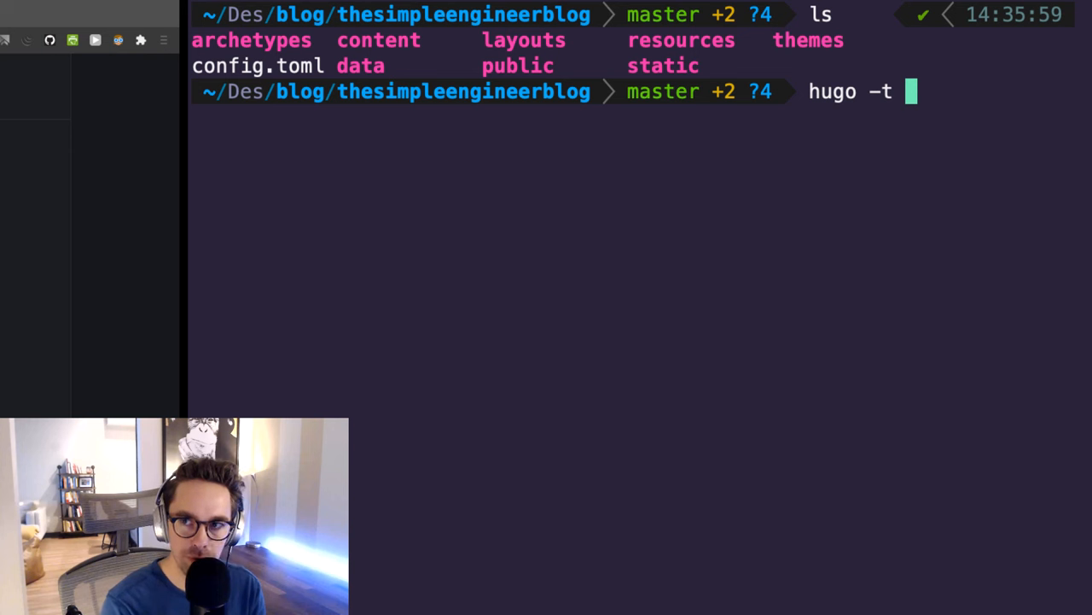
type("contrast-")
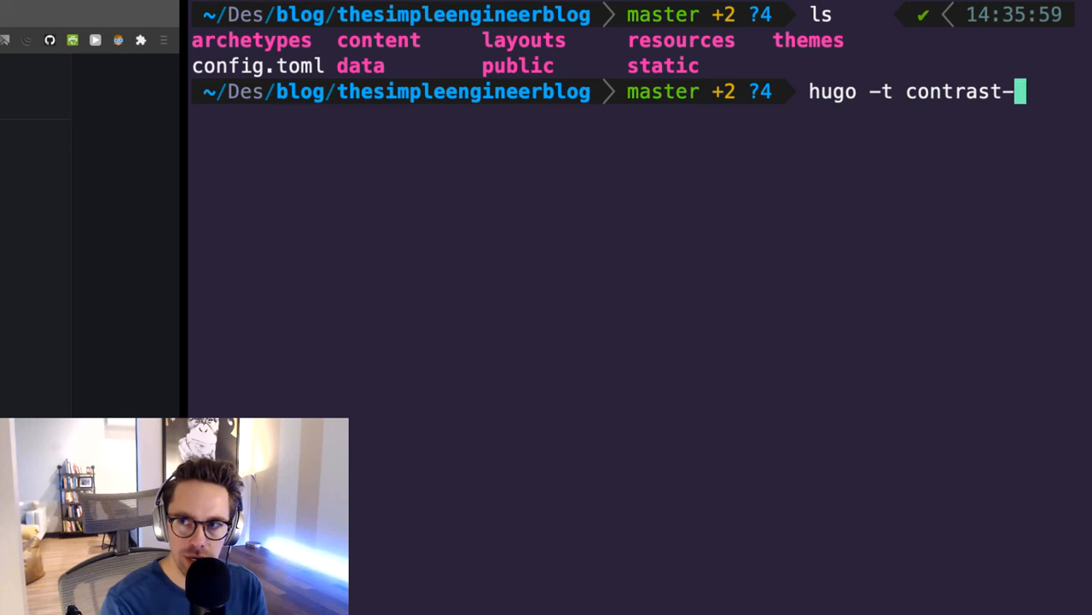
key("Return")
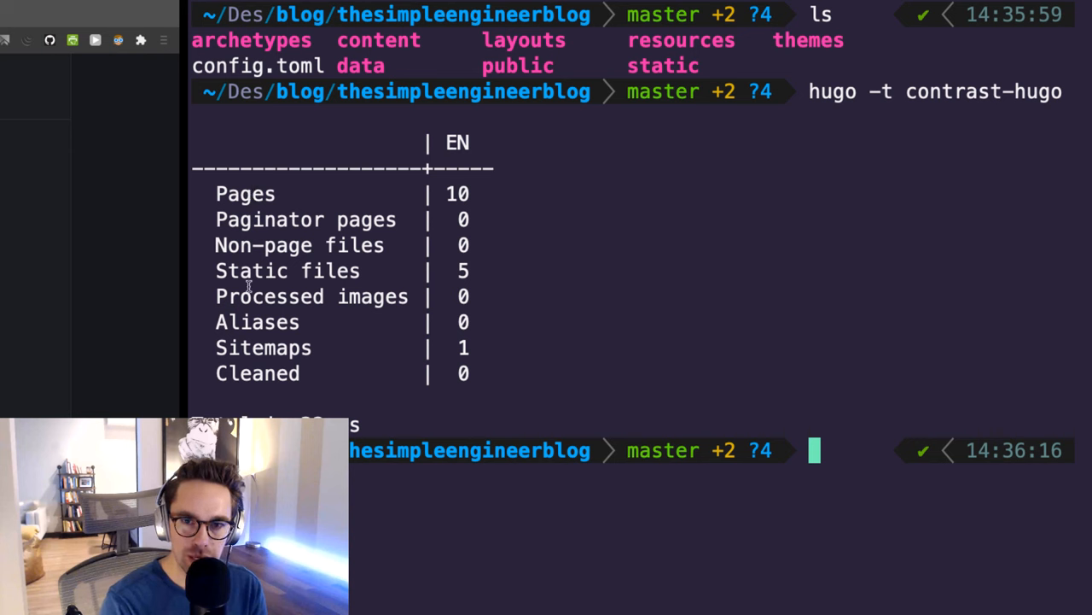
mouse_move(449, 336)
type("cd p")
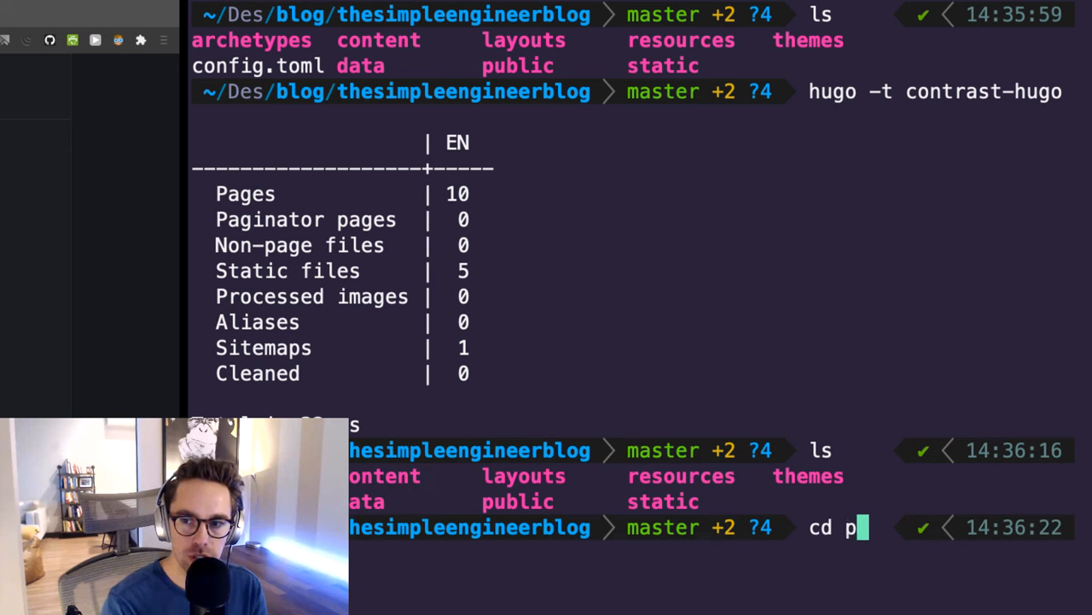
key("Return")
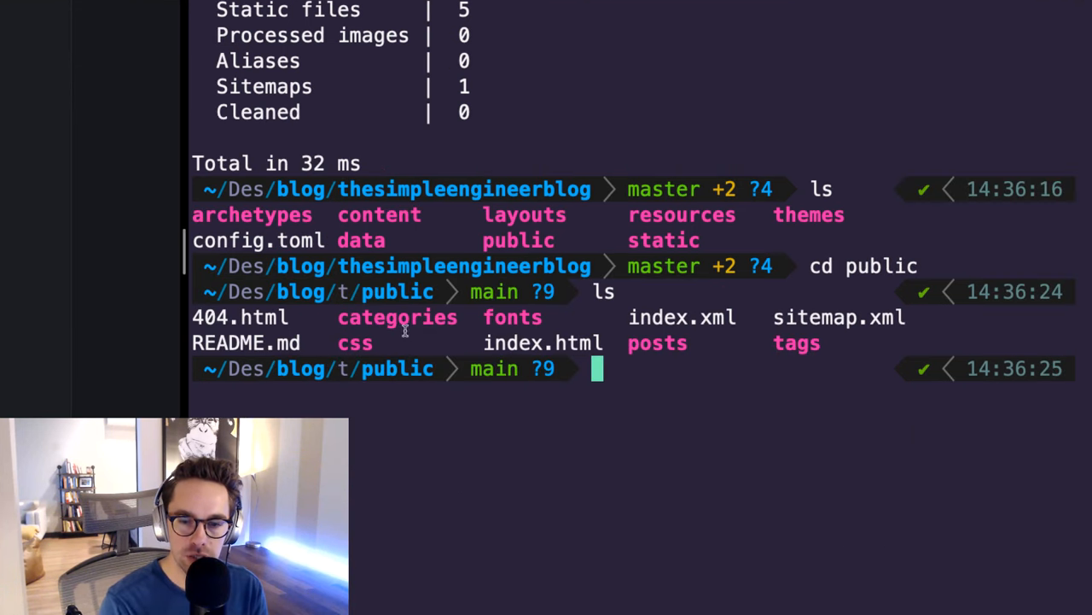
mouse_move(775, 394)
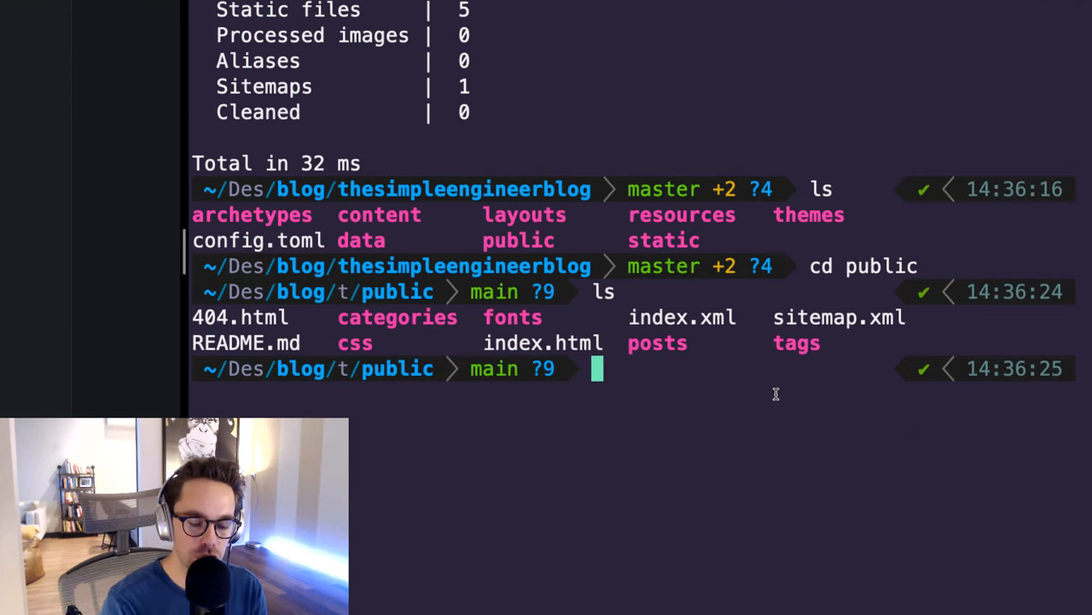
type("git remote -v")
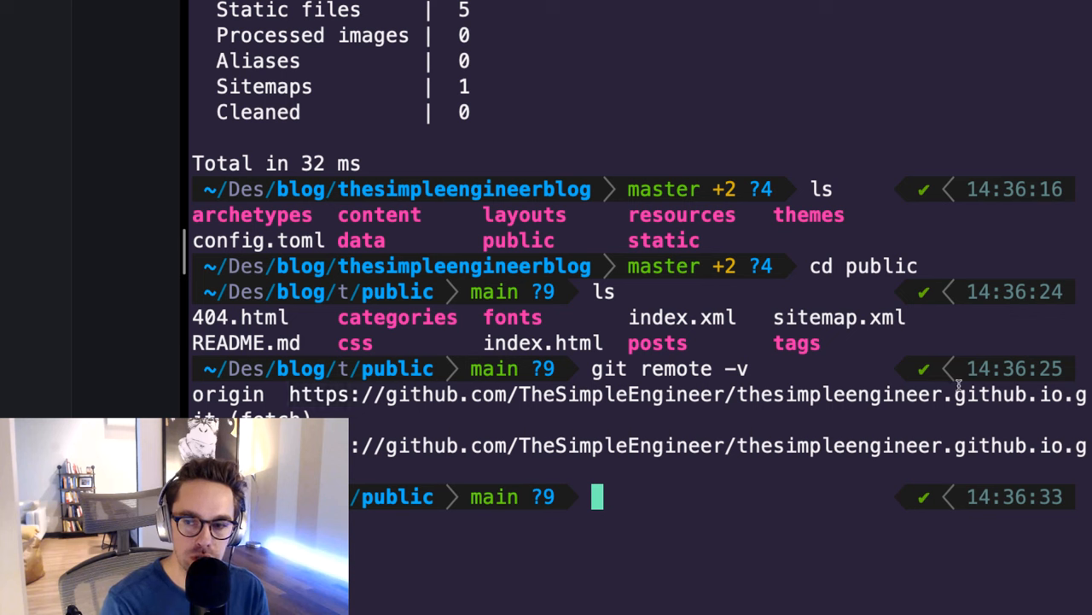
mouse_move(478, 574)
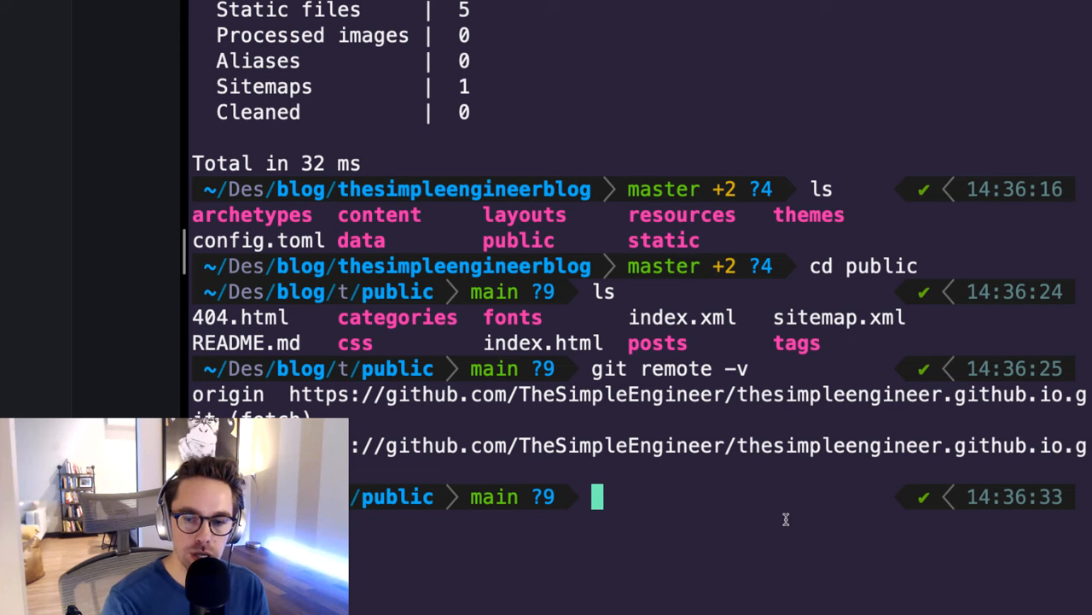
- Commit all files in public as 'init commit', push to origin main, and view the repository
type("git status")
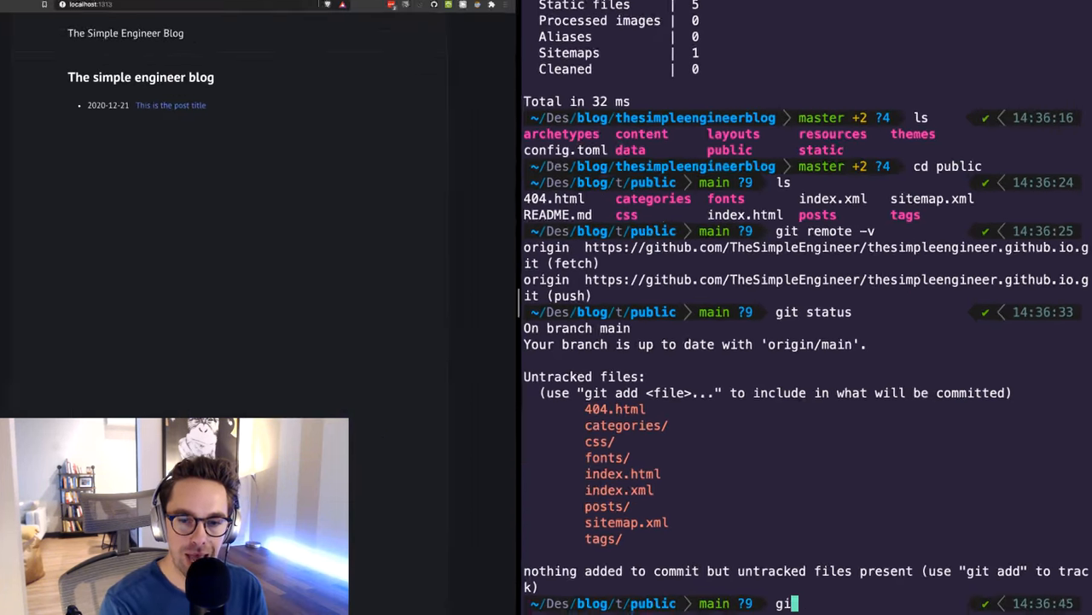
type("git add .")
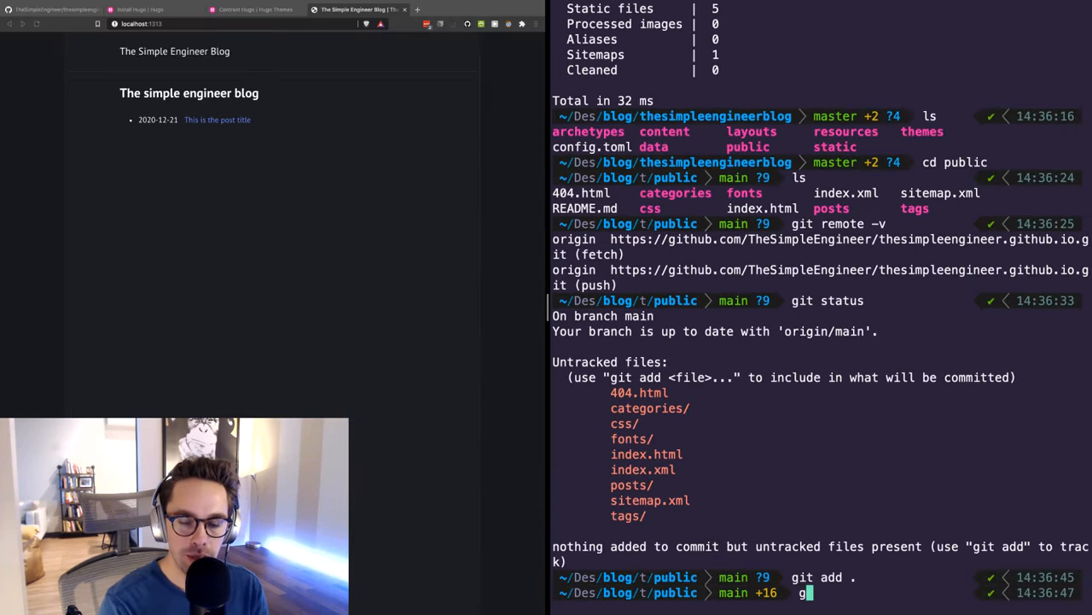
type("it commit -m \"init\"")
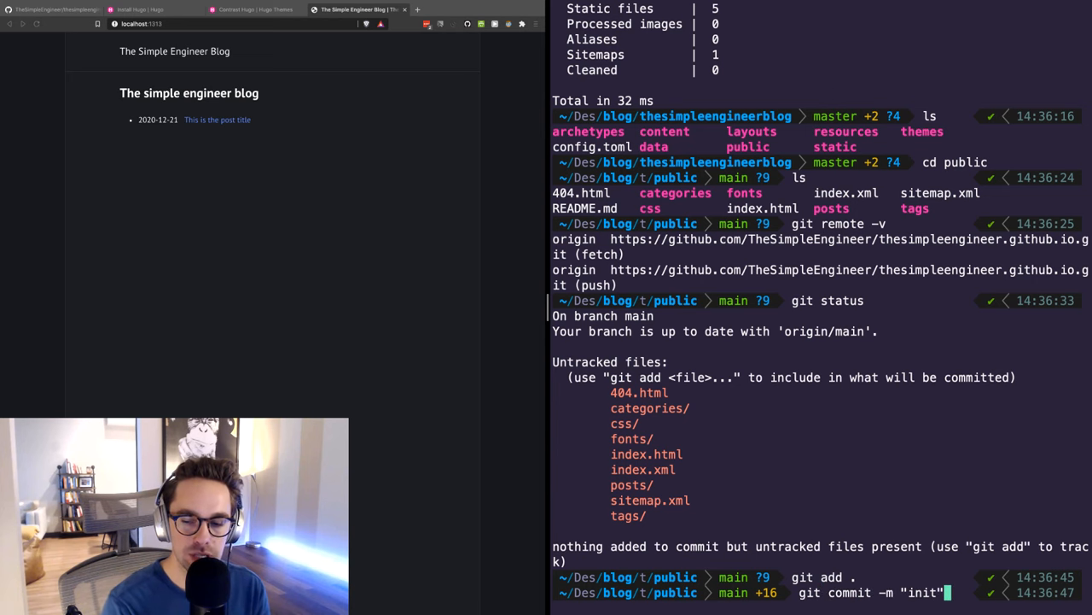
key("Return")
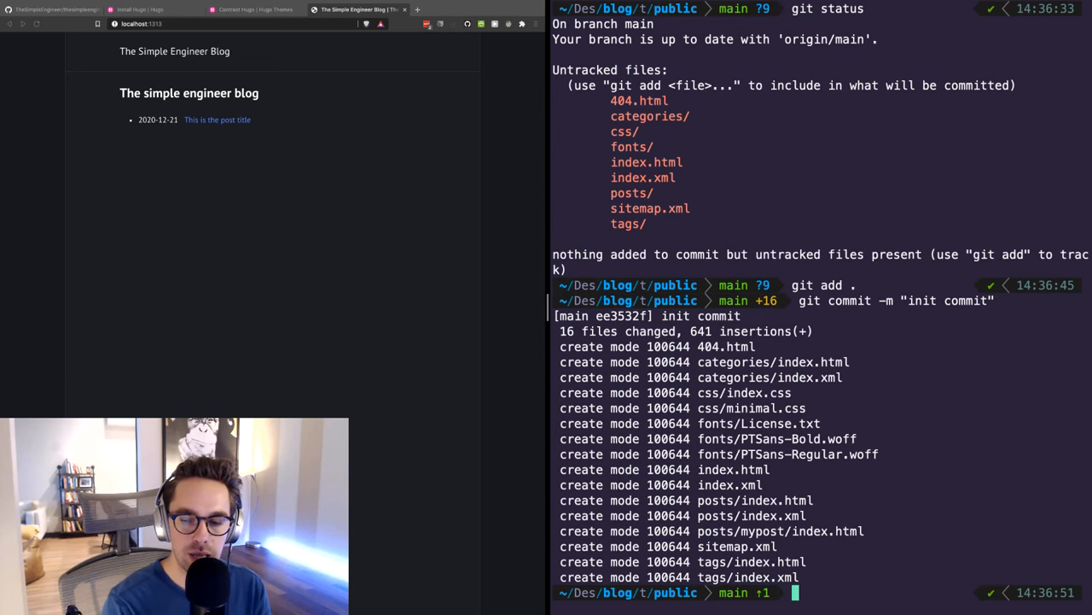
type("git push origin")
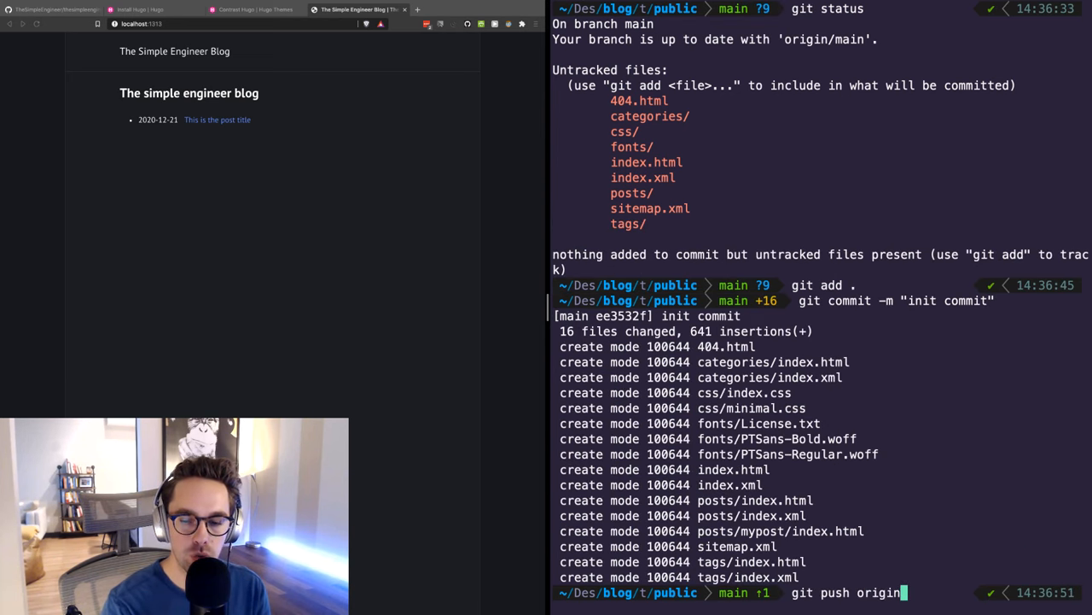
key("Return")
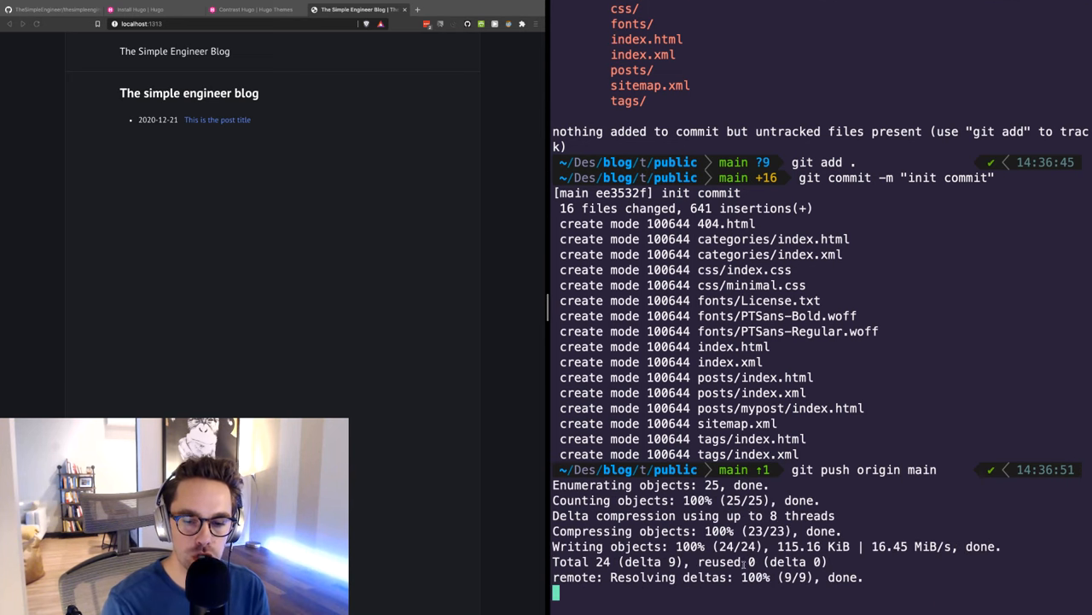
left_click(54, 10)
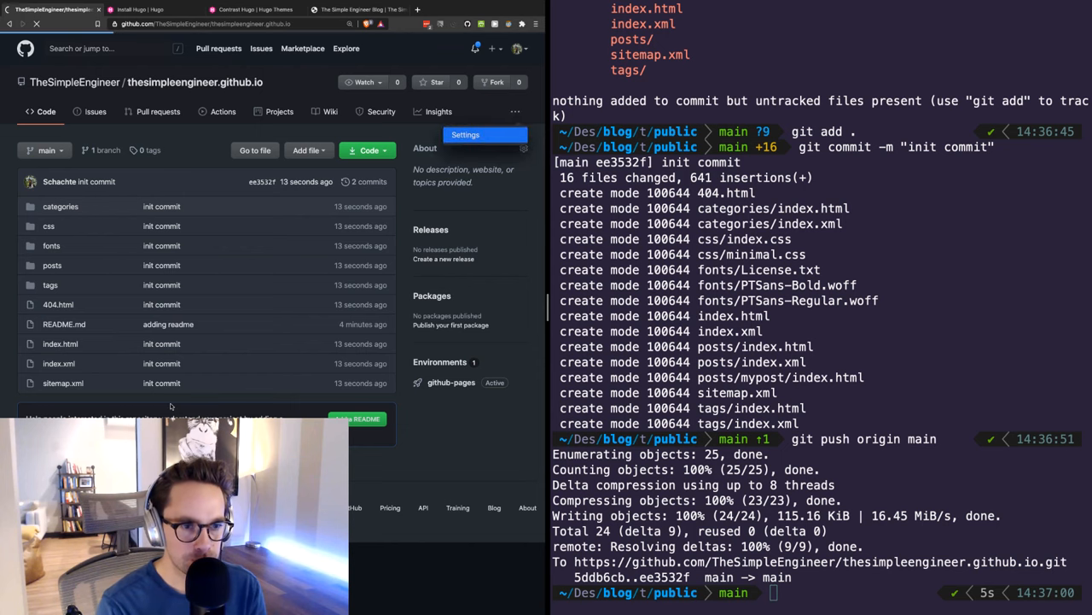
- Check the GitHub Pages settings, then open the post on the live thesimpleengineer.github.io site
left_click(465, 134)
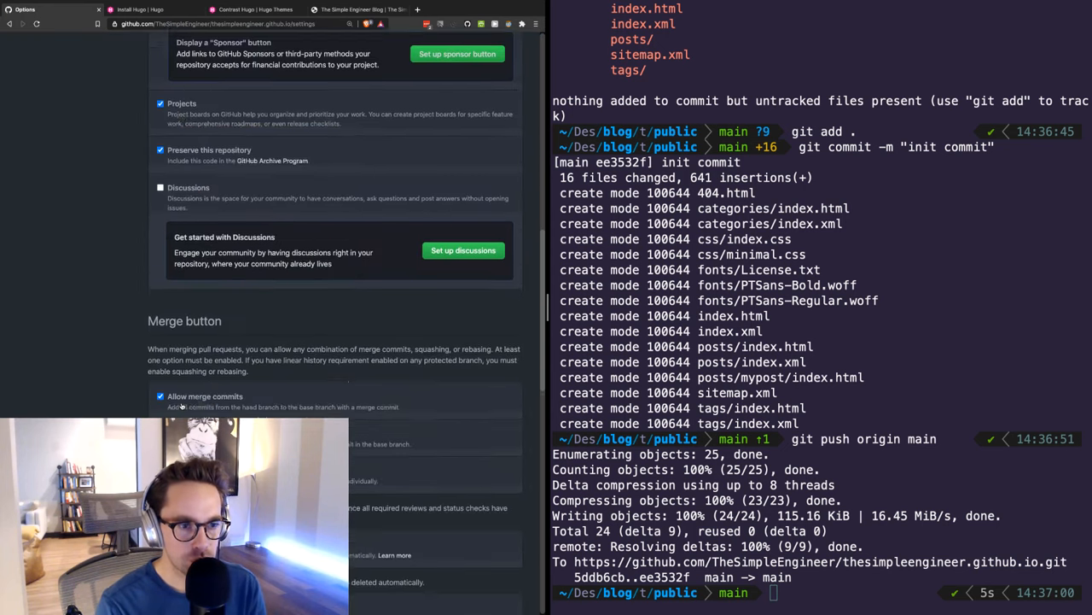
scroll("down", 3)
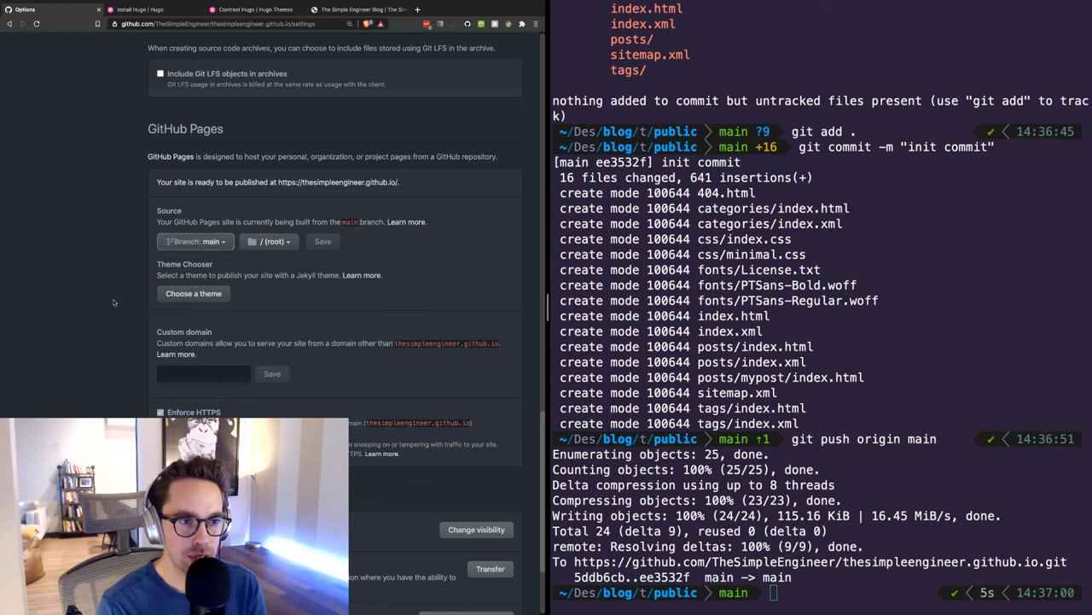
mouse_move(331, 305)
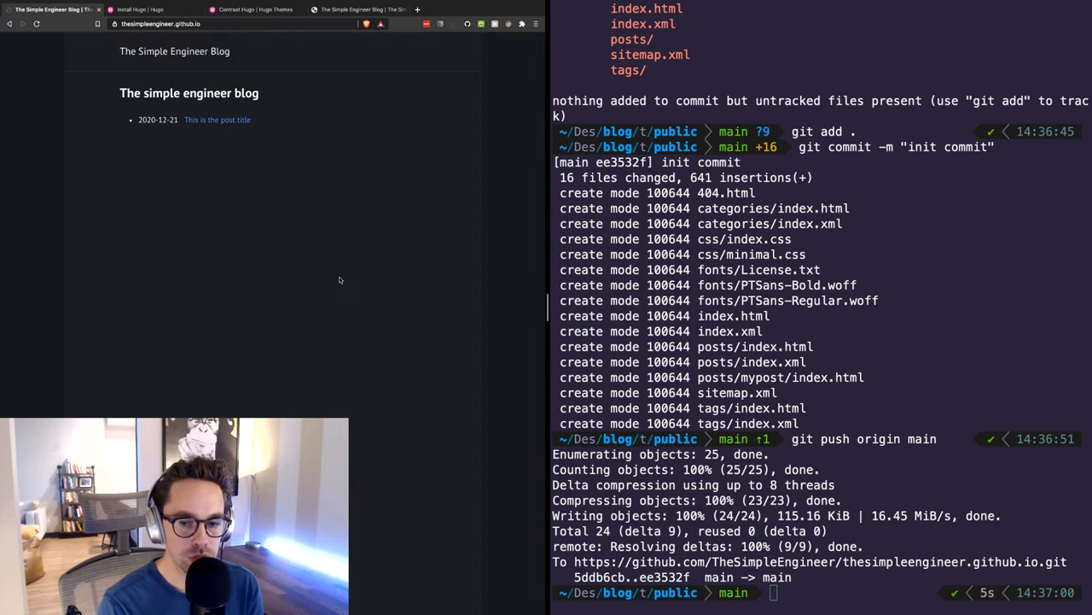
left_click(217, 120)
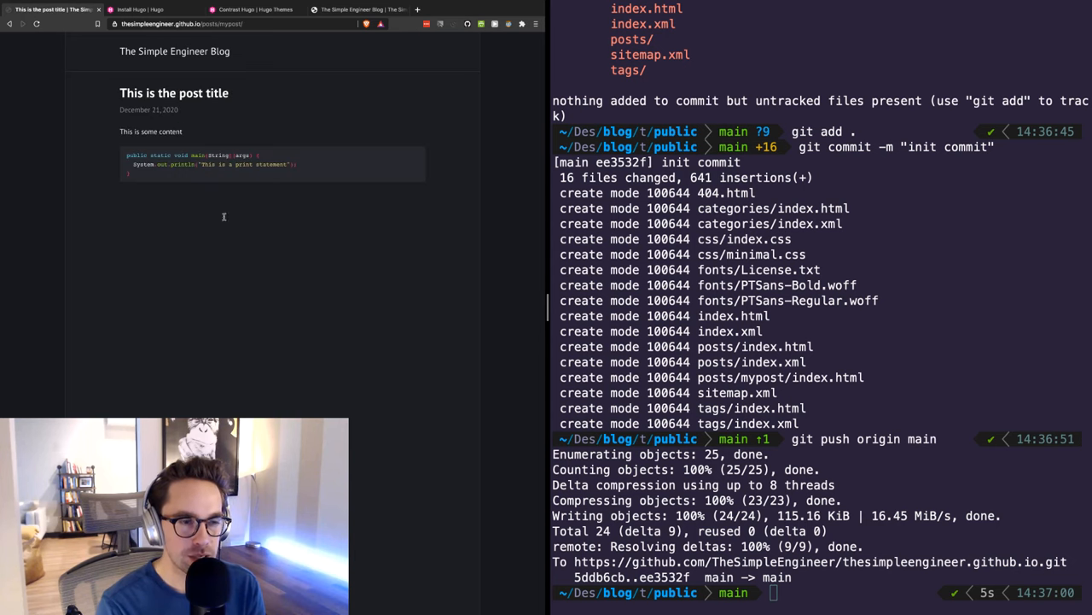
mouse_move(235, 243)
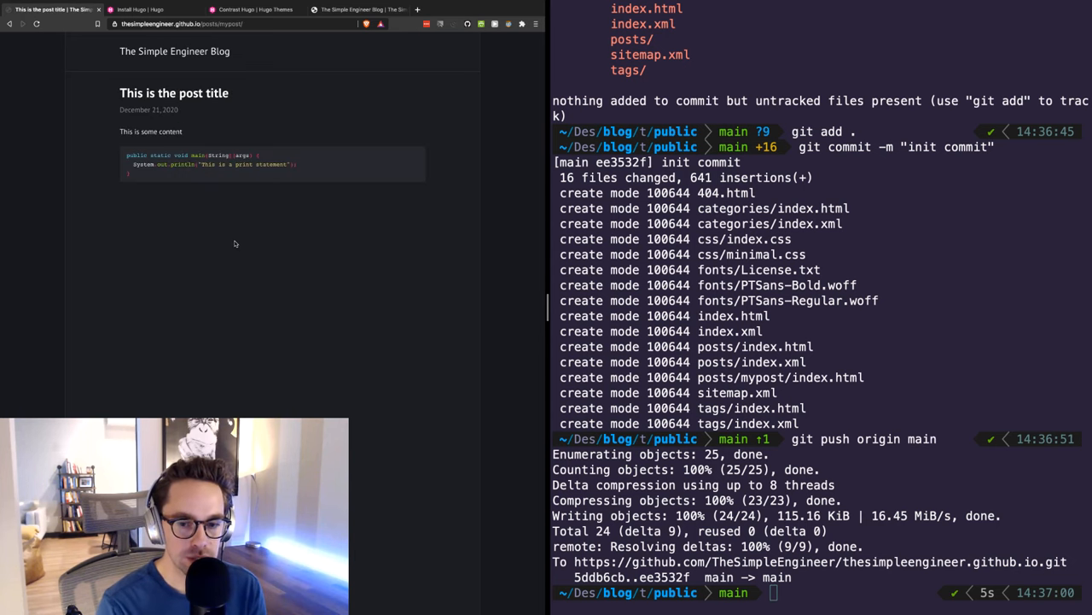